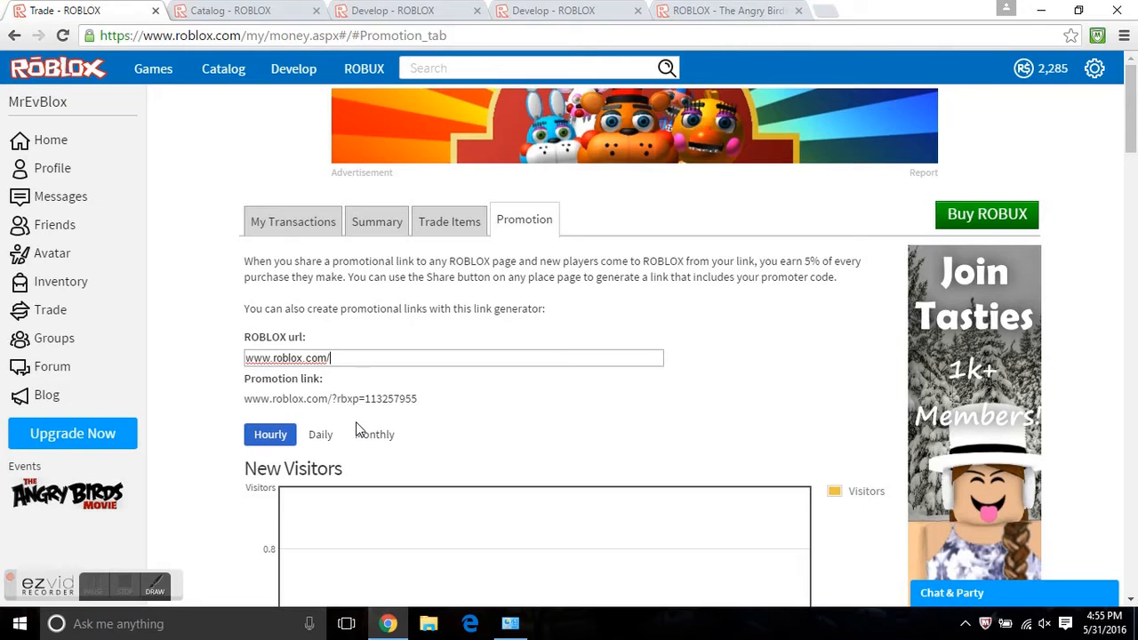
mouse_move(450, 548)
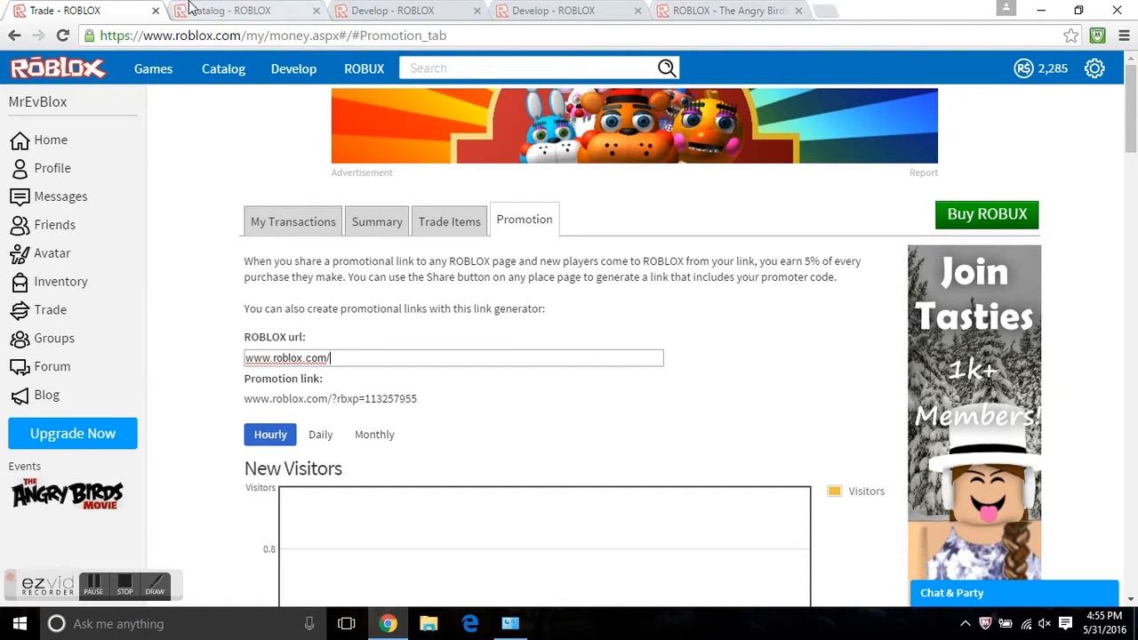
scroll("down", 3)
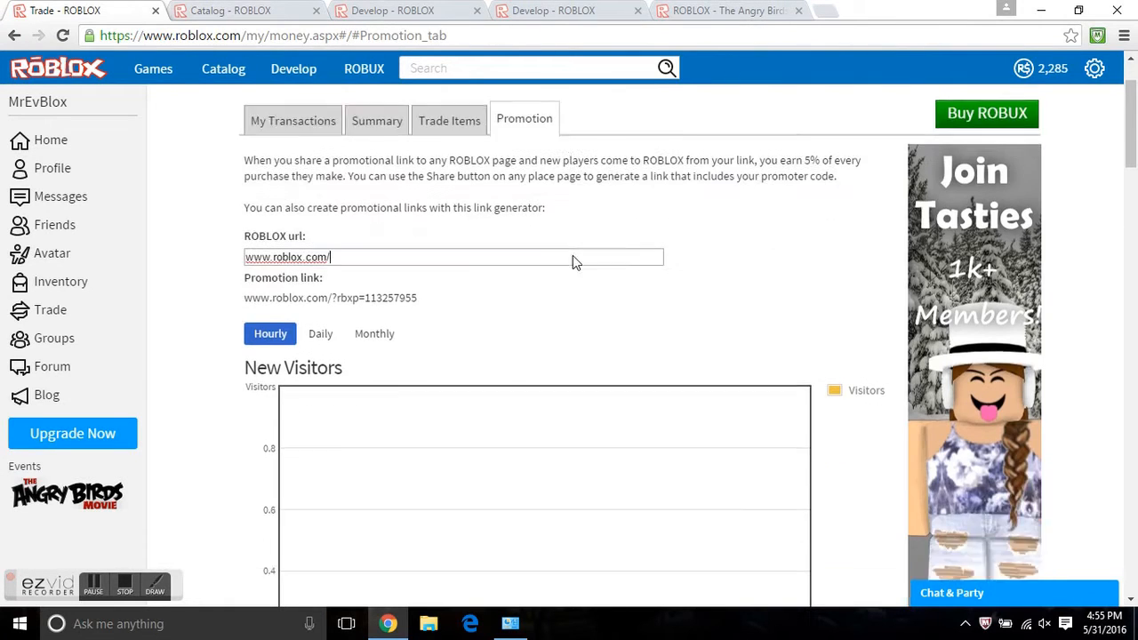
scroll("down", 3)
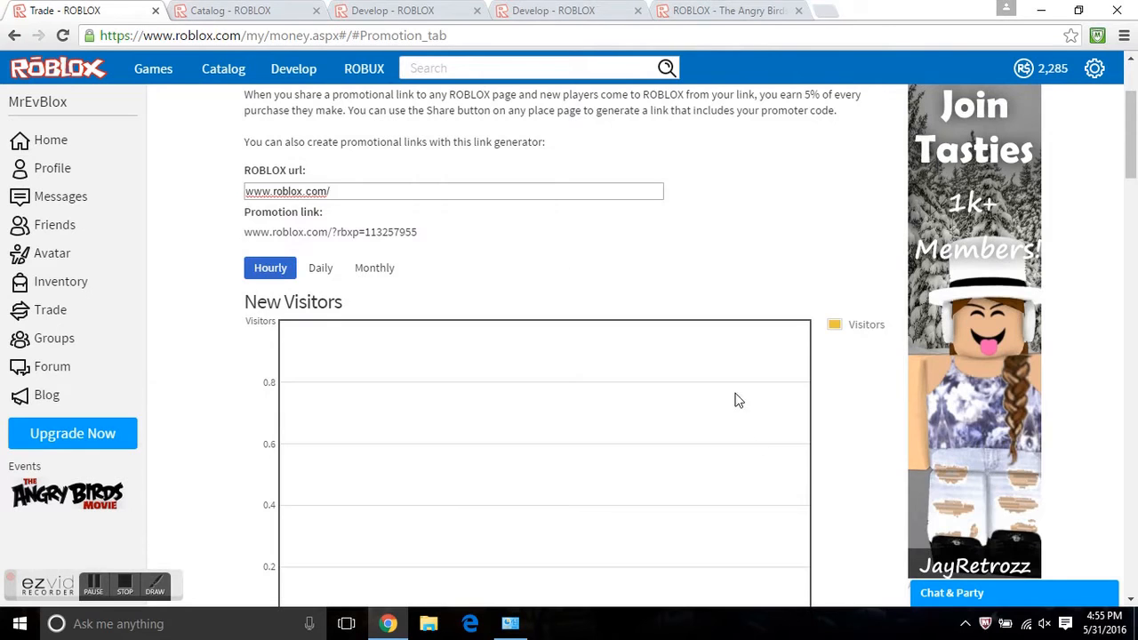
scroll("up", 3)
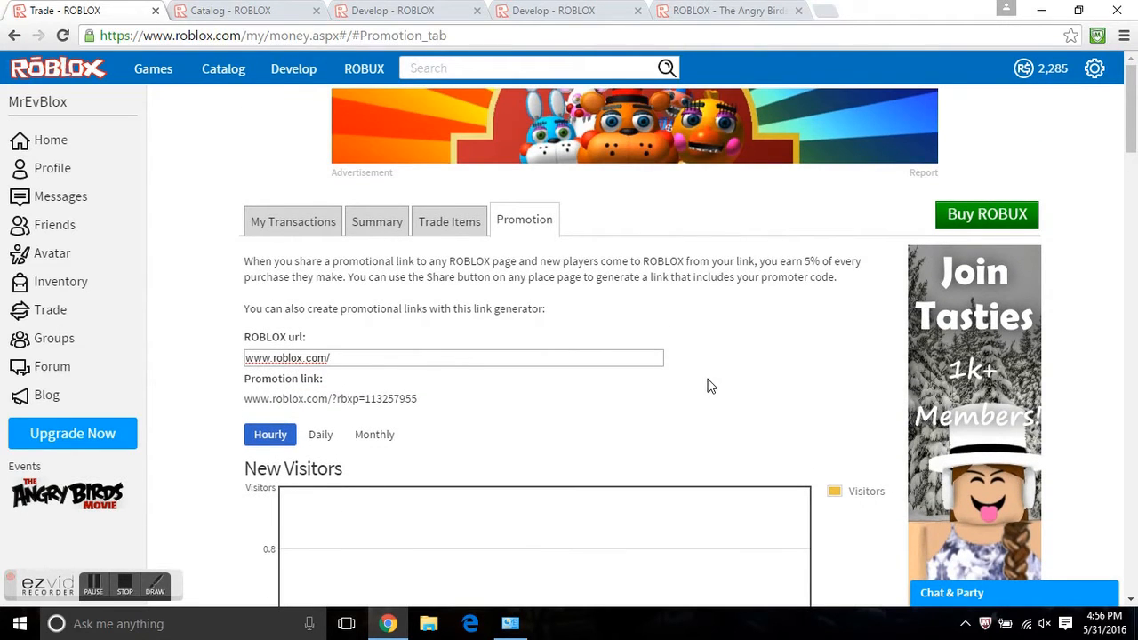
scroll("down", 3)
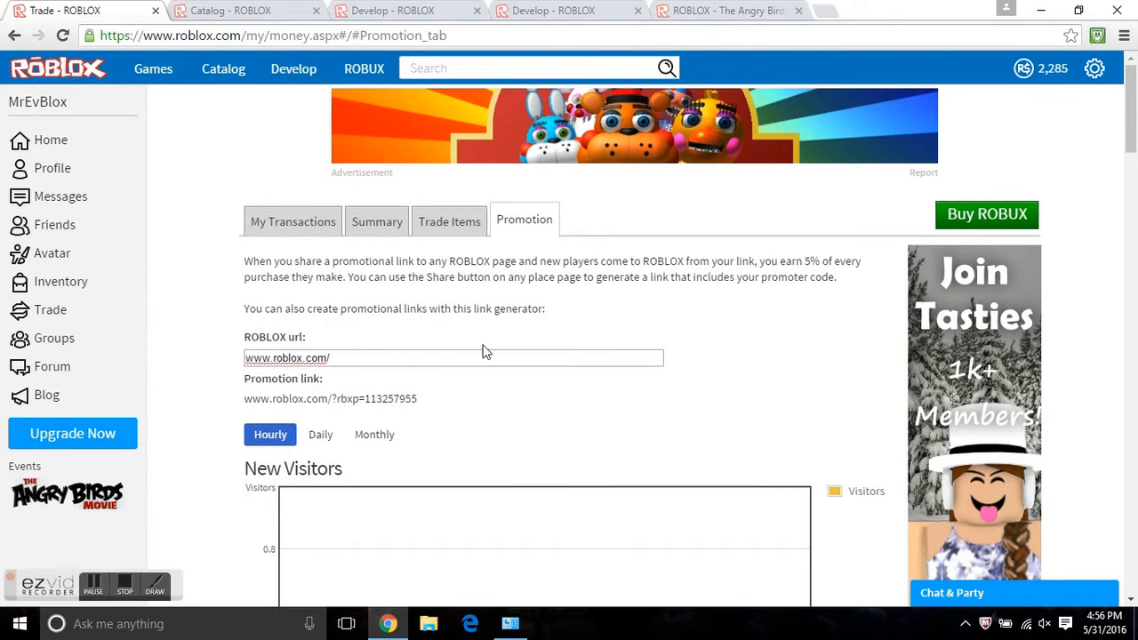
left_click(453, 358)
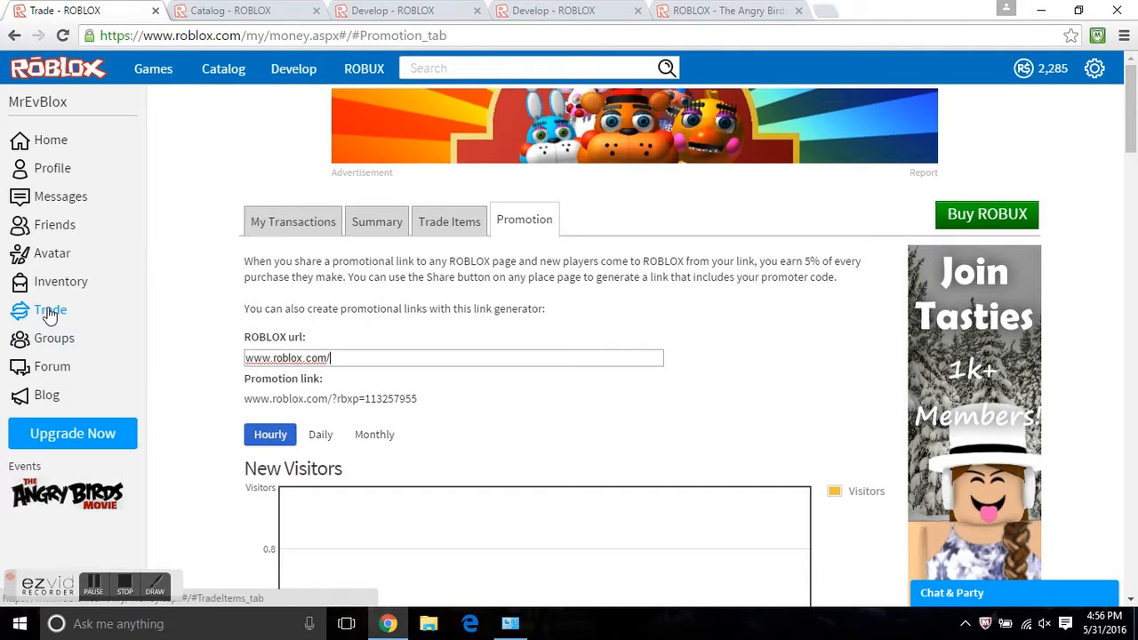
mouse_move(375, 229)
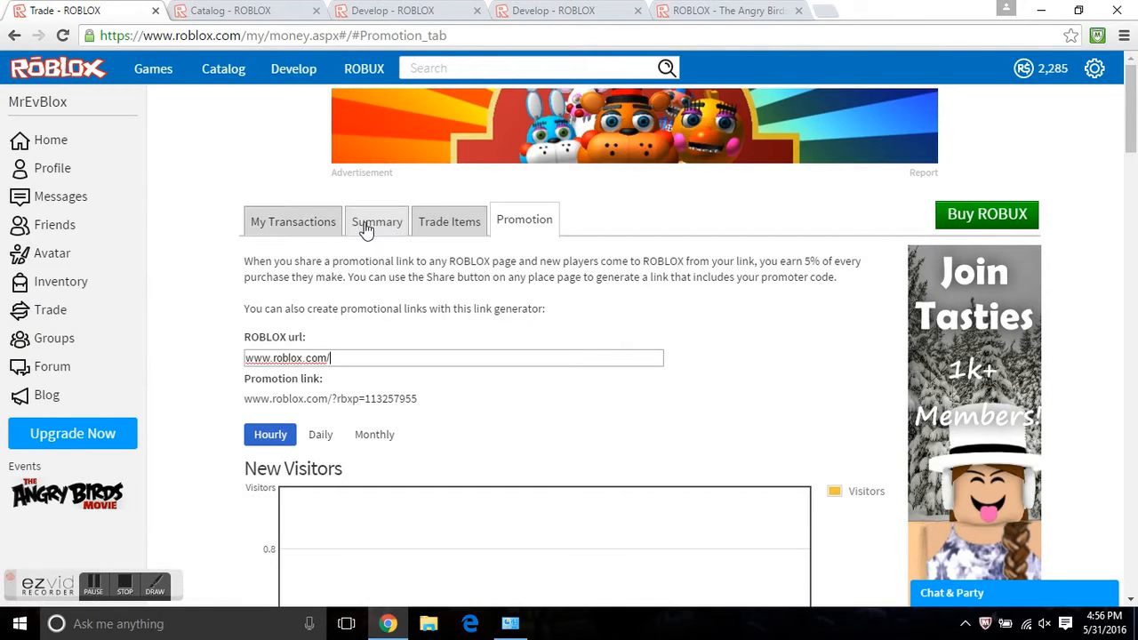
mouse_move(326, 236)
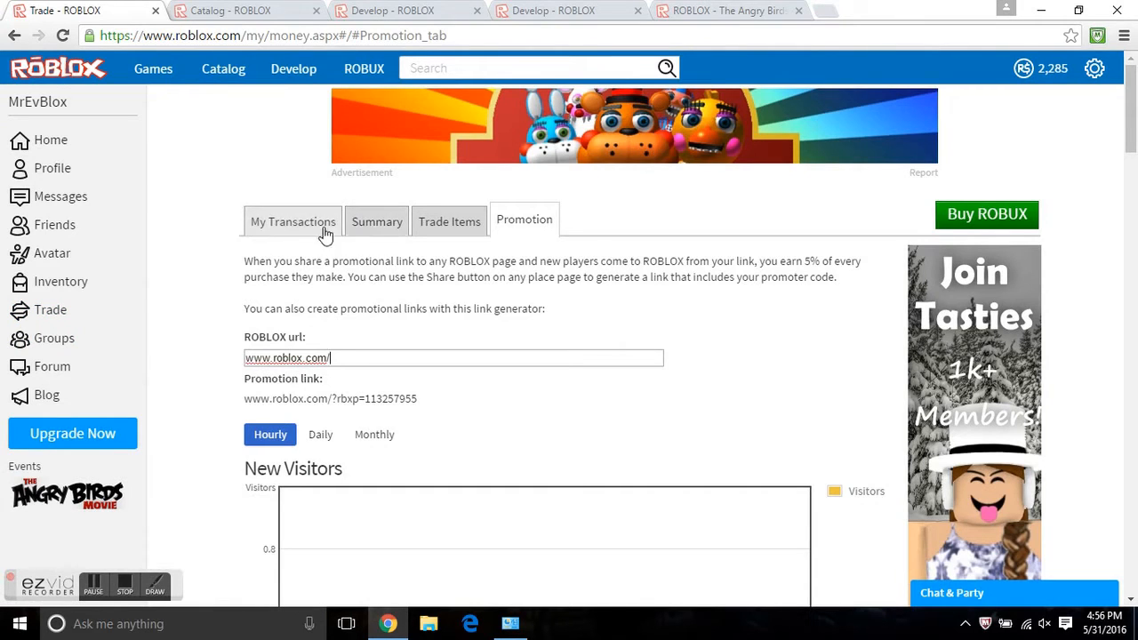
mouse_move(527, 230)
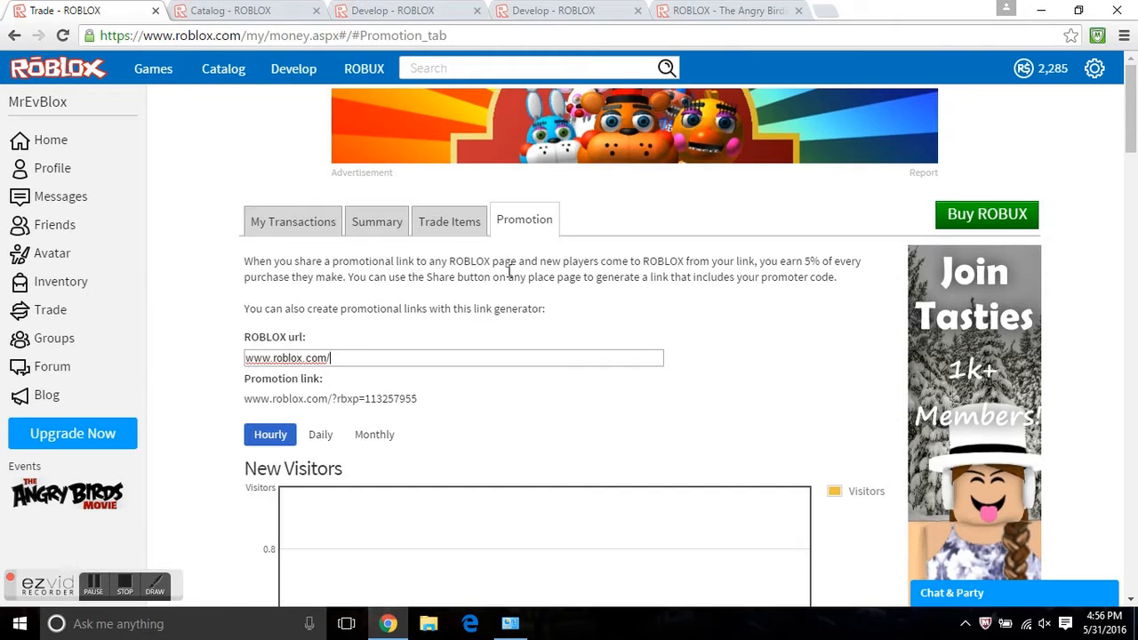
mouse_move(759, 269)
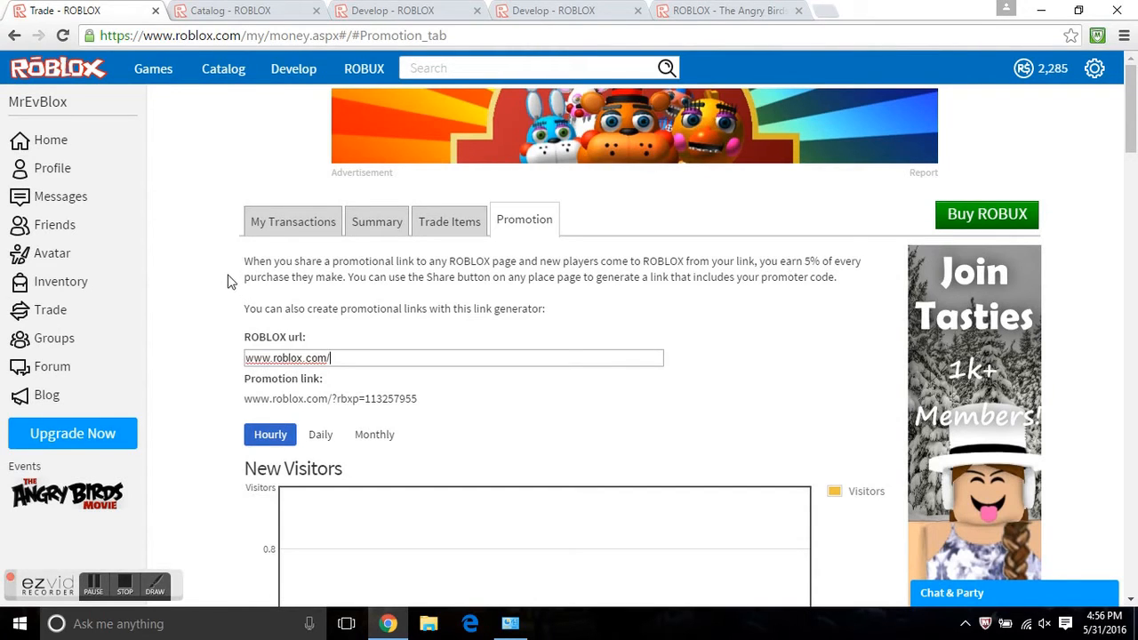
mouse_move(441, 292)
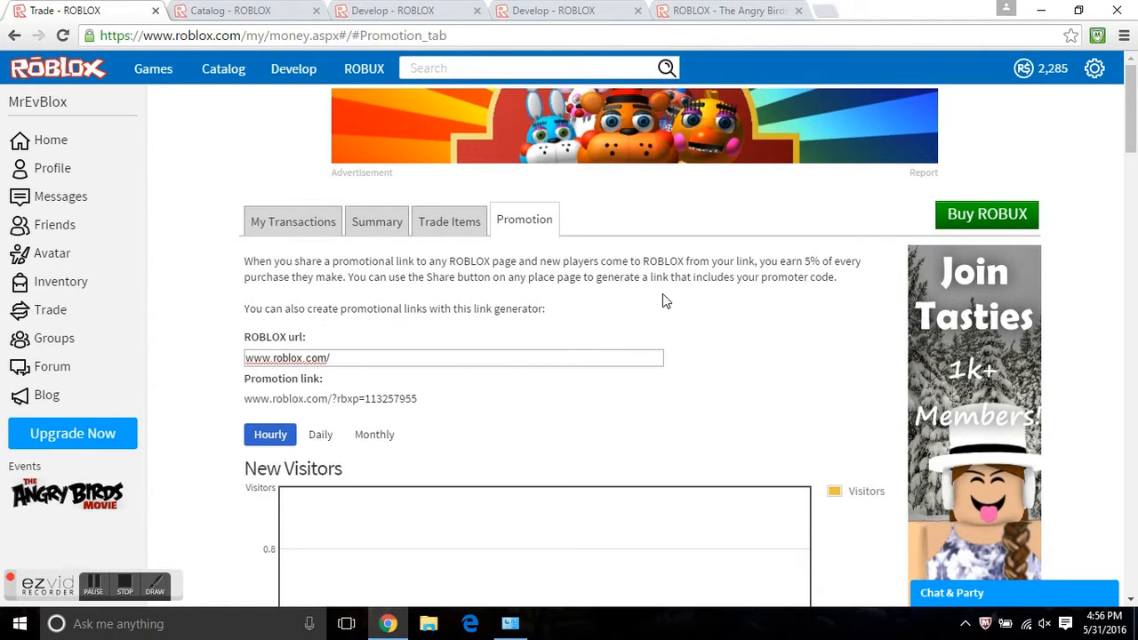
mouse_move(637, 329)
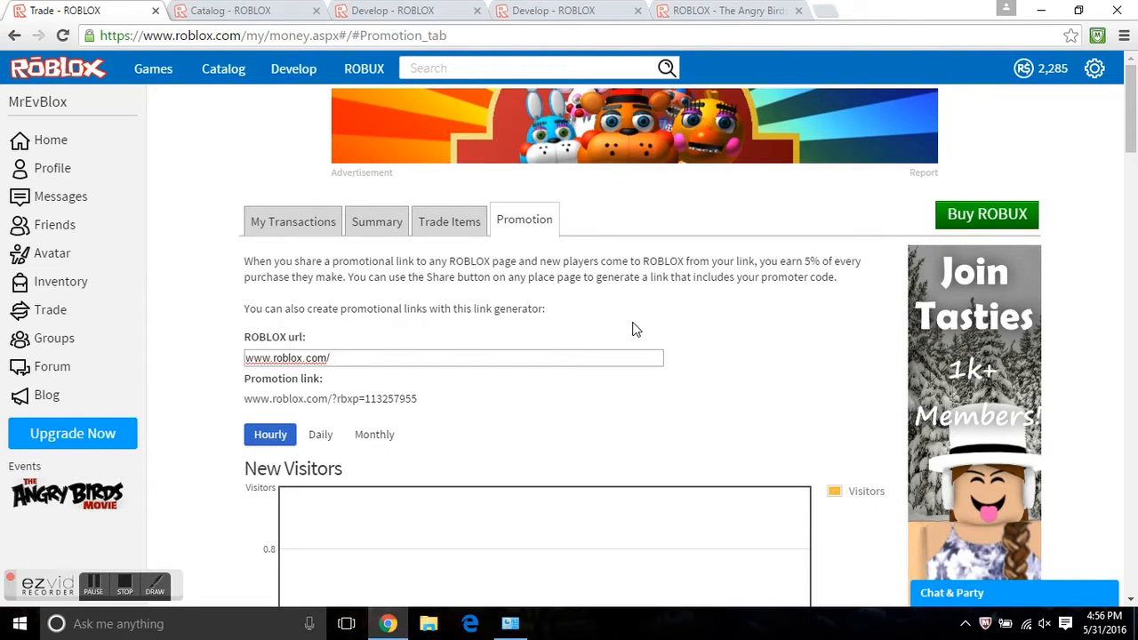
mouse_move(558, 323)
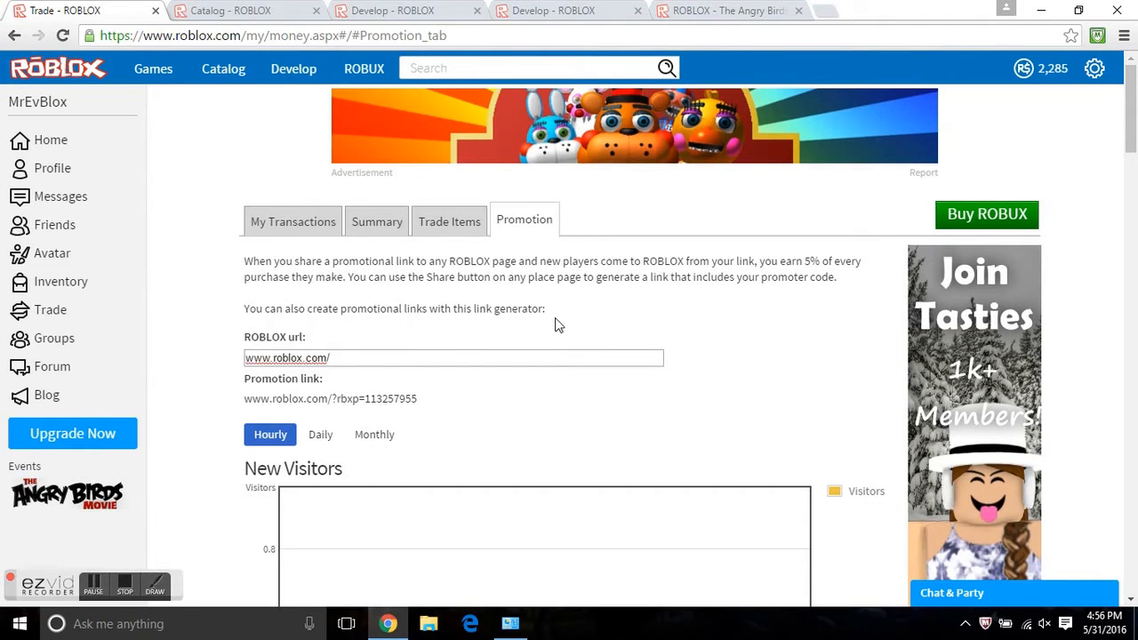
mouse_move(501, 334)
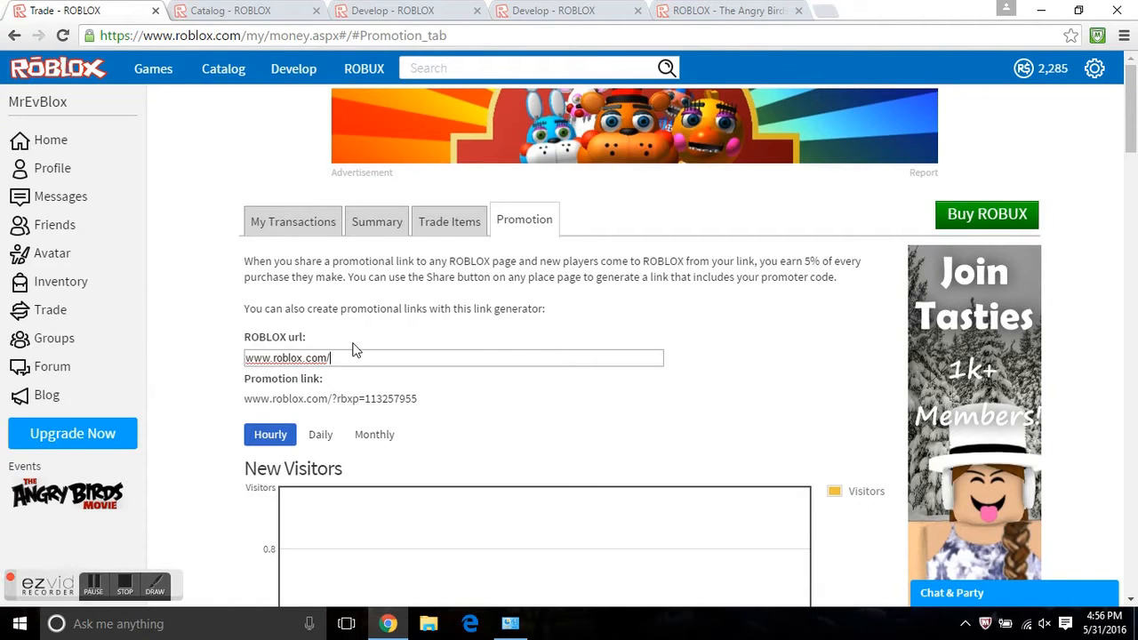
double_click(286, 357)
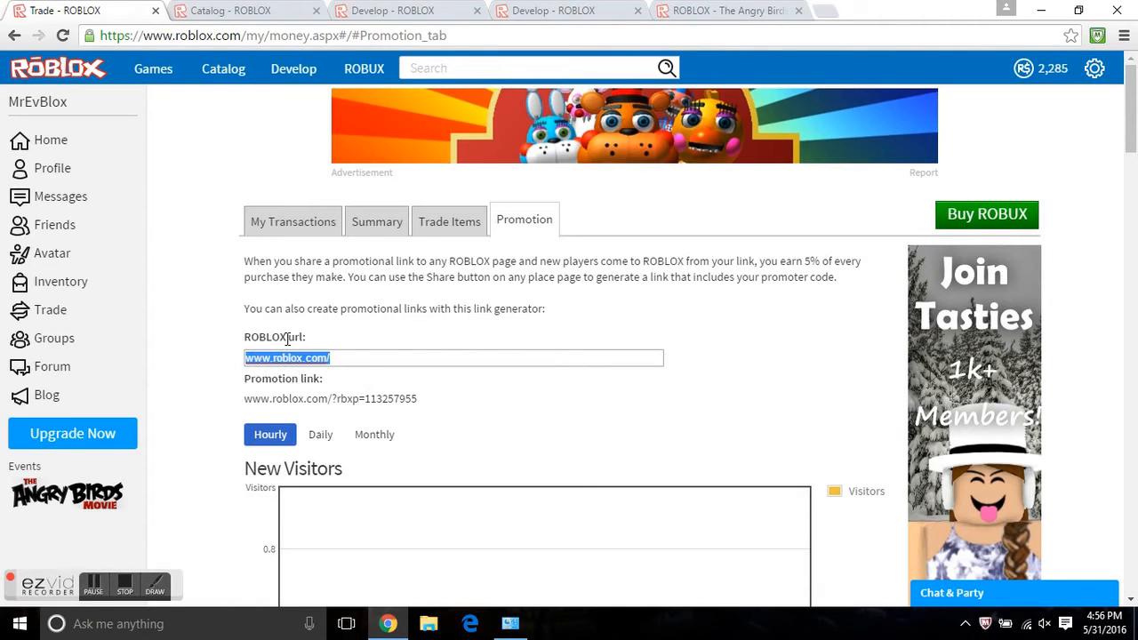
left_click(416, 357)
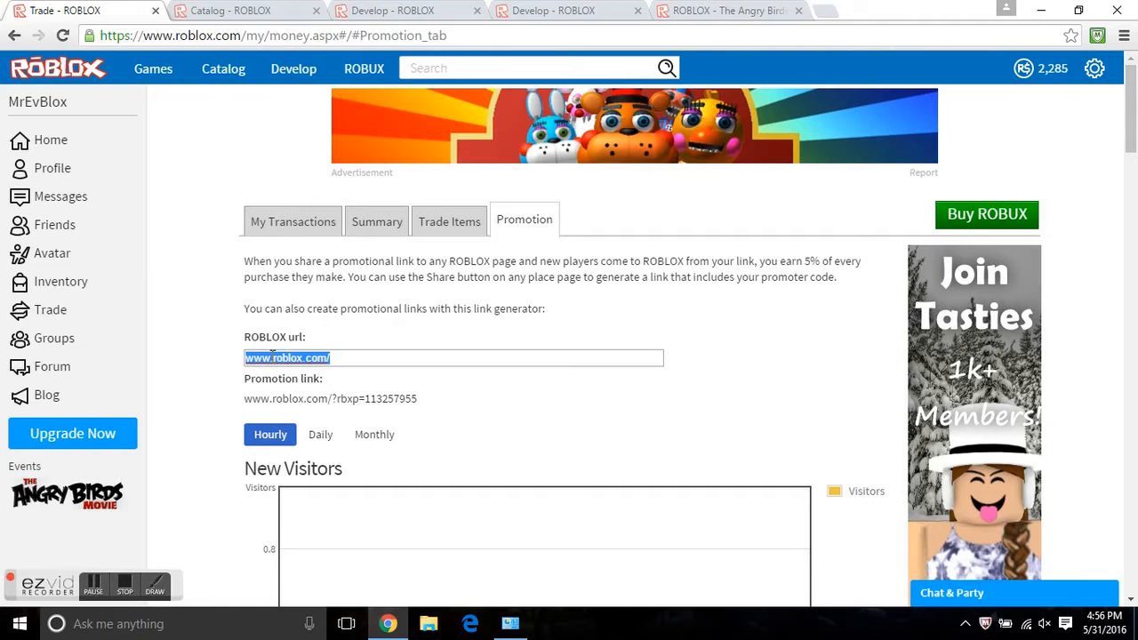
mouse_move(188, 69)
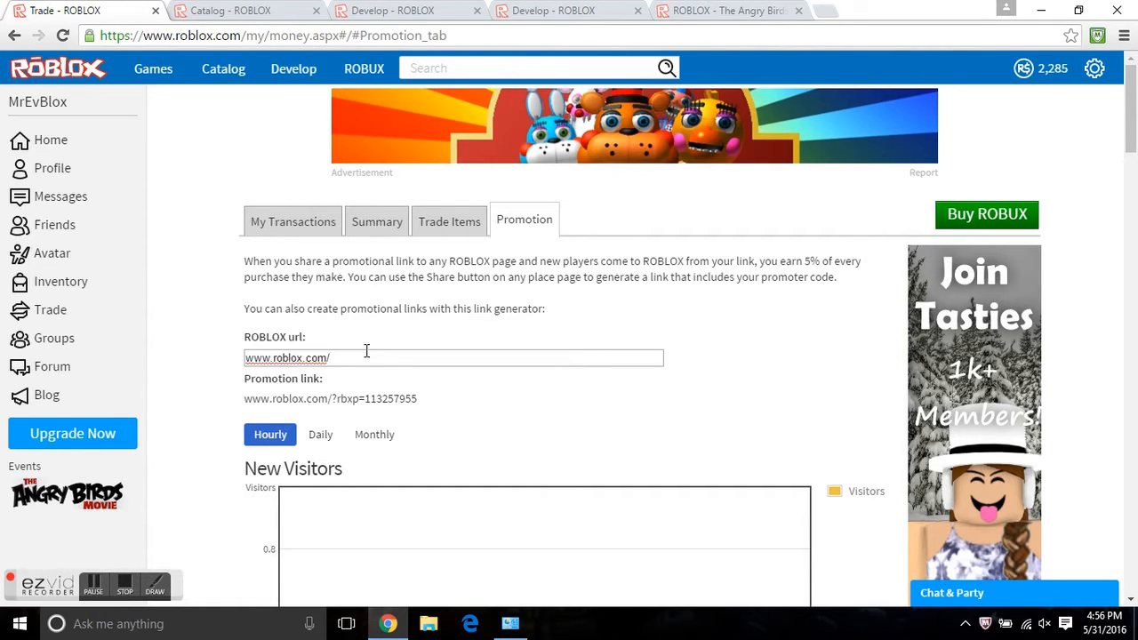
double_click(286, 357)
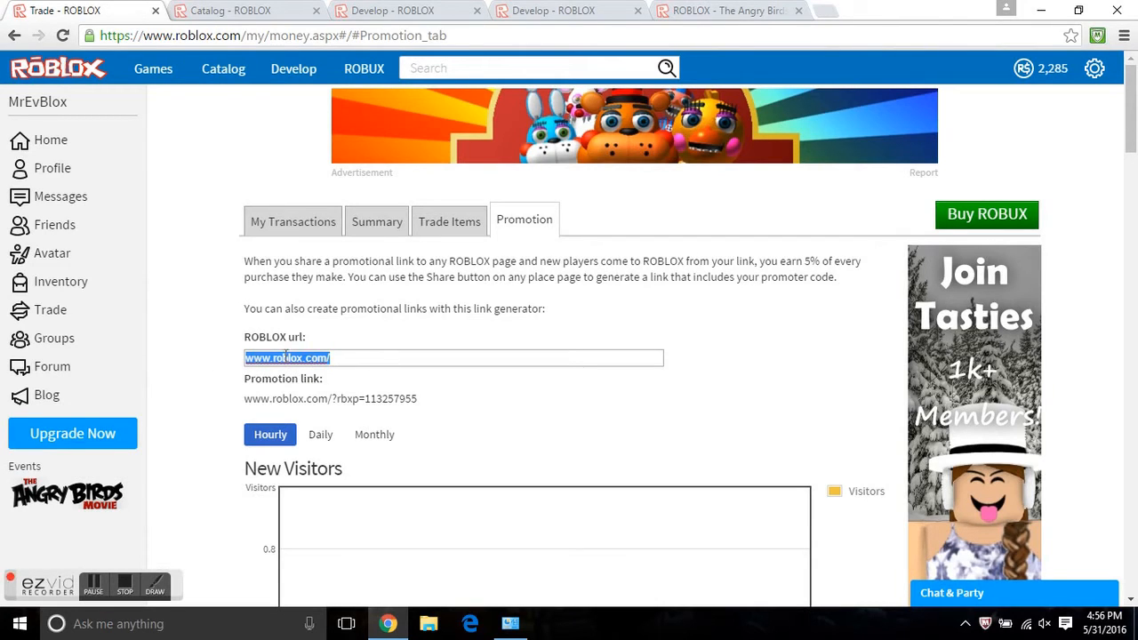
left_click(434, 346)
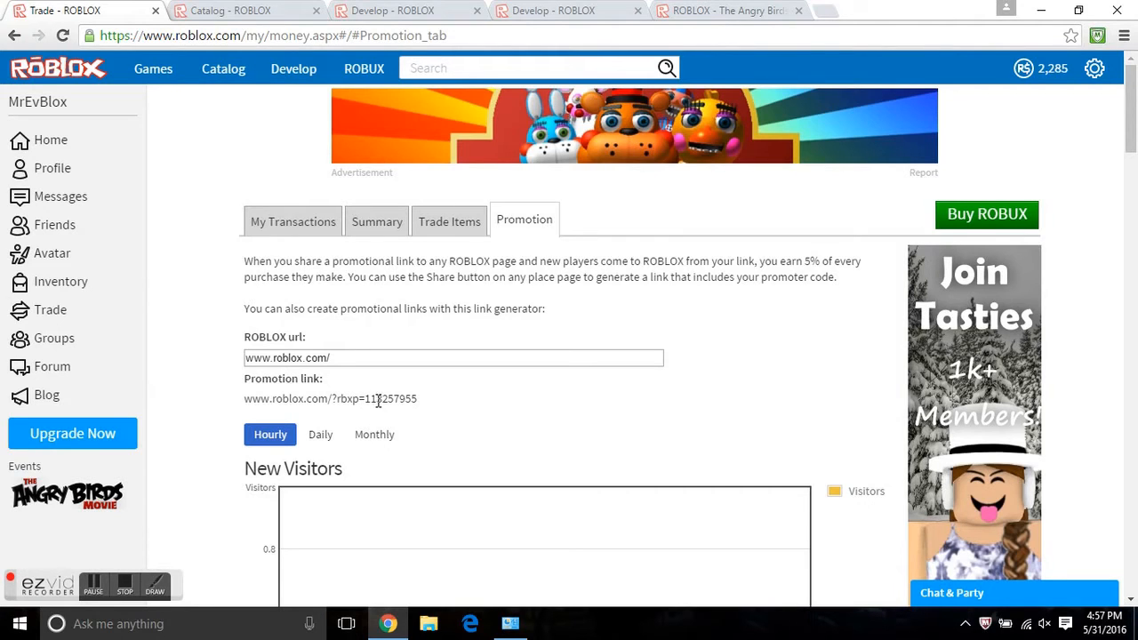
mouse_move(427, 416)
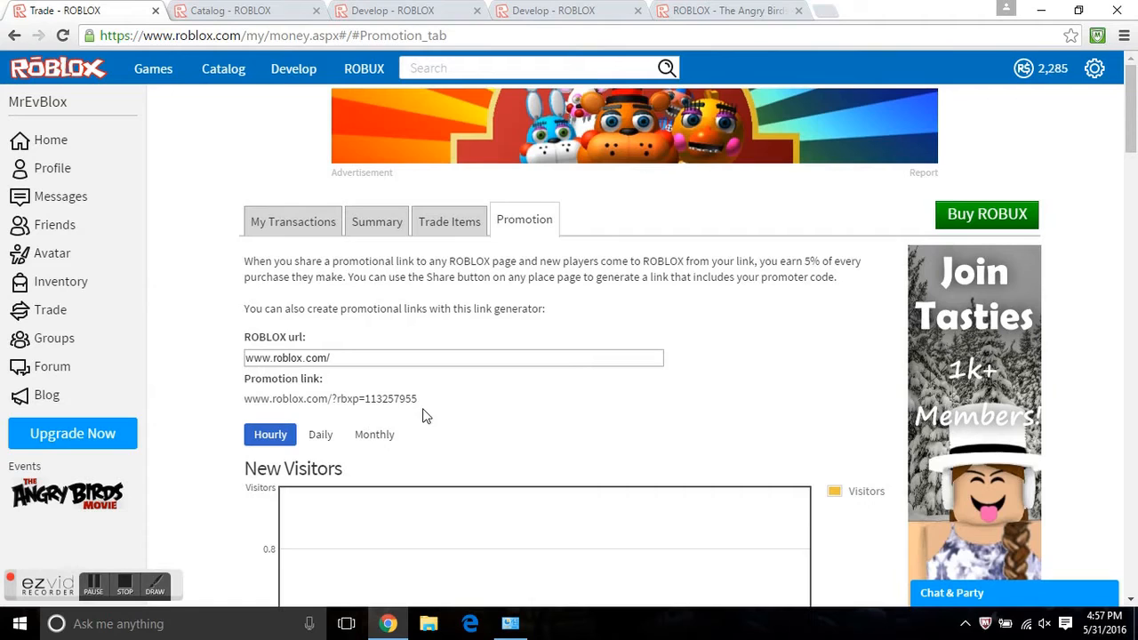
double_click(391, 398)
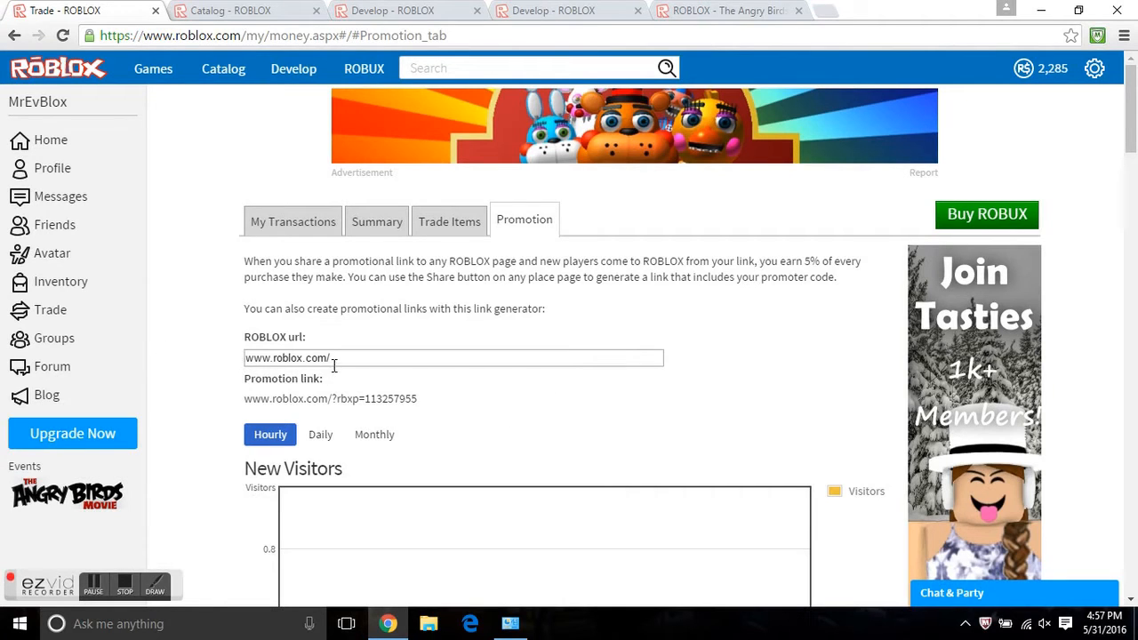
mouse_move(334, 189)
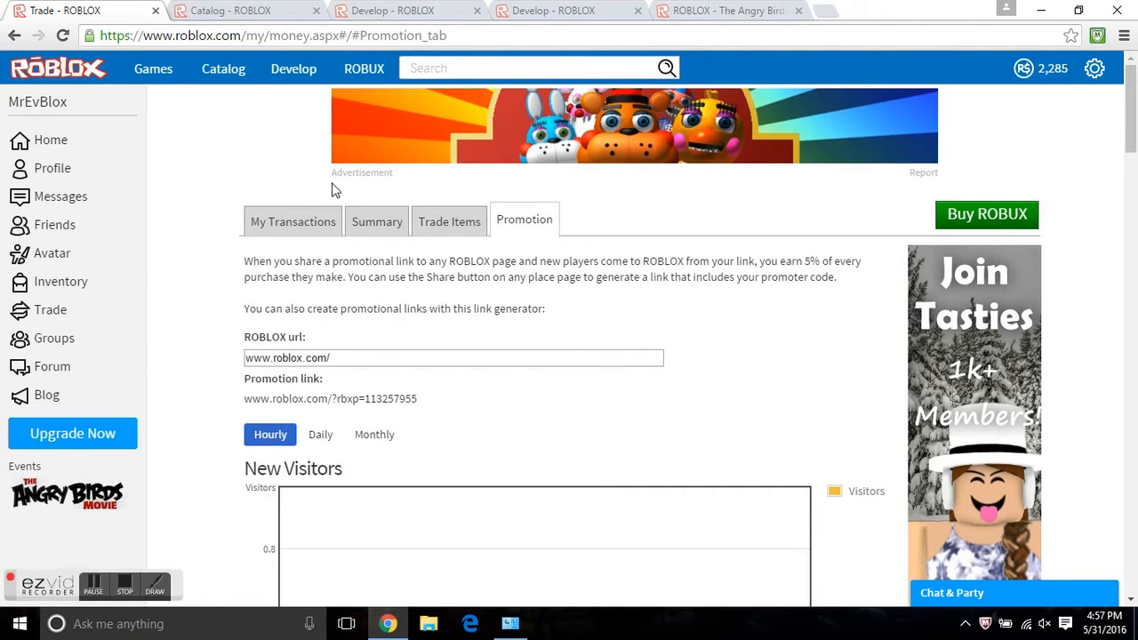
mouse_move(509, 414)
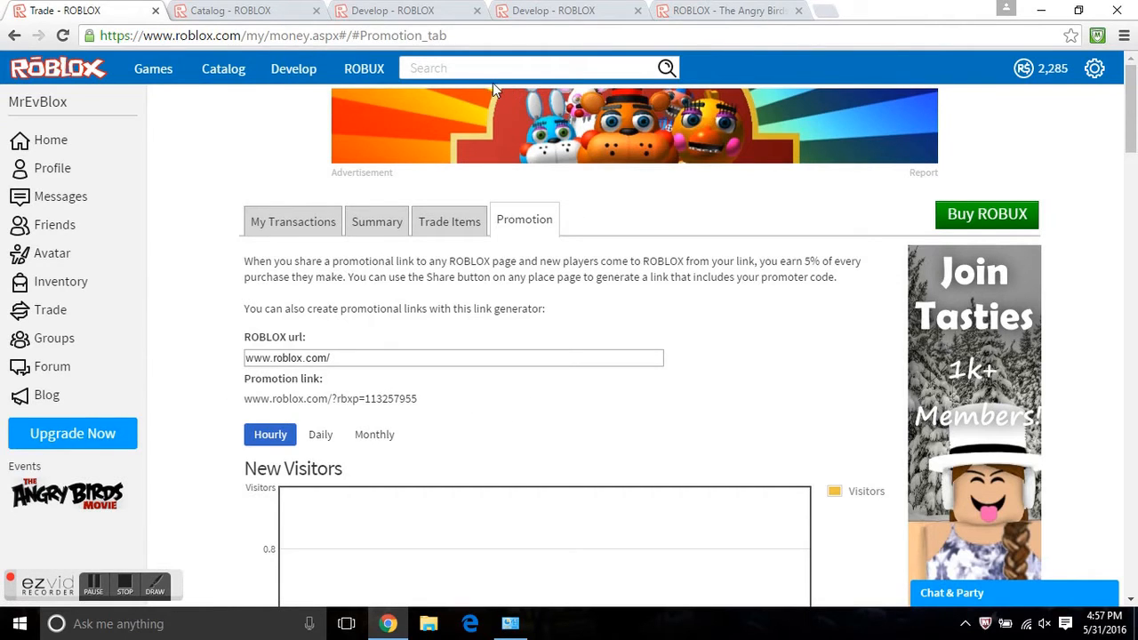
mouse_move(1014, 87)
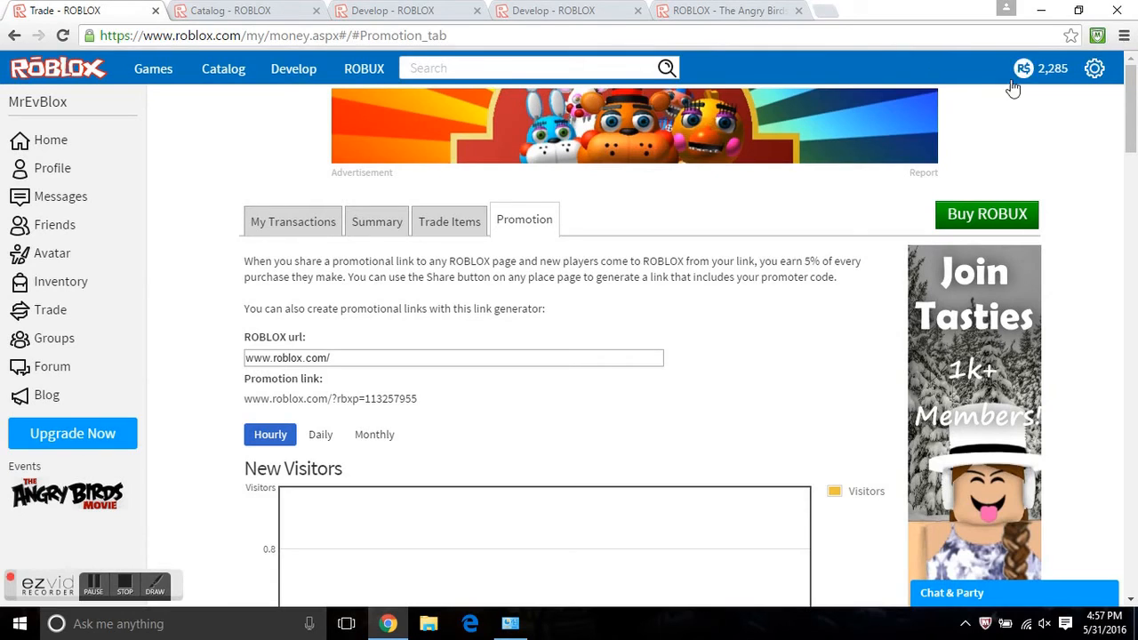
mouse_move(224, 67)
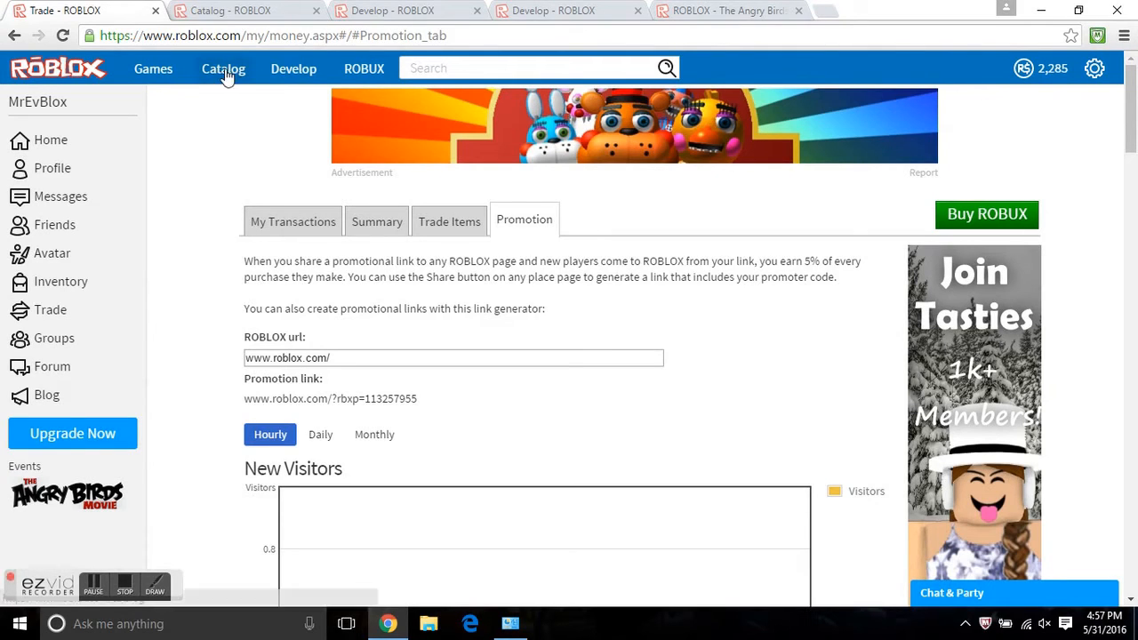
mouse_move(322, 161)
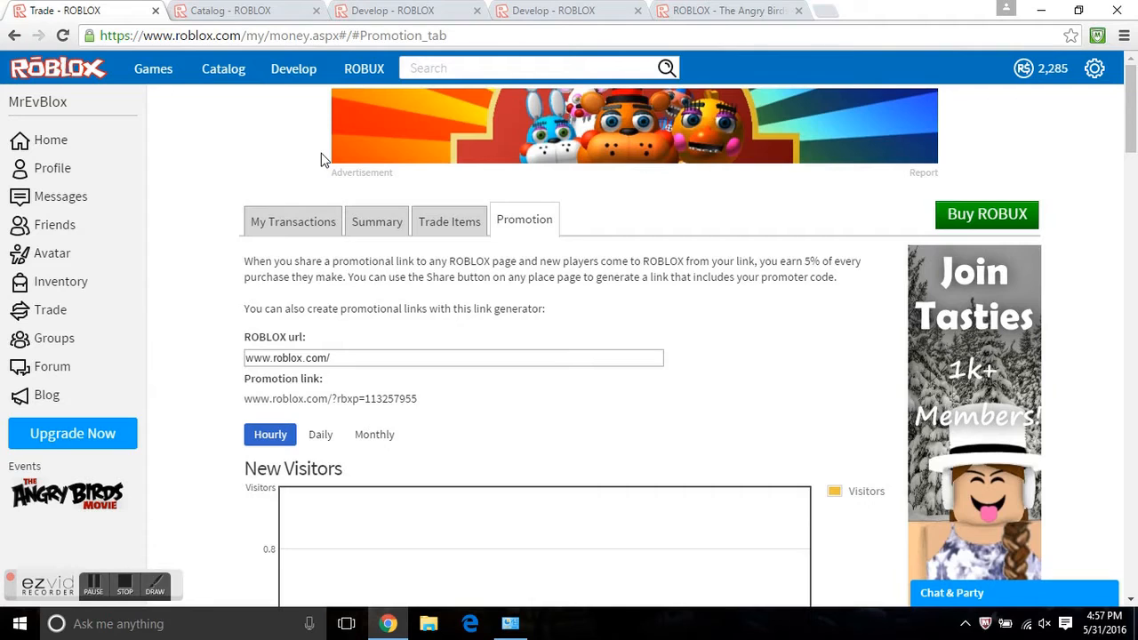
mouse_move(320, 434)
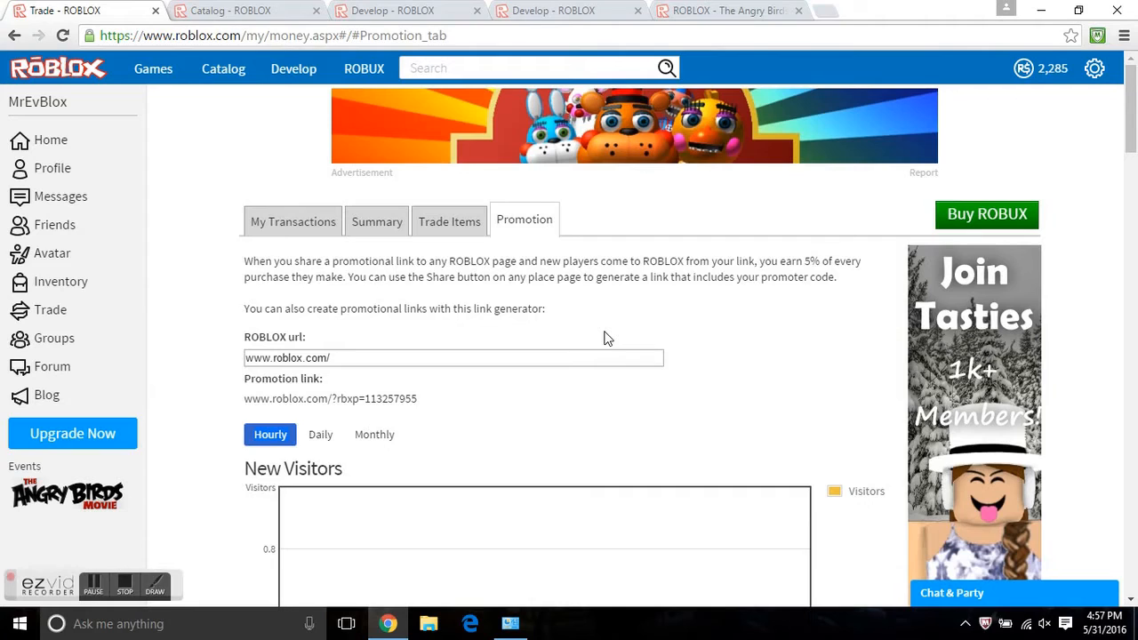
mouse_move(612, 268)
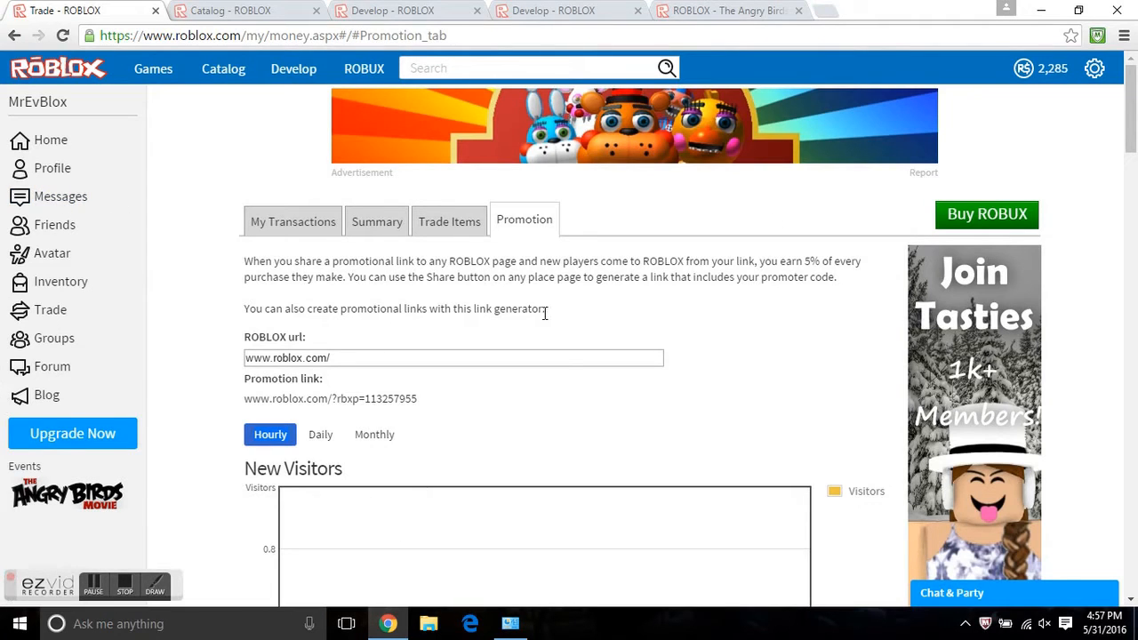
mouse_move(51, 167)
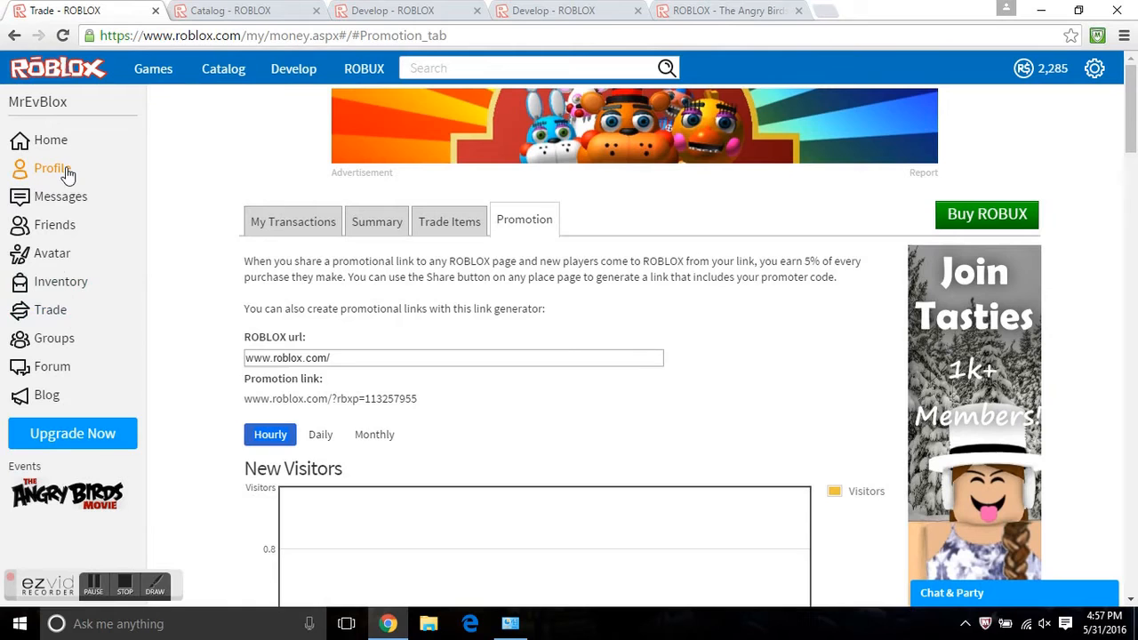
mouse_move(80, 240)
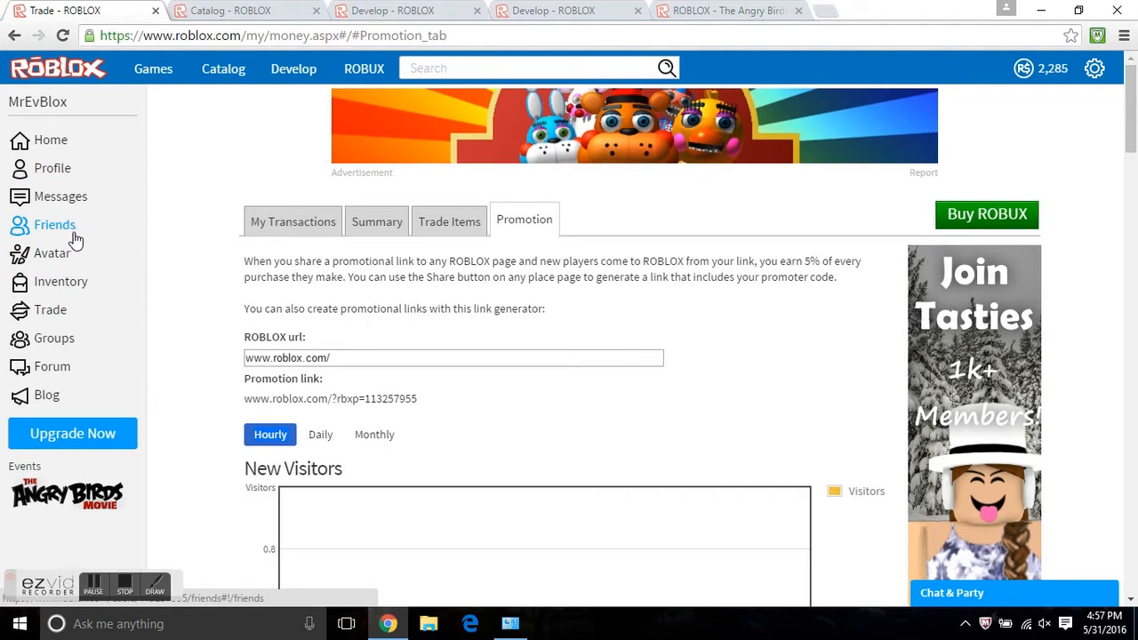
mouse_move(669, 307)
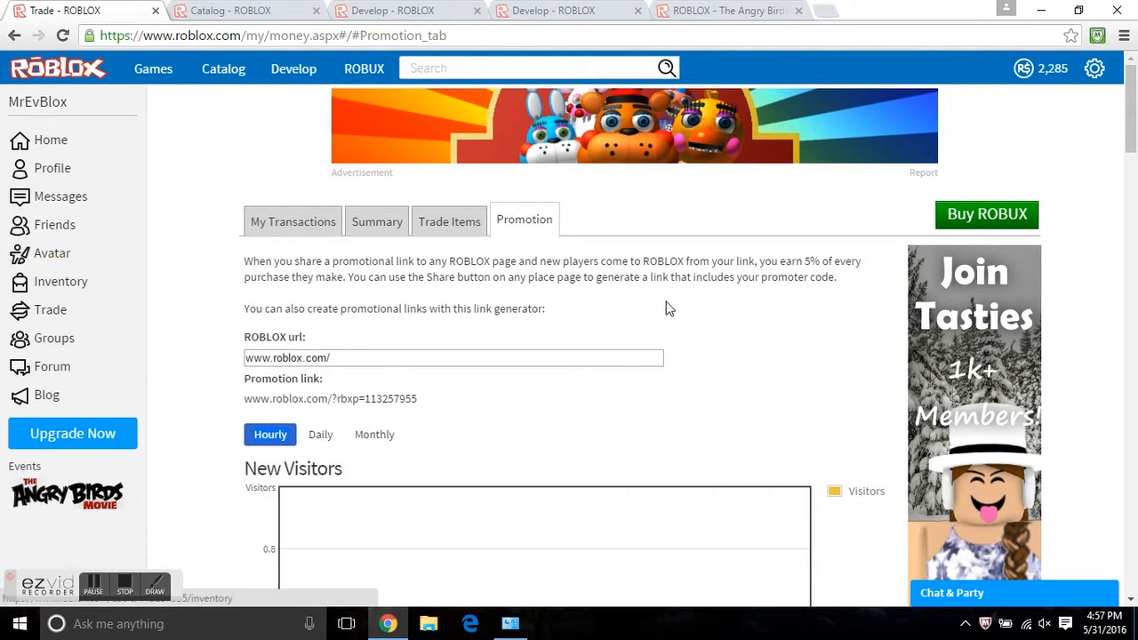
mouse_move(667, 320)
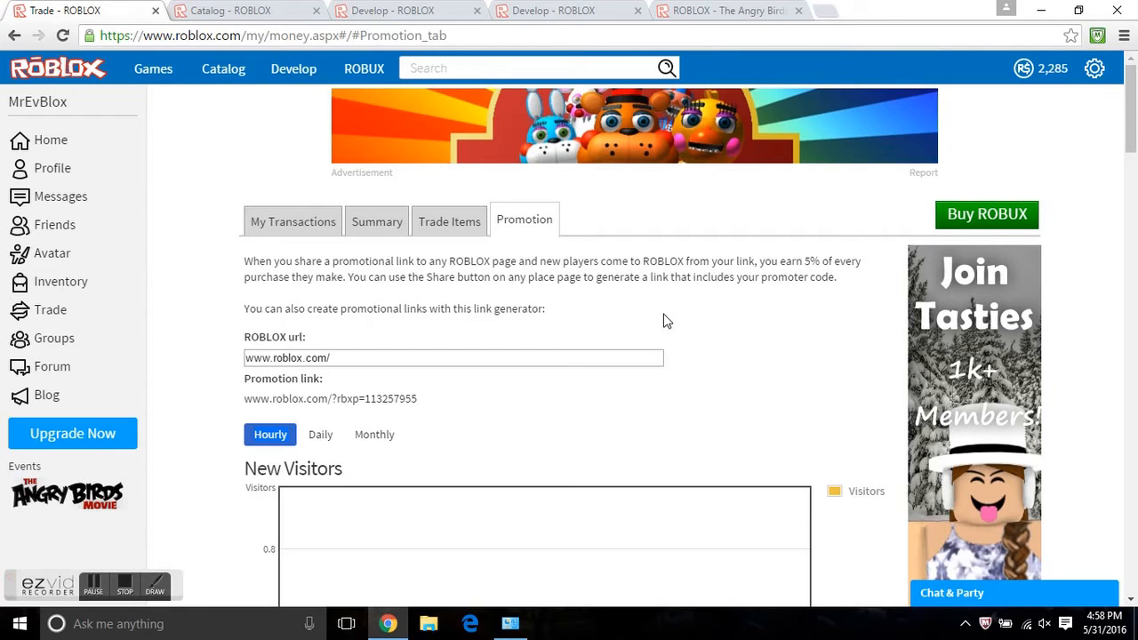
Select the generated promotion link text for copying
double_click(807, 260)
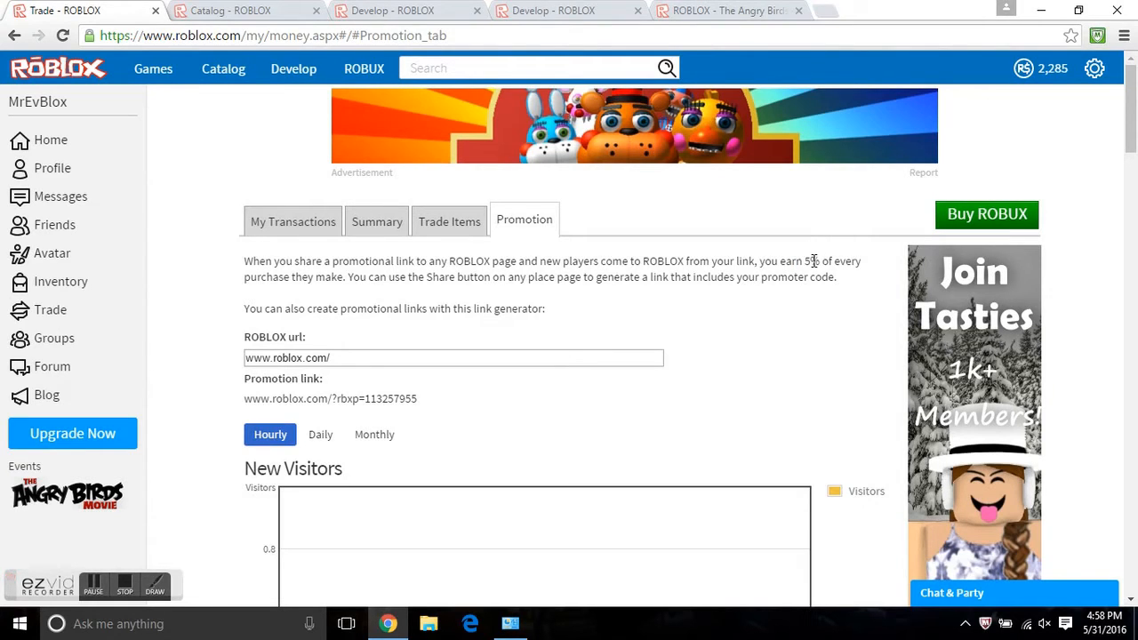
mouse_move(822, 228)
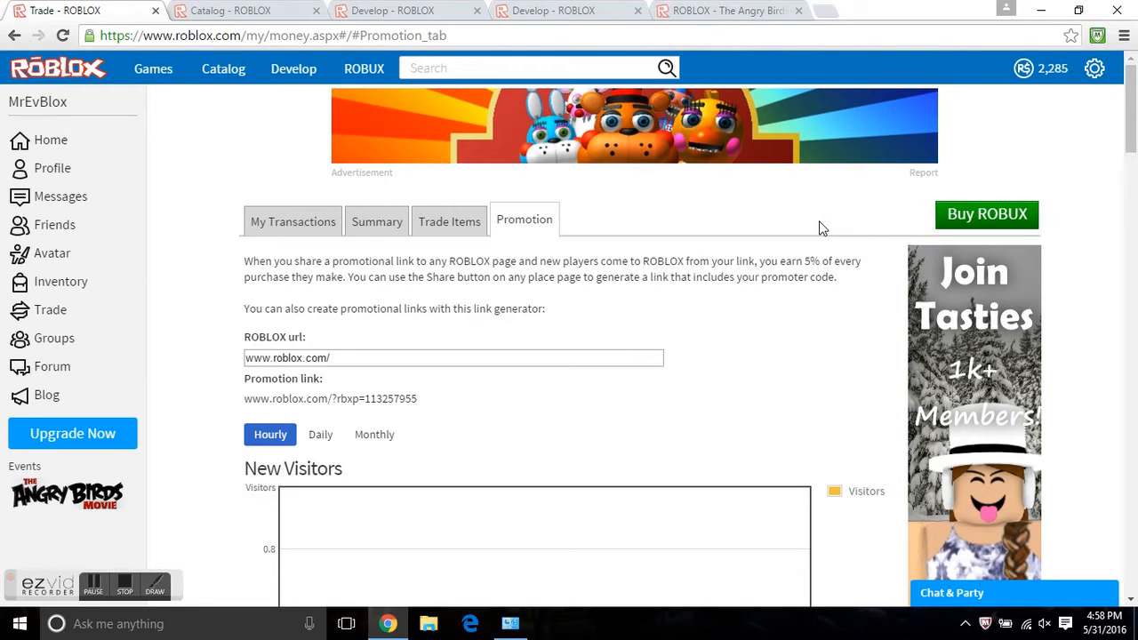
mouse_move(822, 252)
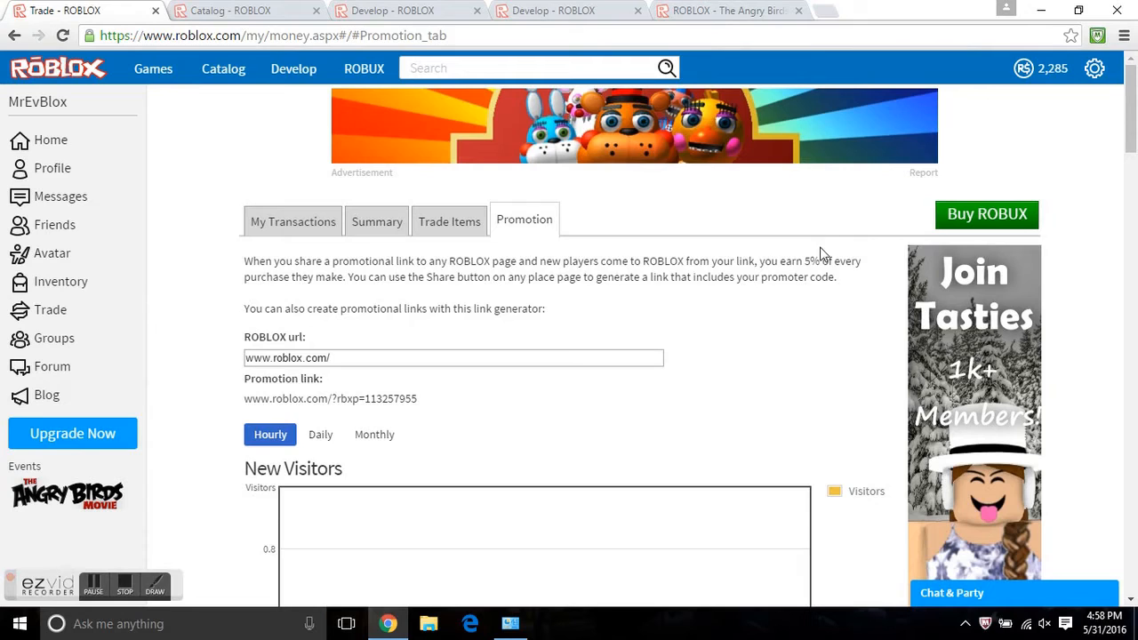
mouse_move(815, 259)
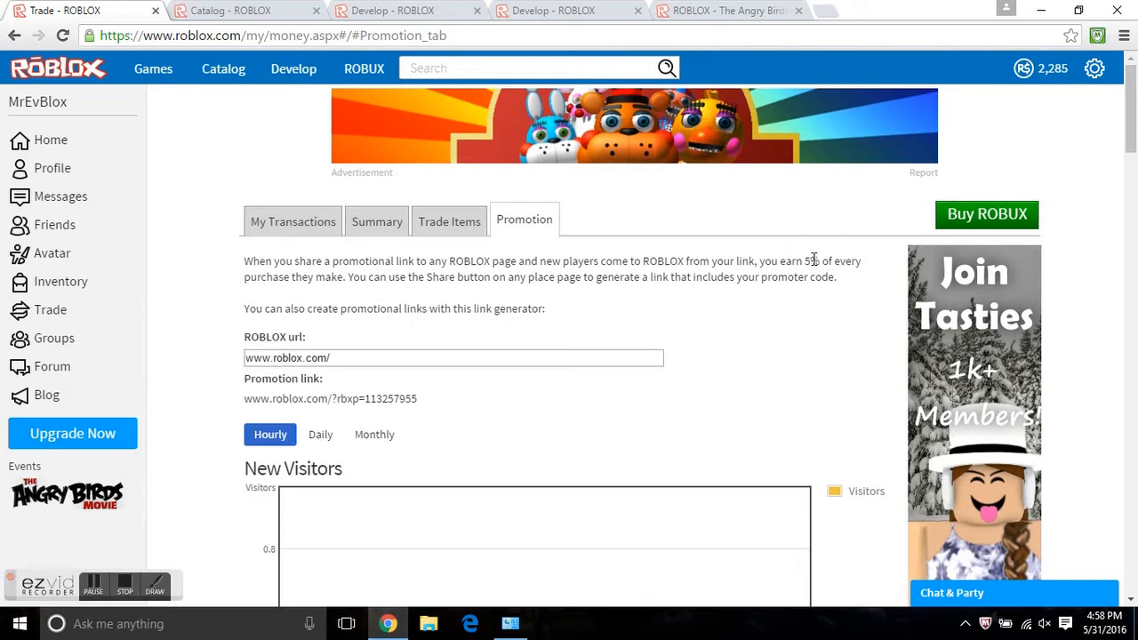
mouse_move(825, 306)
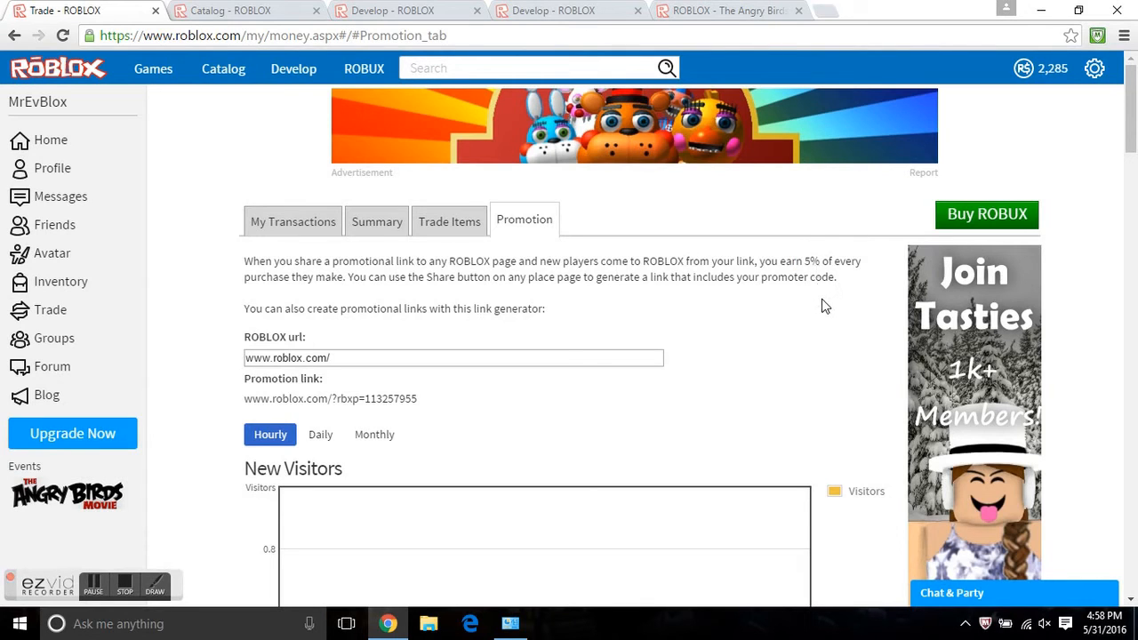
left_click_drag(320, 398, 417, 399)
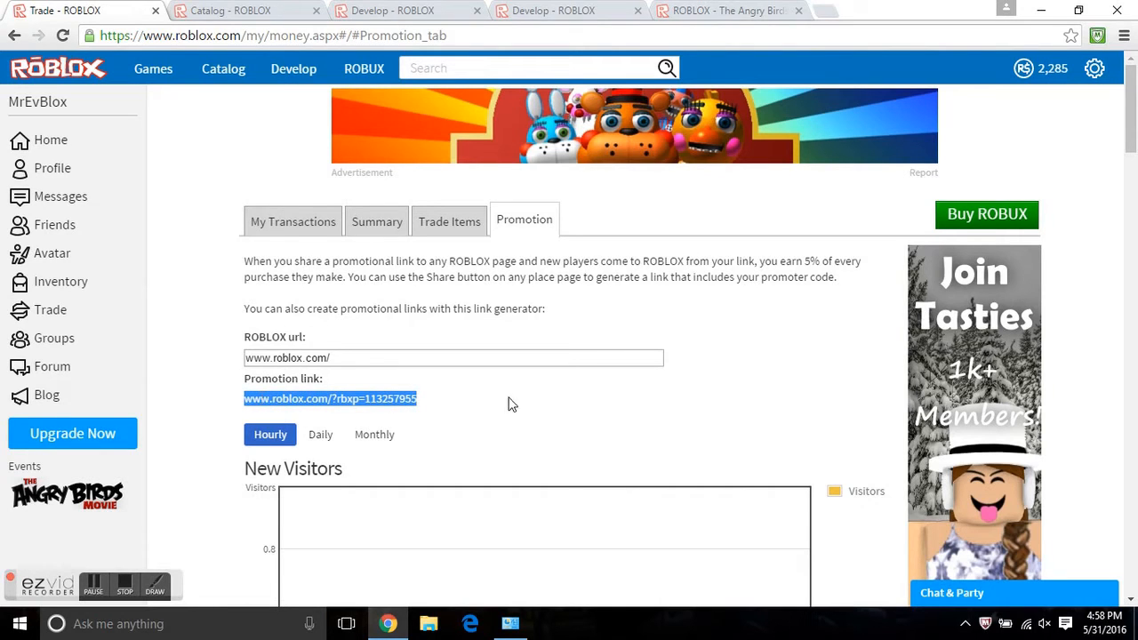
mouse_move(491, 333)
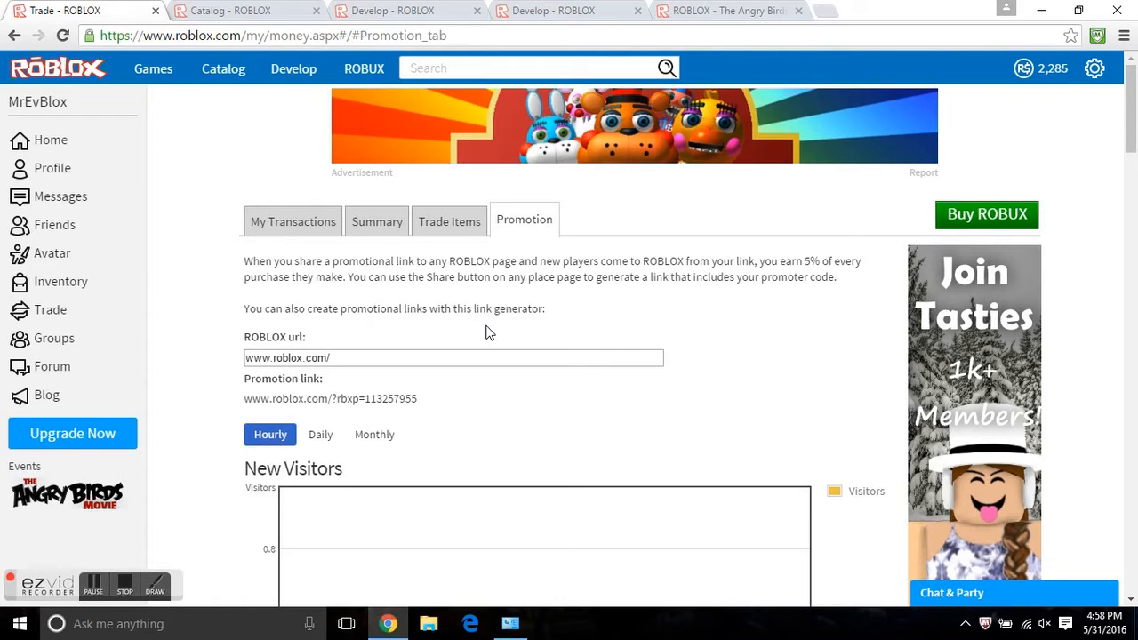
mouse_move(630, 256)
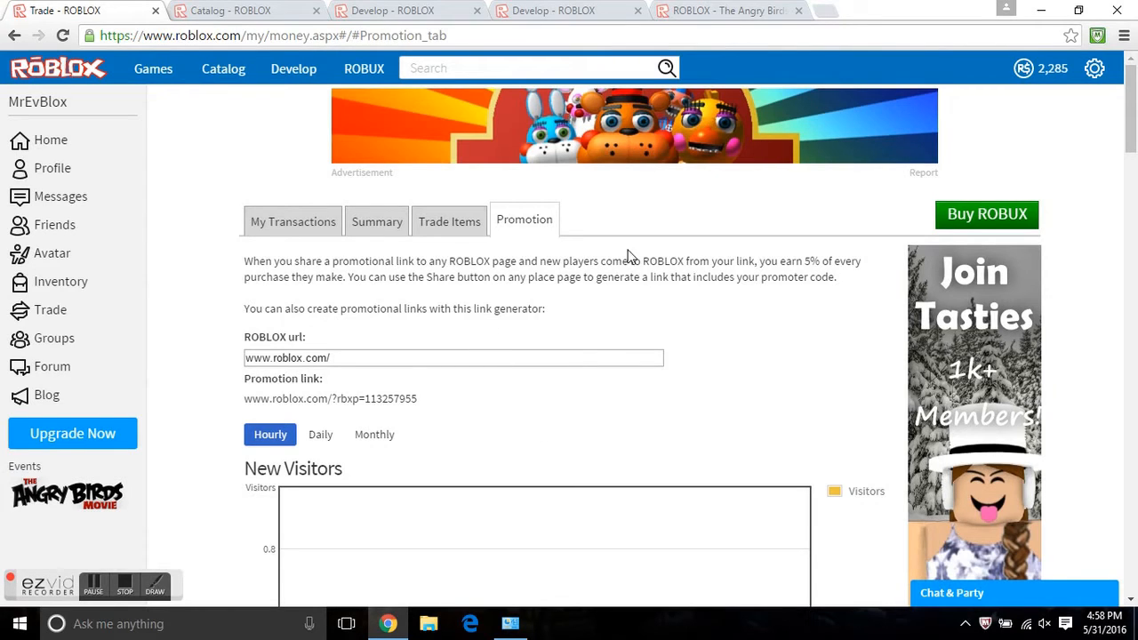
mouse_move(395, 257)
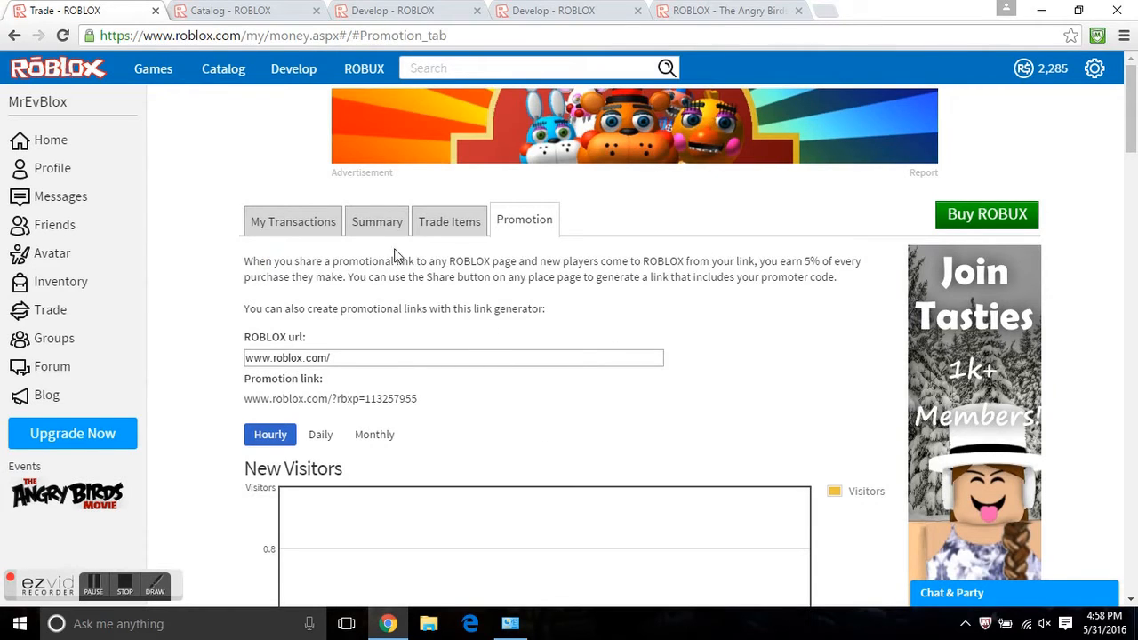
left_click_drag(285, 399, 406, 398)
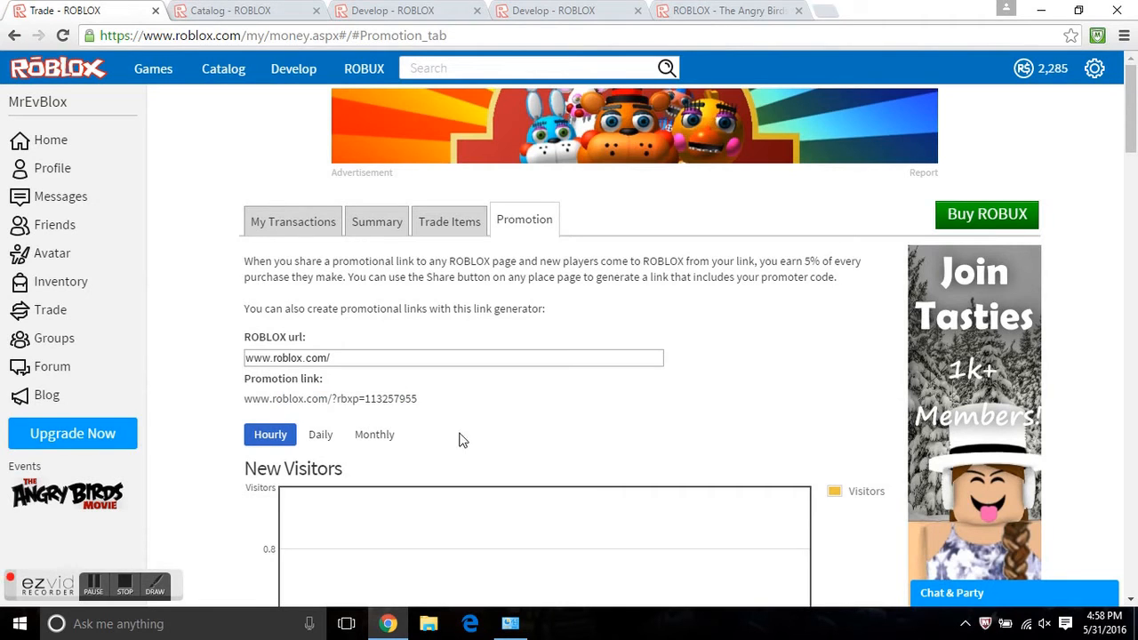
left_click_drag(302, 399, 416, 398)
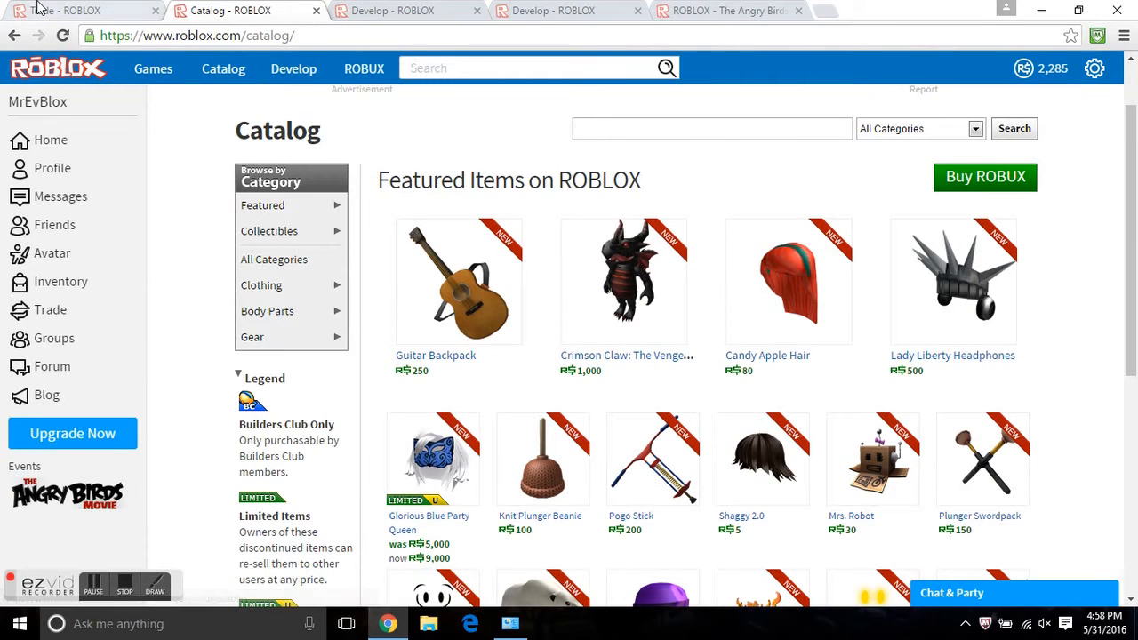
mouse_move(647, 313)
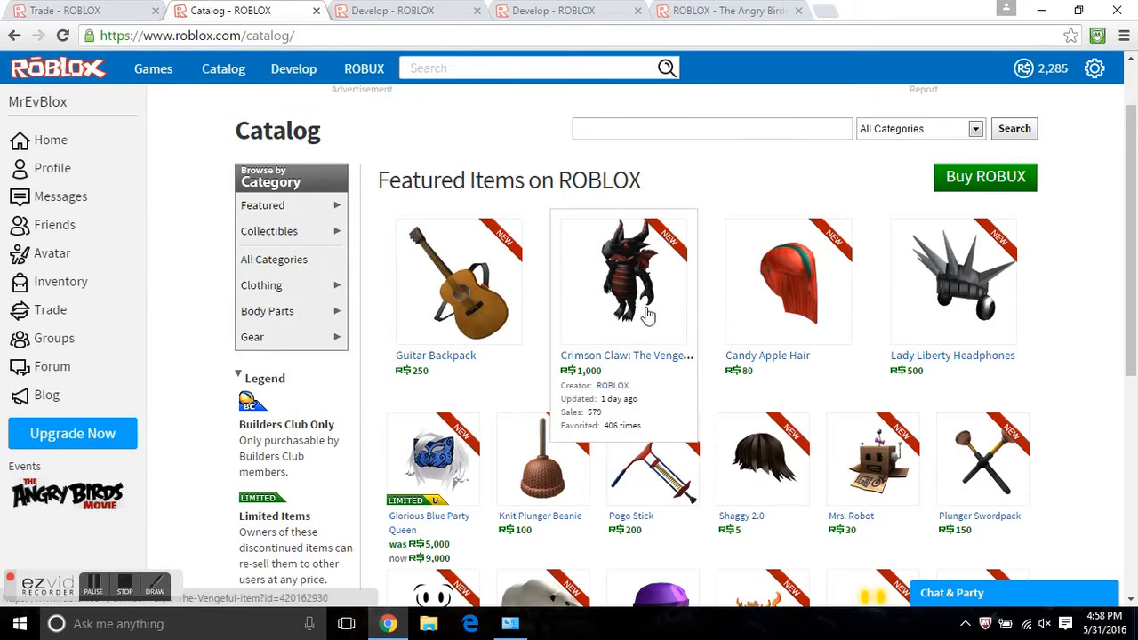
Browse the Featured catalog items and go to the Guitar Backpack (250 Robux) page
scroll("down", 3)
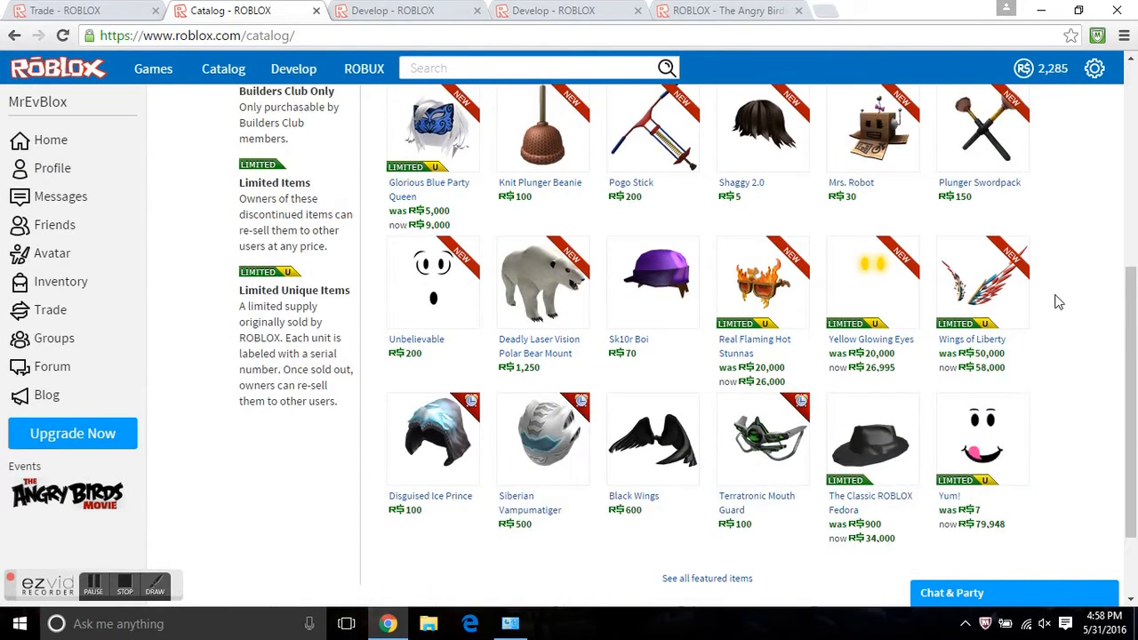
scroll("down", 3)
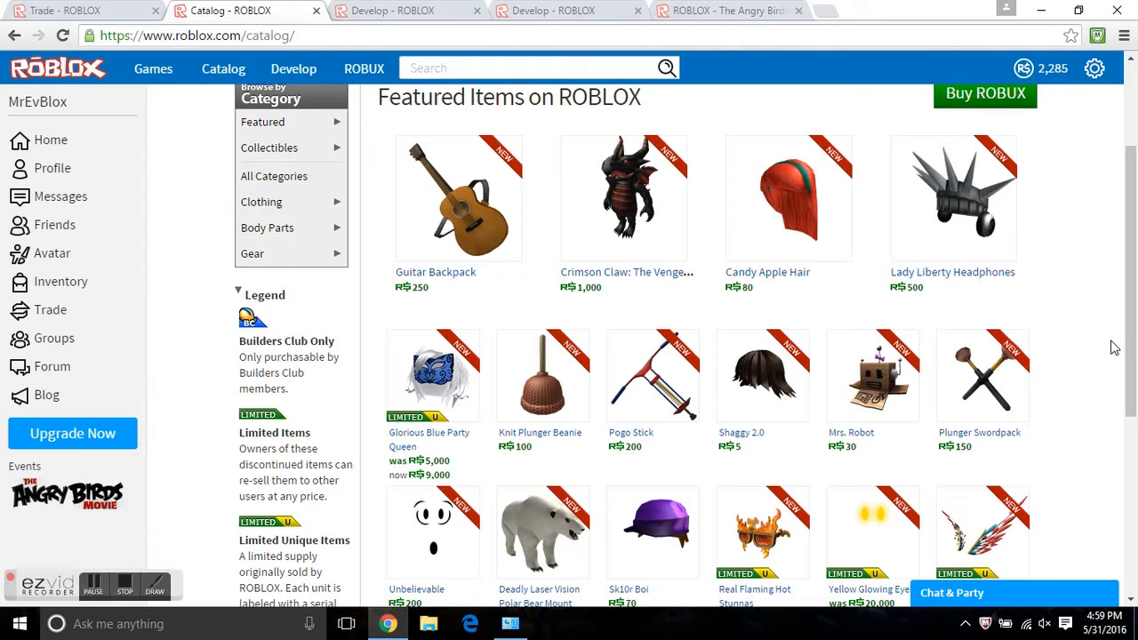
mouse_move(519, 231)
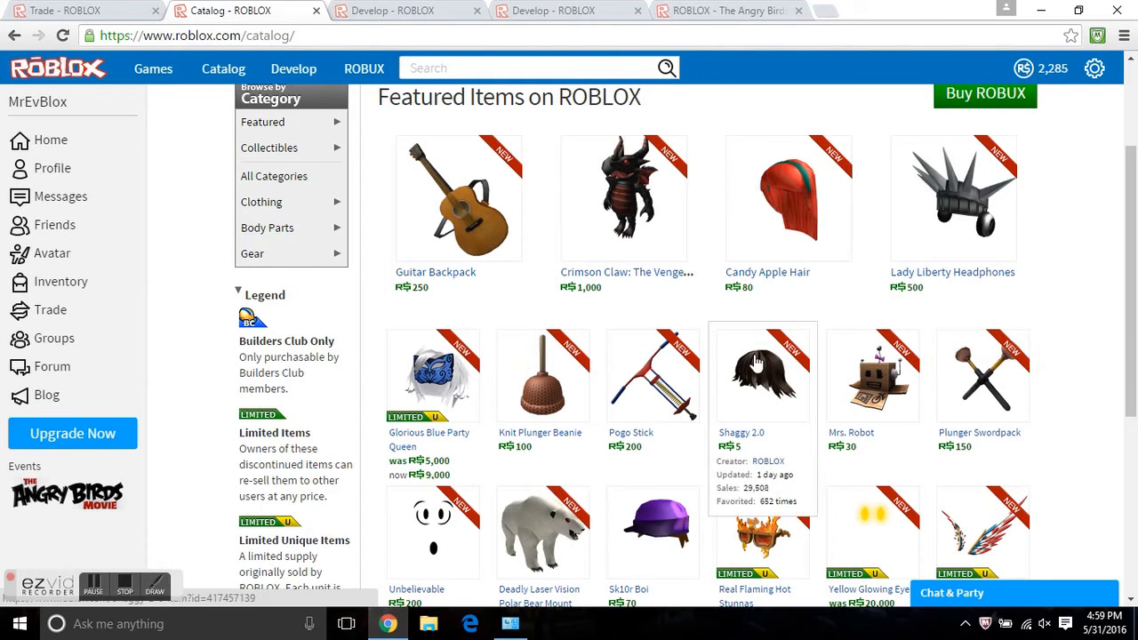
mouse_move(438, 214)
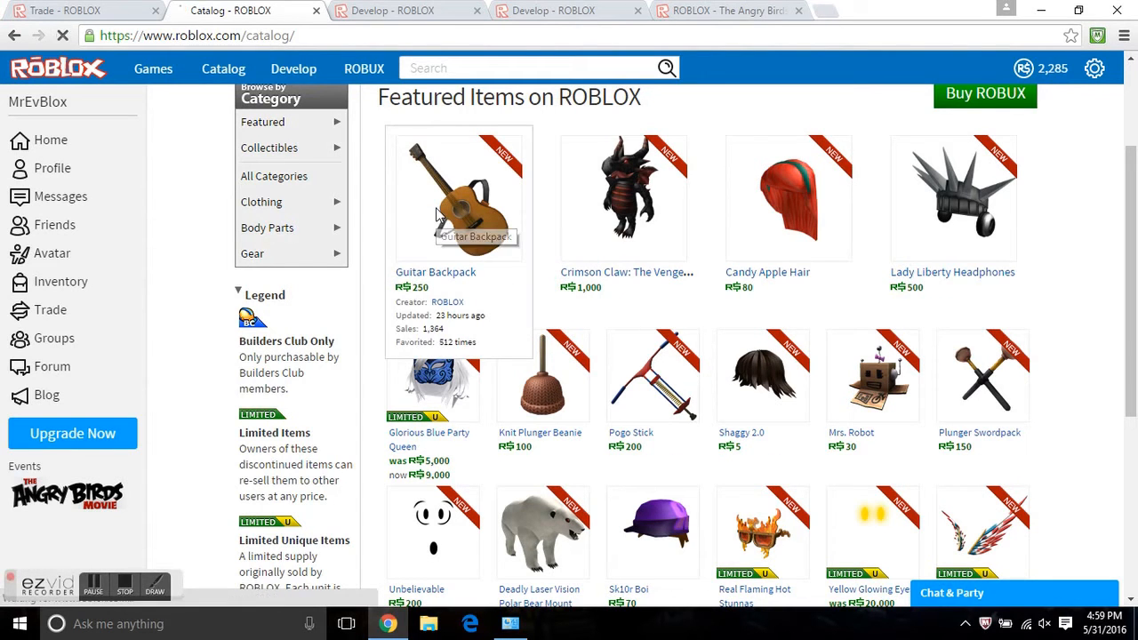
left_click(459, 192)
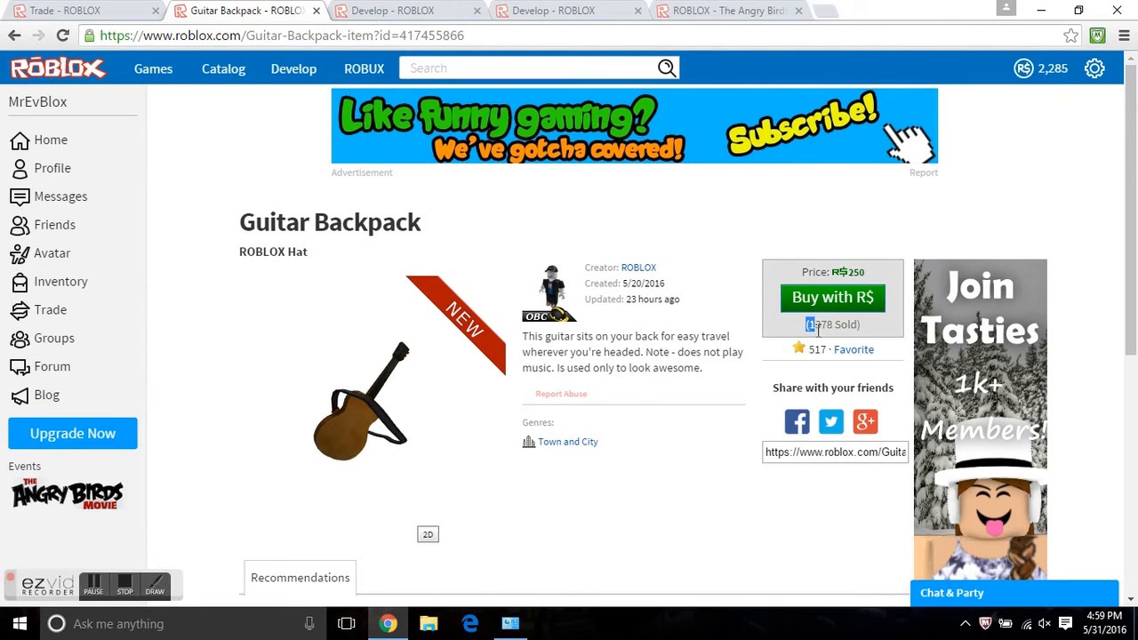
scroll("down", 3)
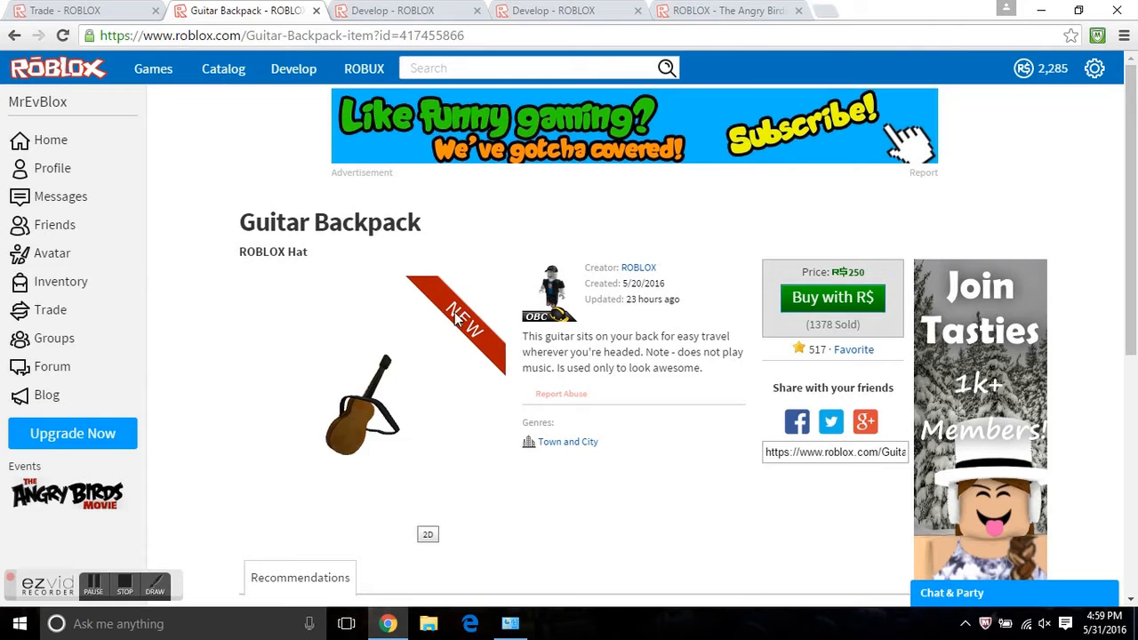
Search the catalog for 'ameriphones' and go to the limited AmeriPhones item page
type("a")
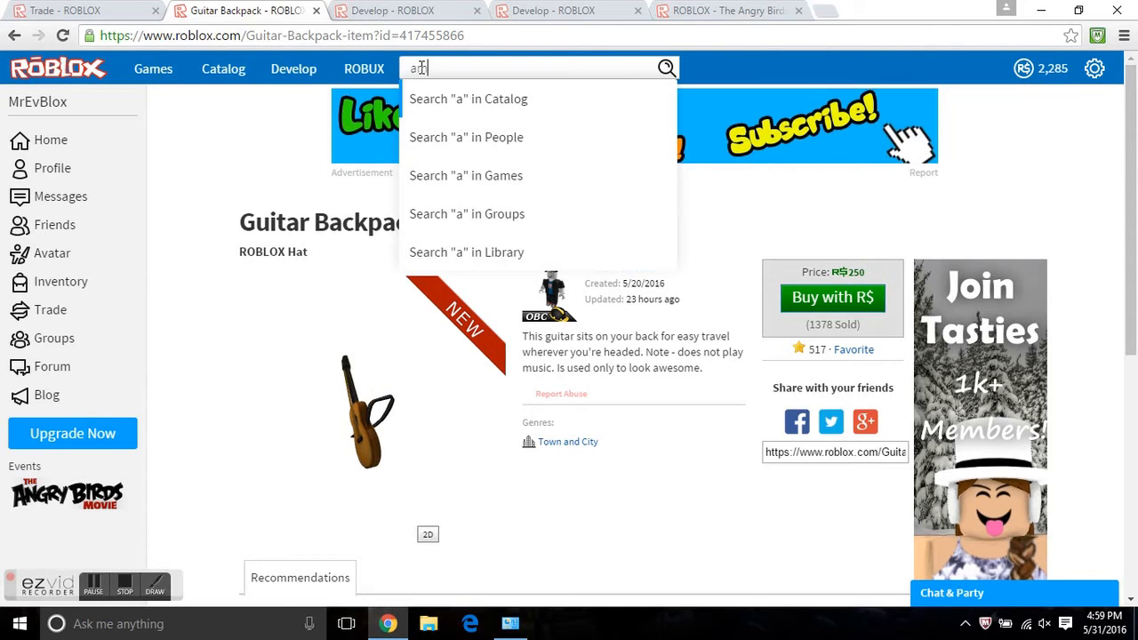
type("meriph")
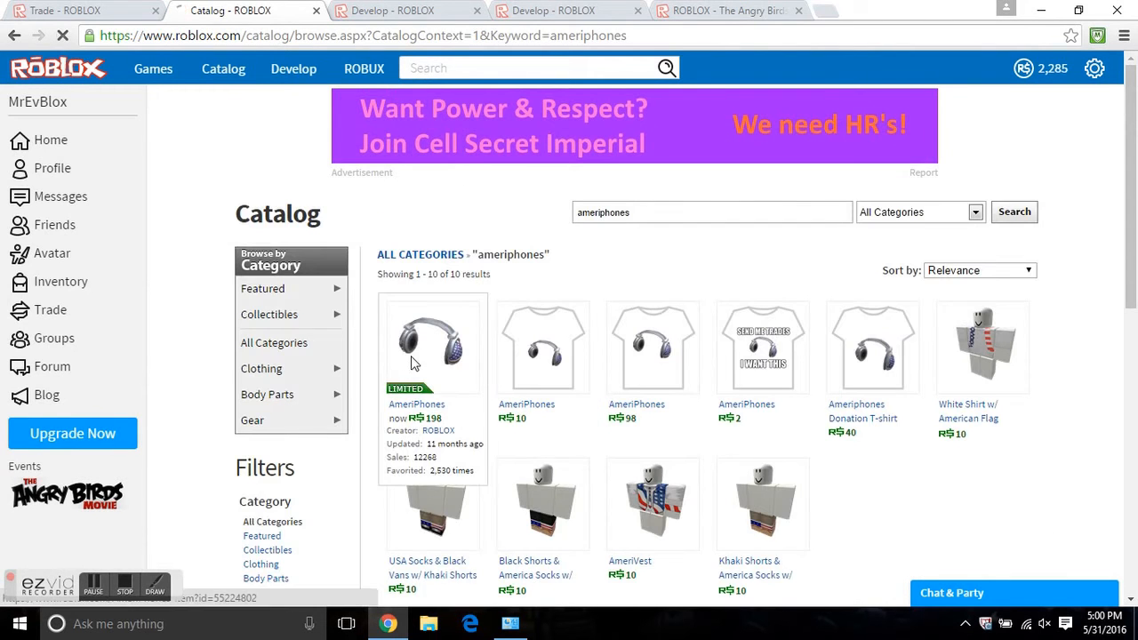
left_click(430, 347)
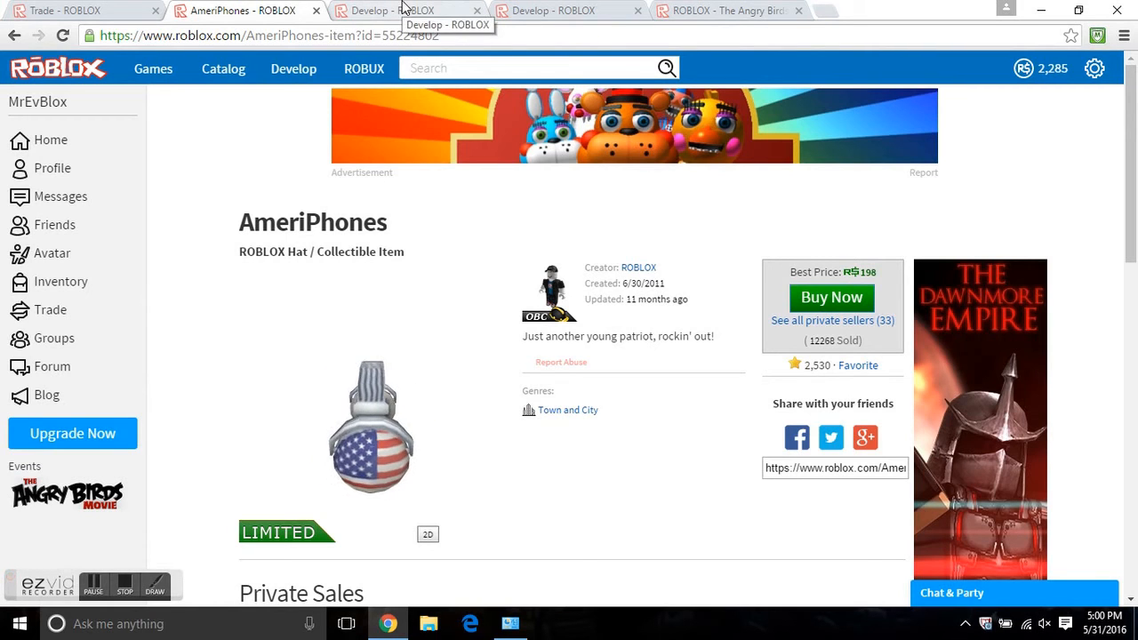
Review the created shirts' sales under My Creations, then list the account's created games
left_click(418, 11)
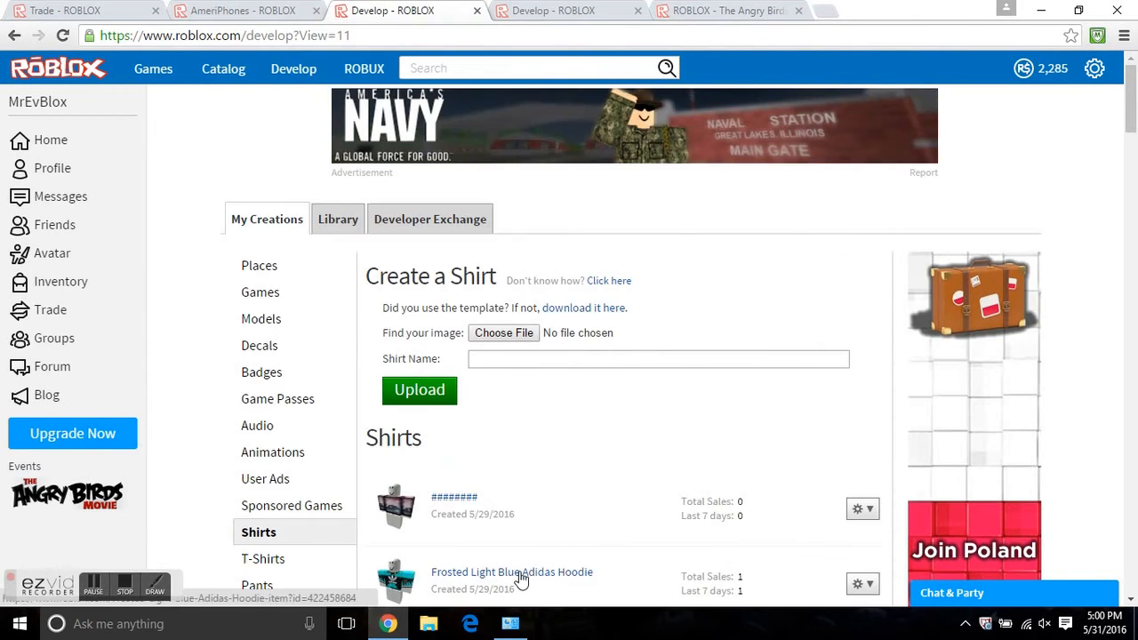
scroll("down", 3)
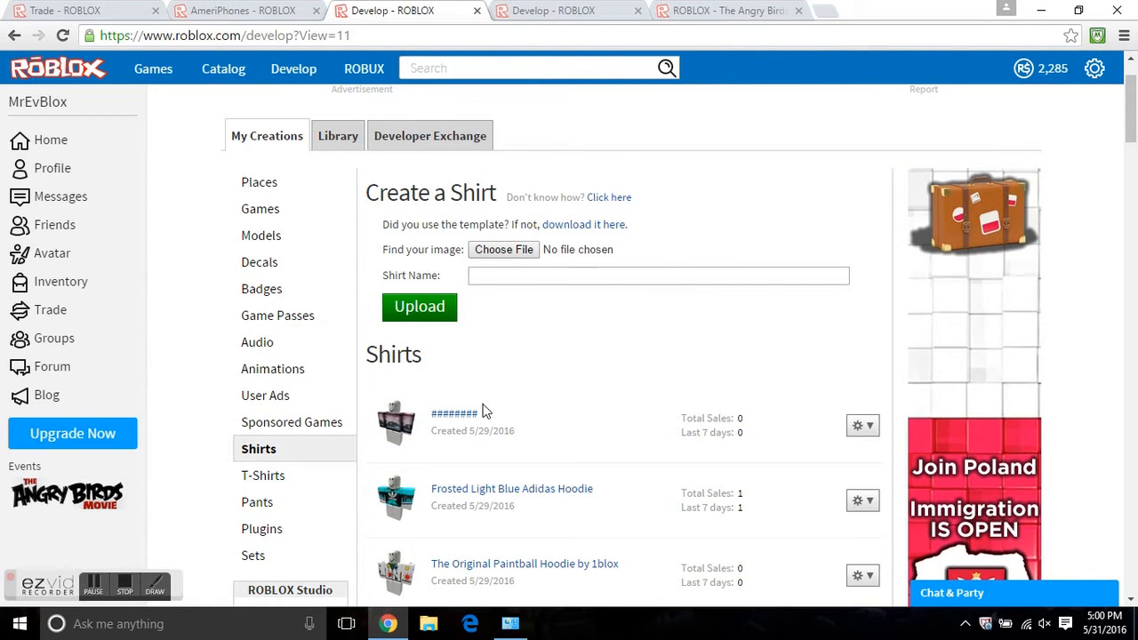
scroll("down", 3)
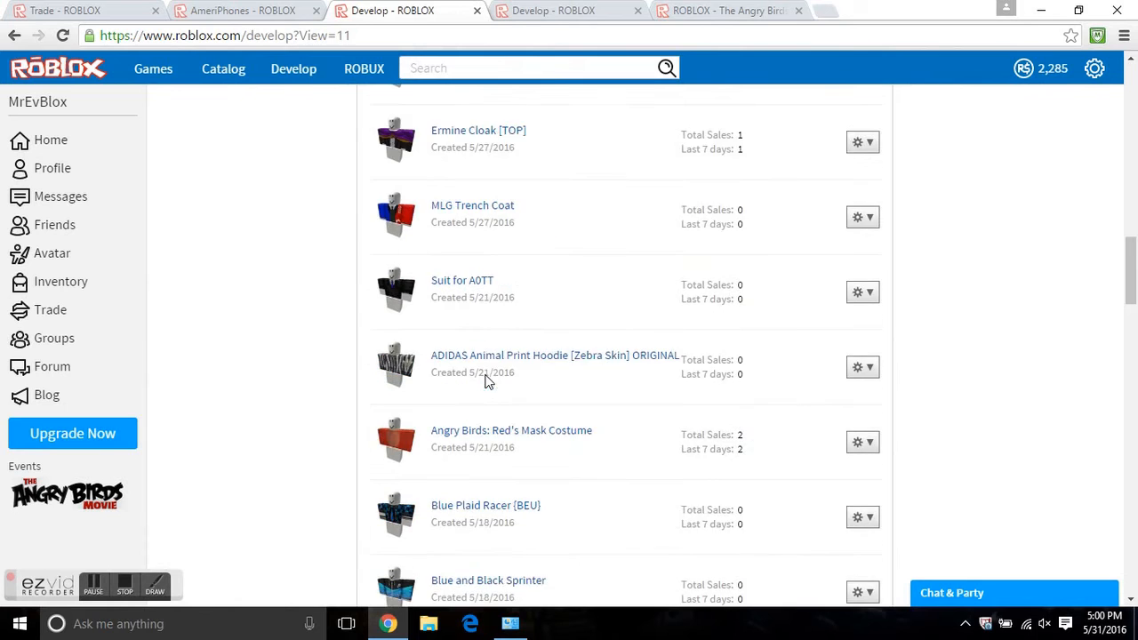
scroll("down", 3)
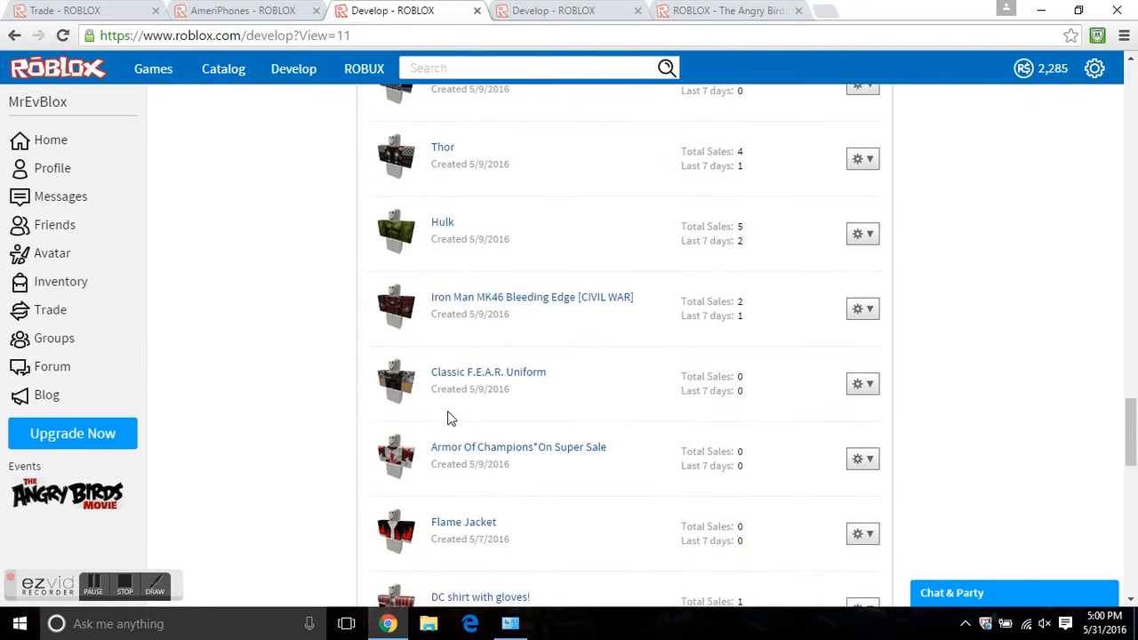
scroll("down", 3)
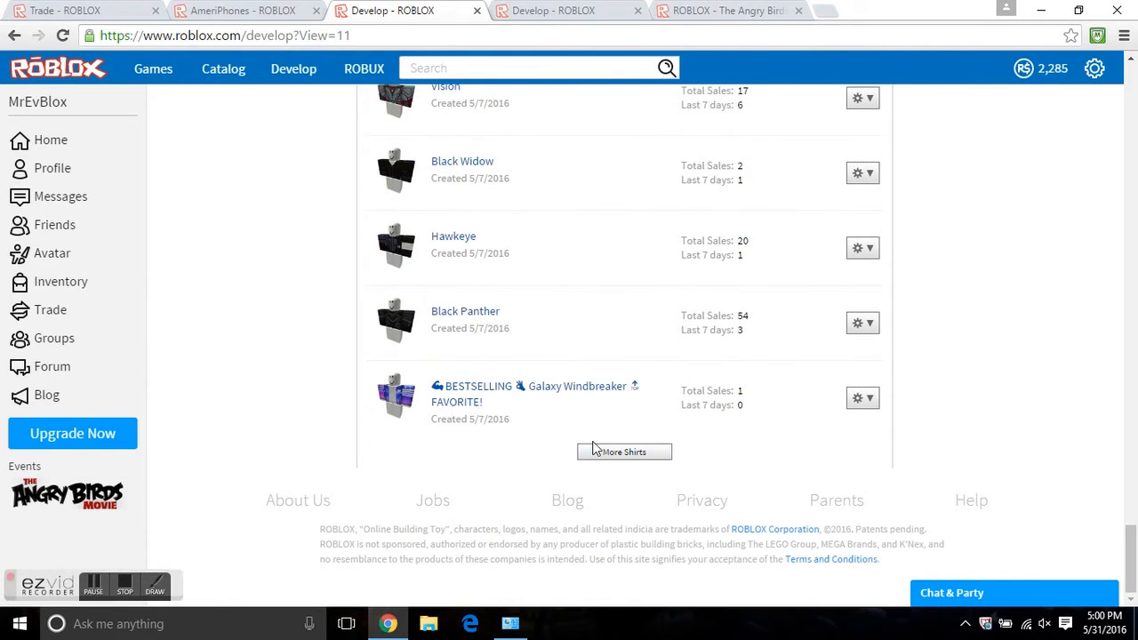
mouse_move(562, 435)
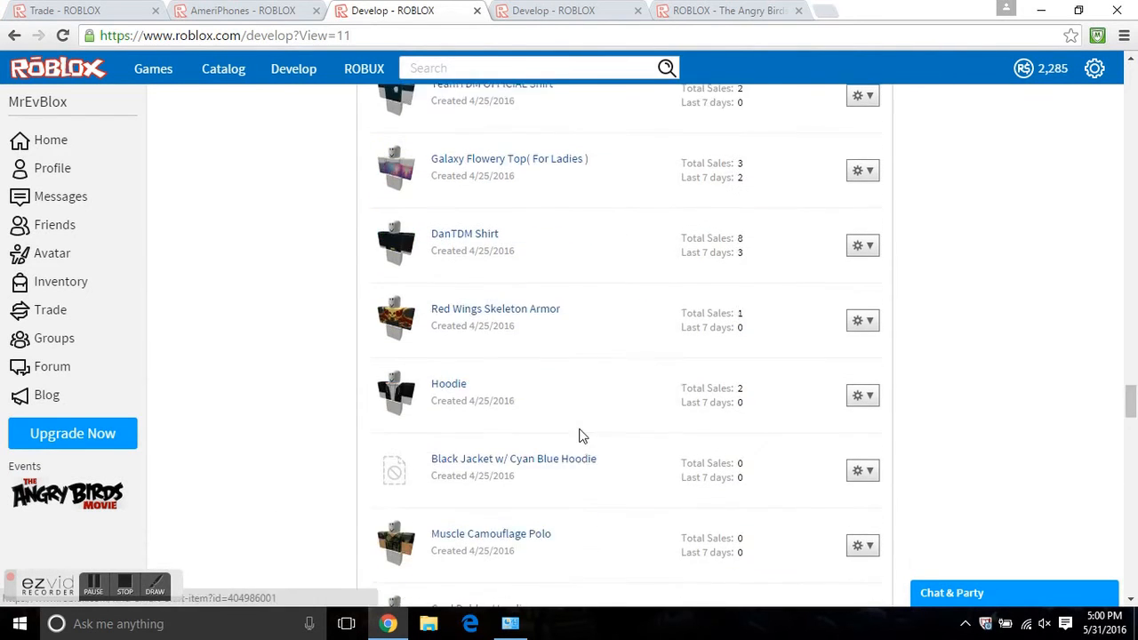
scroll("down", 3)
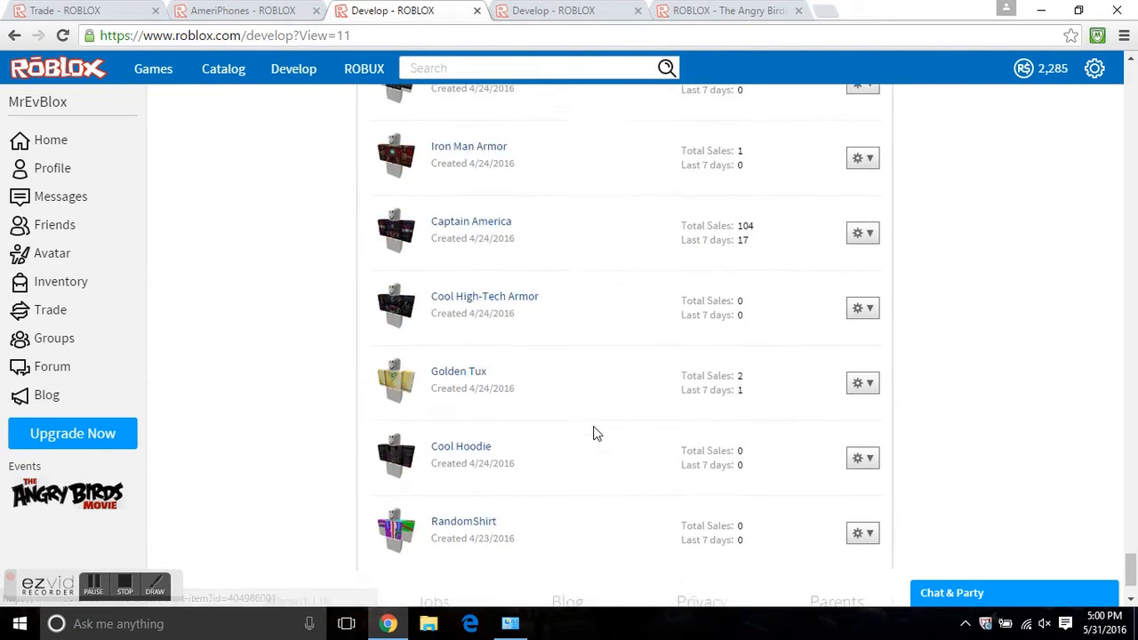
scroll("down", 3)
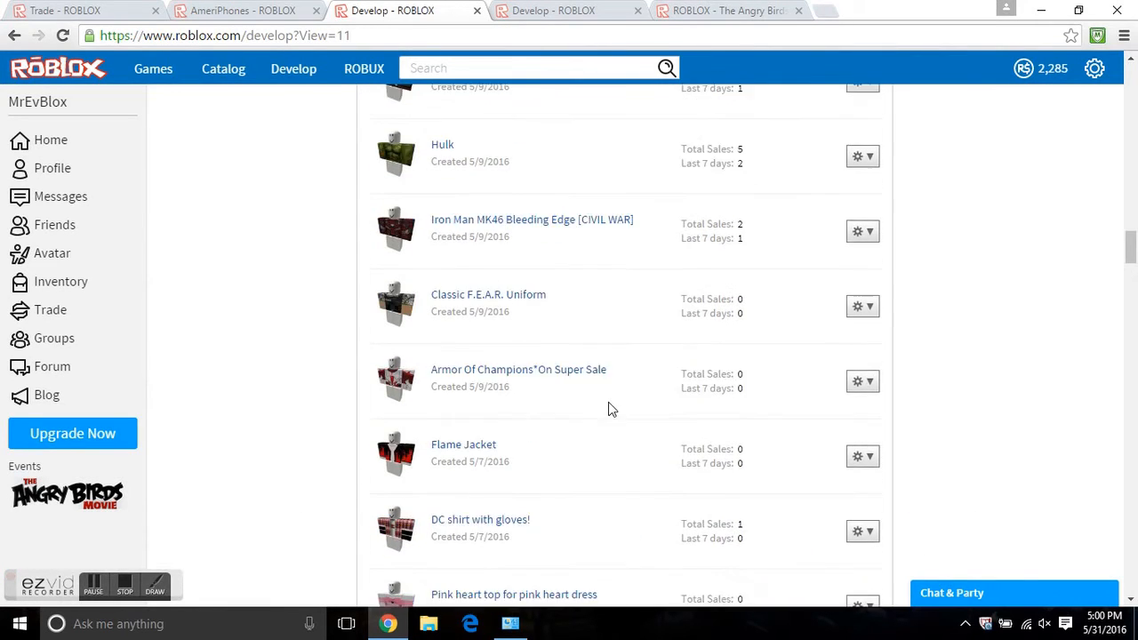
scroll("up", 3)
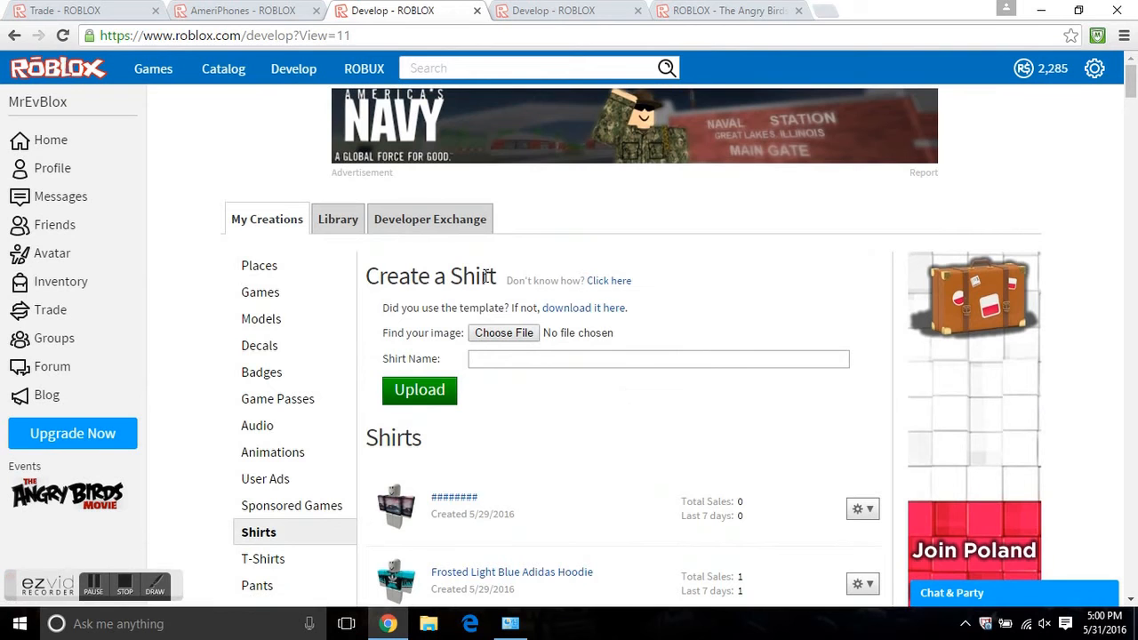
scroll("down", 3)
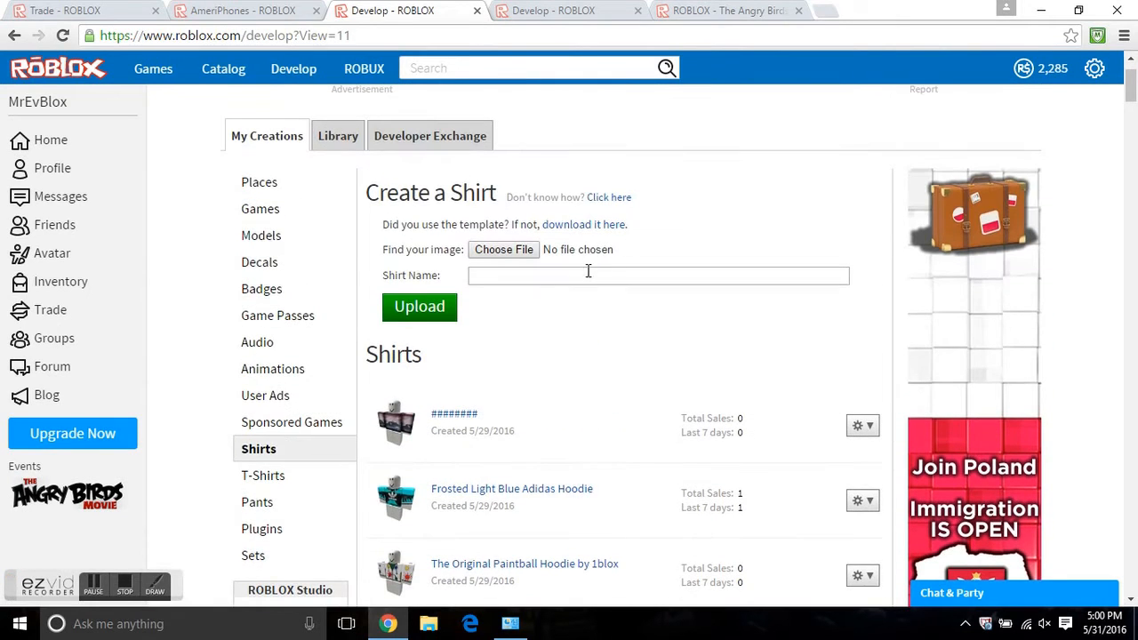
left_click(658, 276)
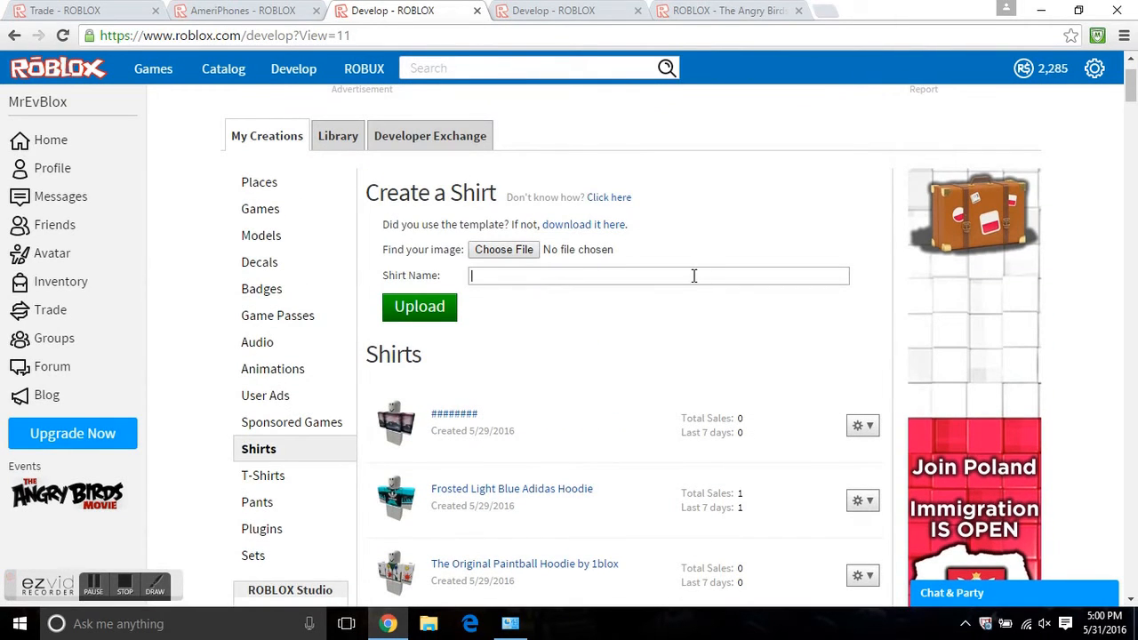
mouse_move(533, 21)
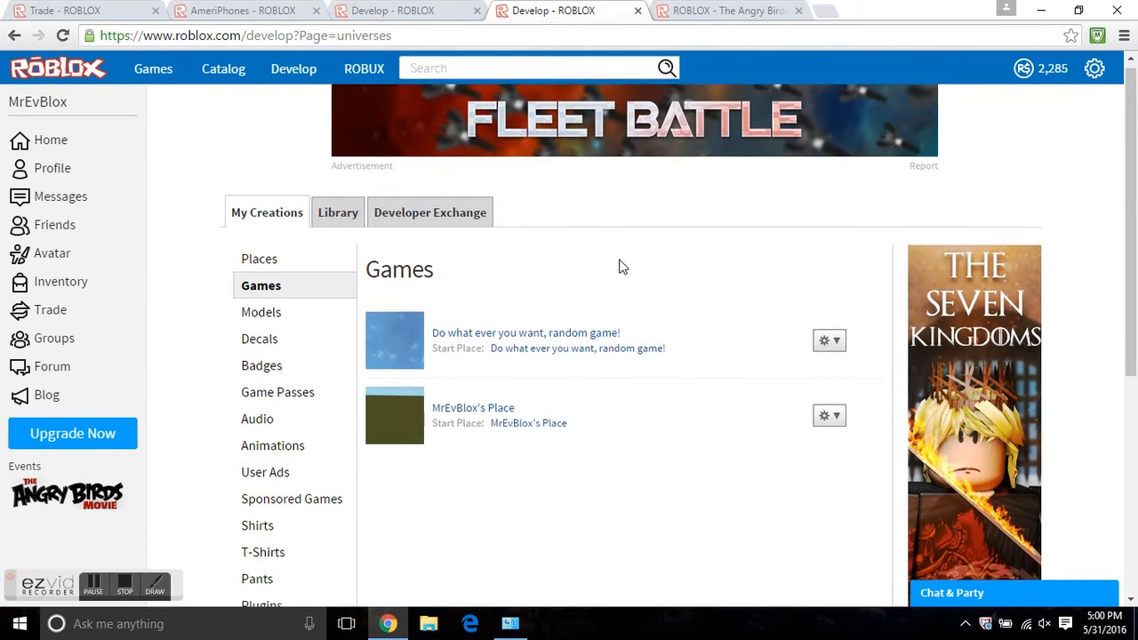
scroll("down", 3)
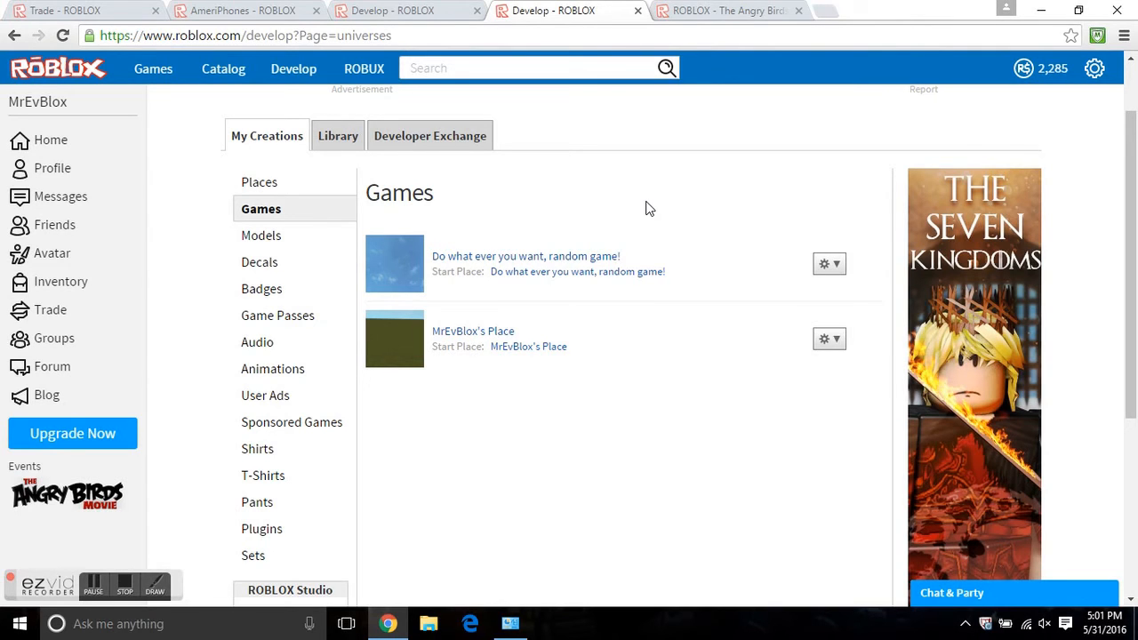
mouse_move(535, 253)
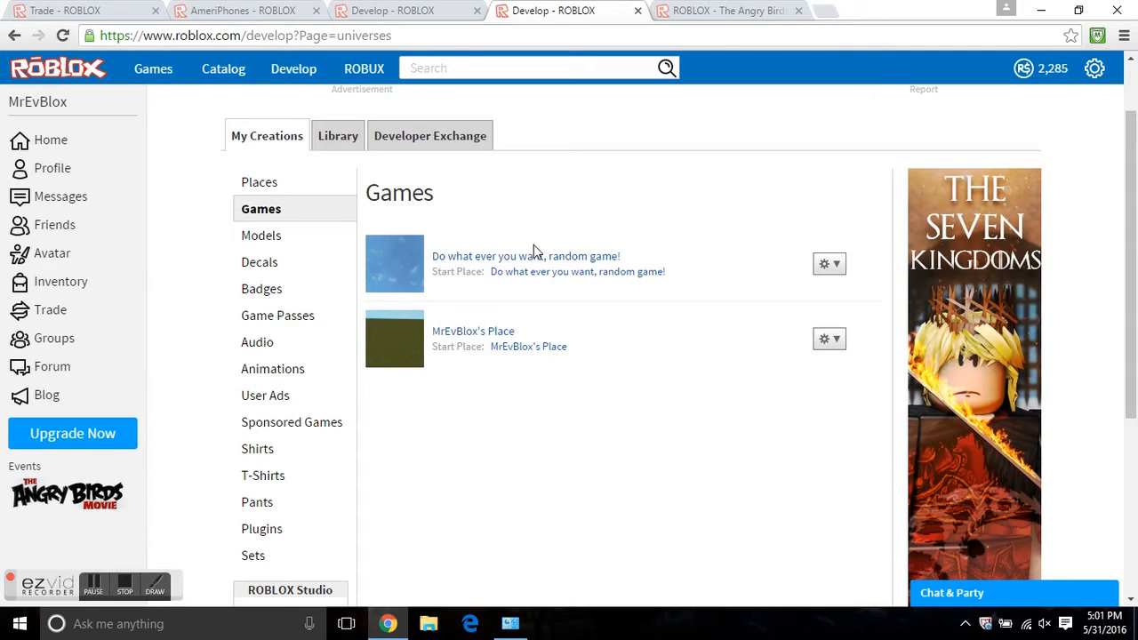
mouse_move(181, 74)
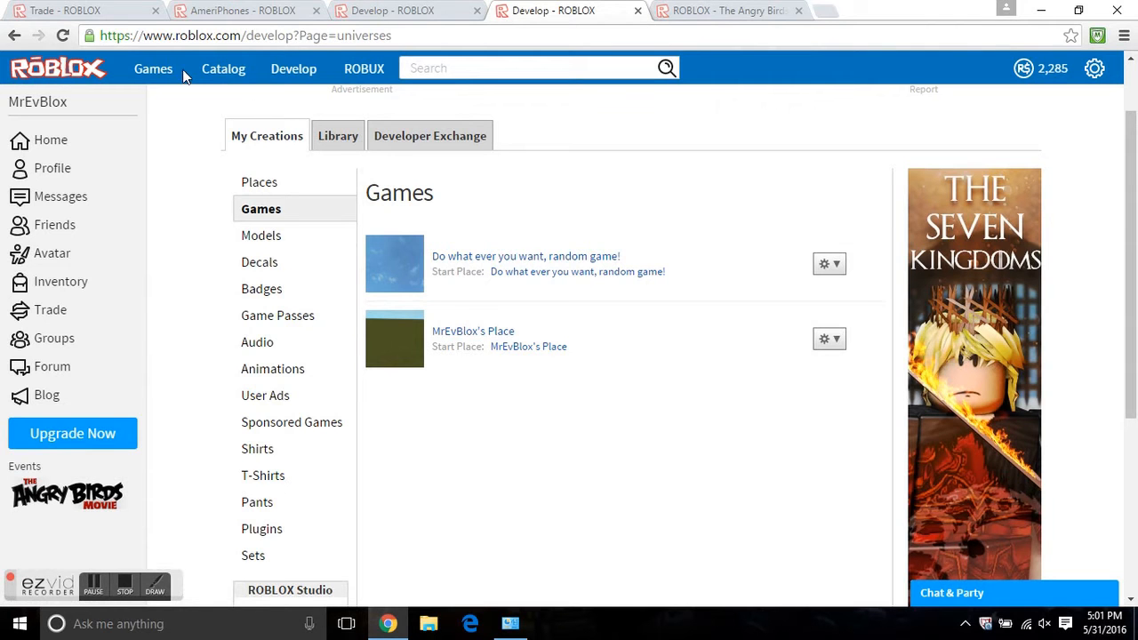
Browse the public Games catalogue's Popular and Top Earning lists
left_click(153, 68)
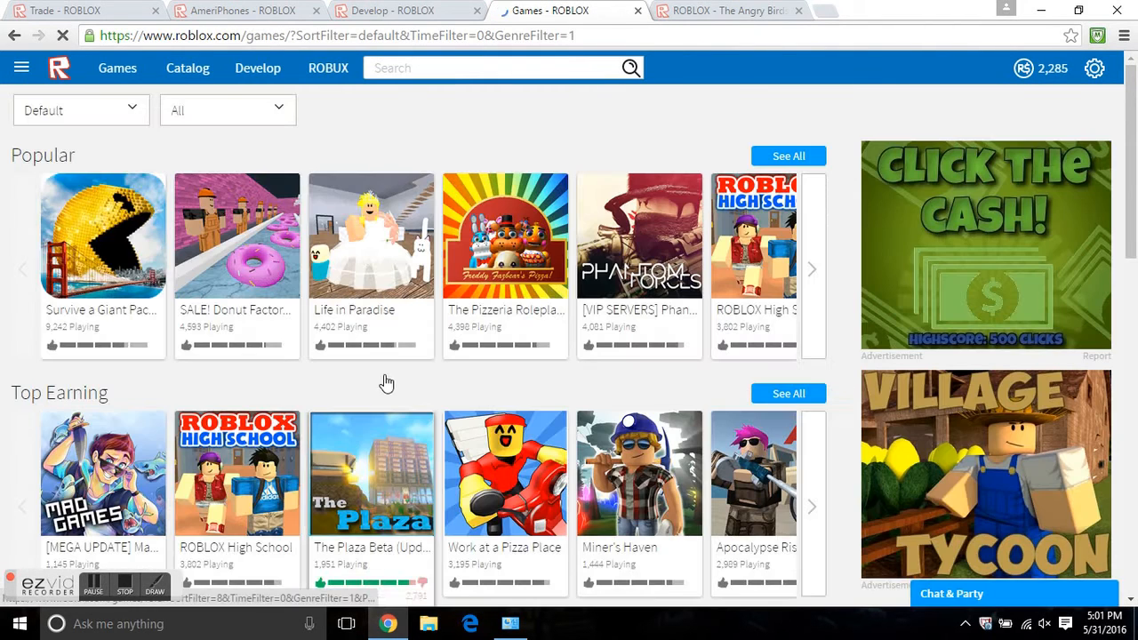
scroll("down", 3)
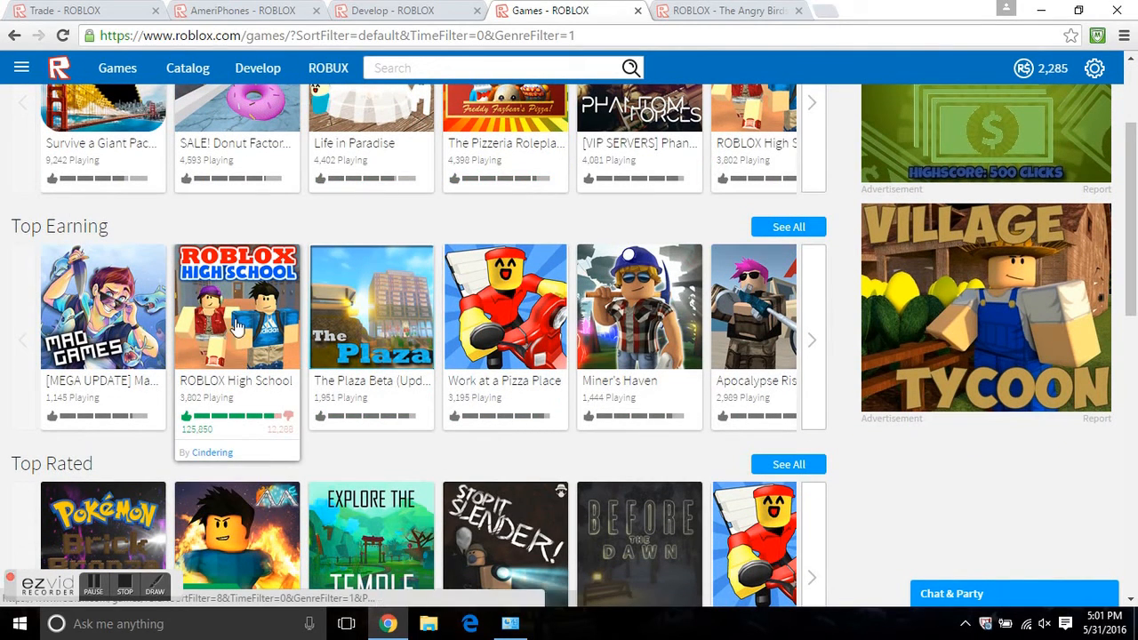
mouse_move(242, 306)
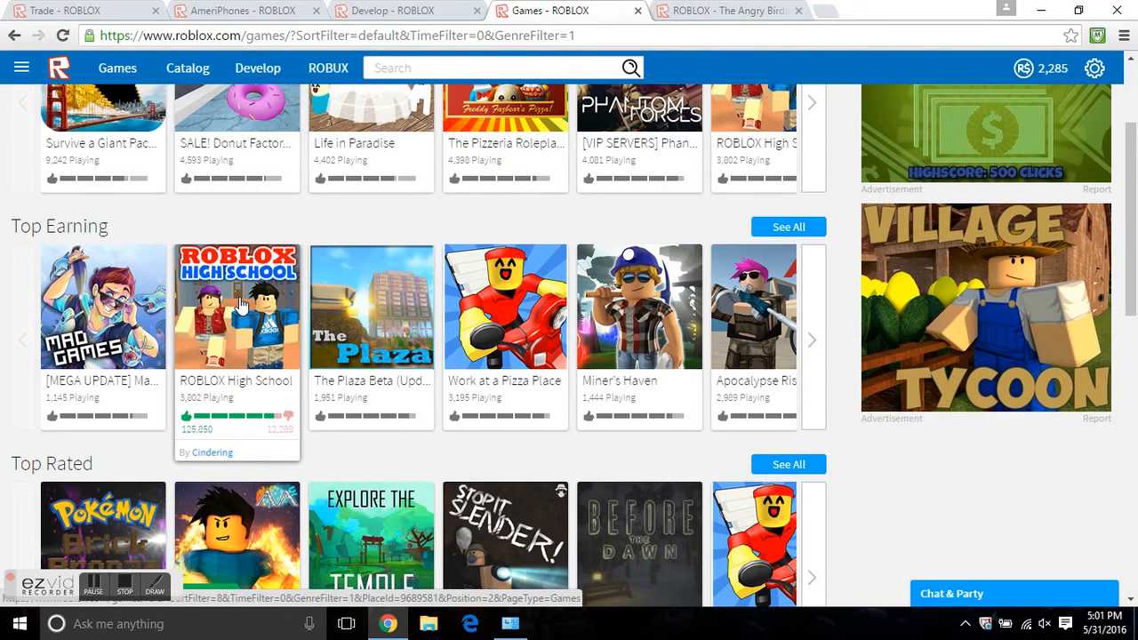
mouse_move(197, 459)
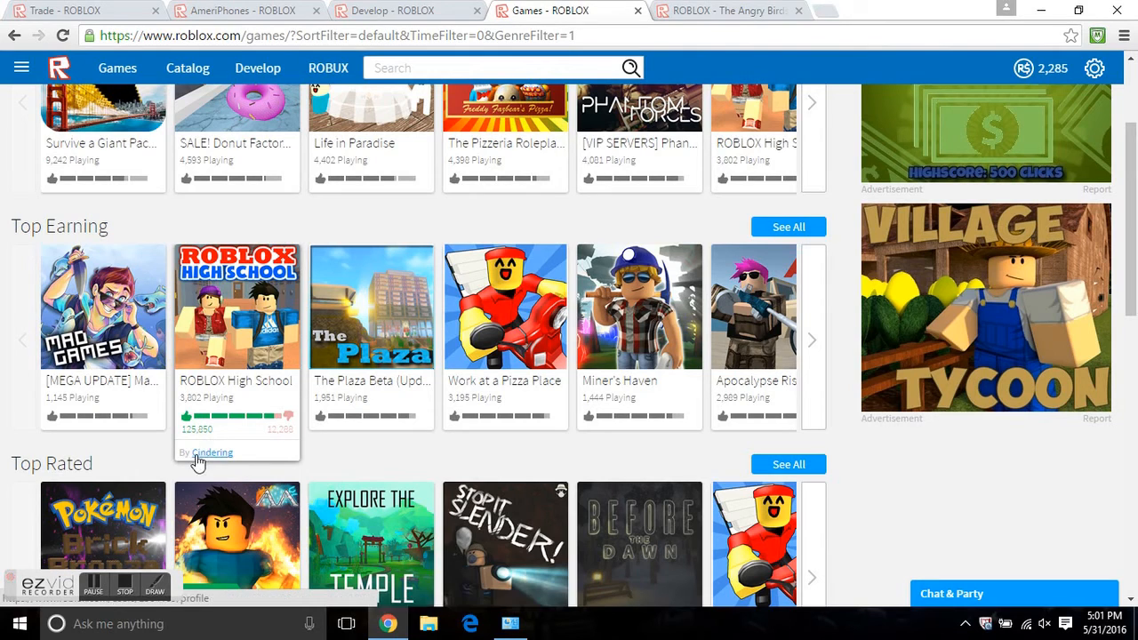
mouse_move(226, 457)
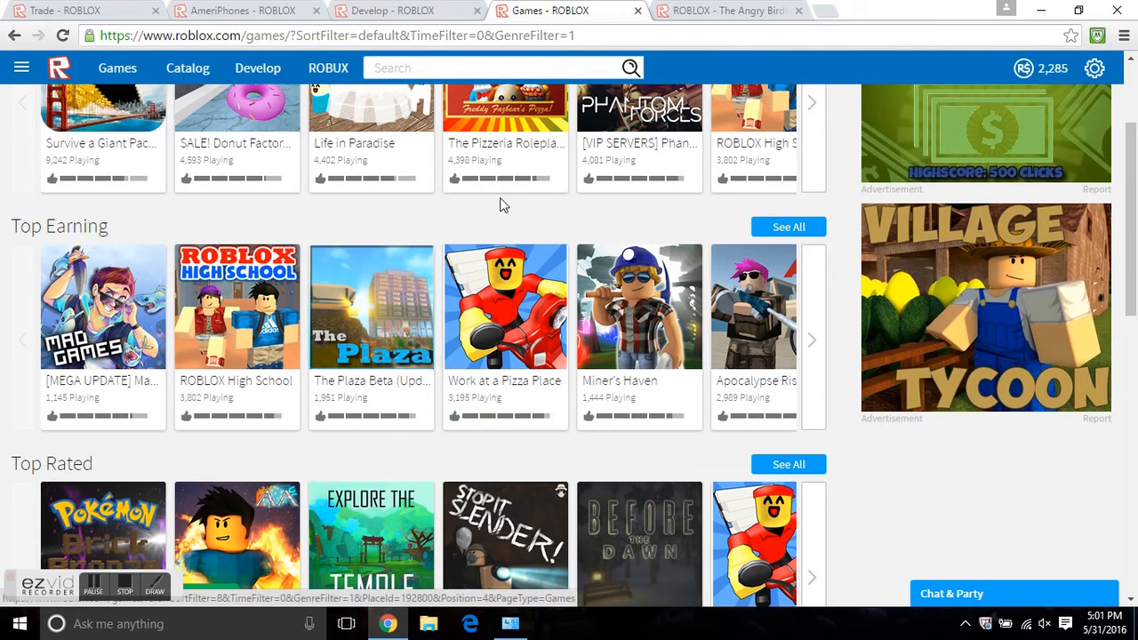
mouse_move(478, 320)
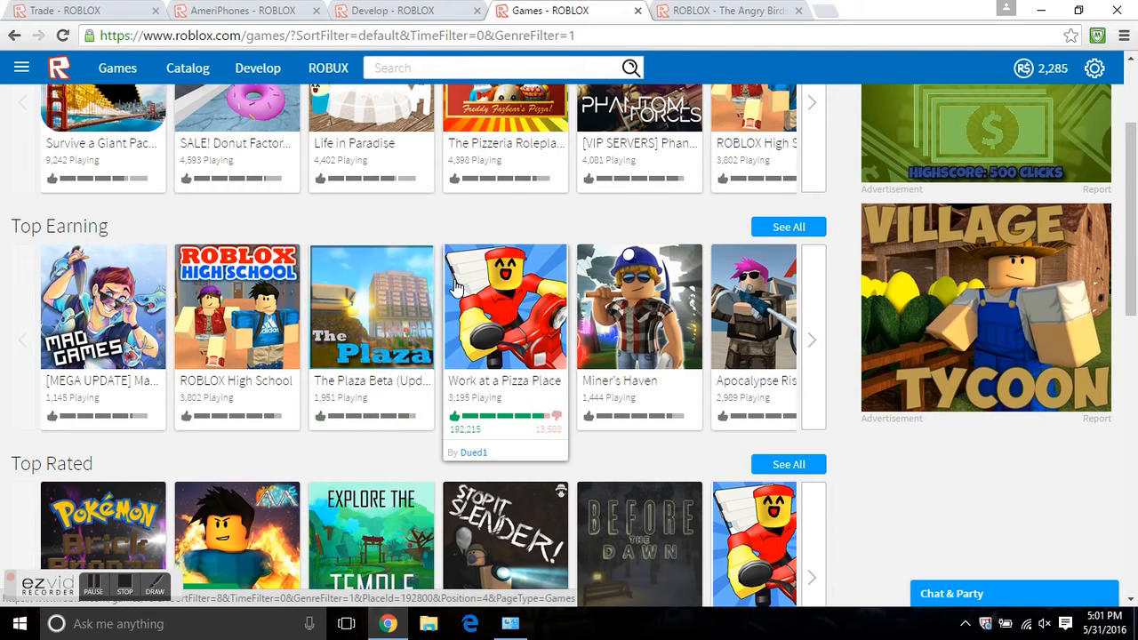
mouse_move(417, 219)
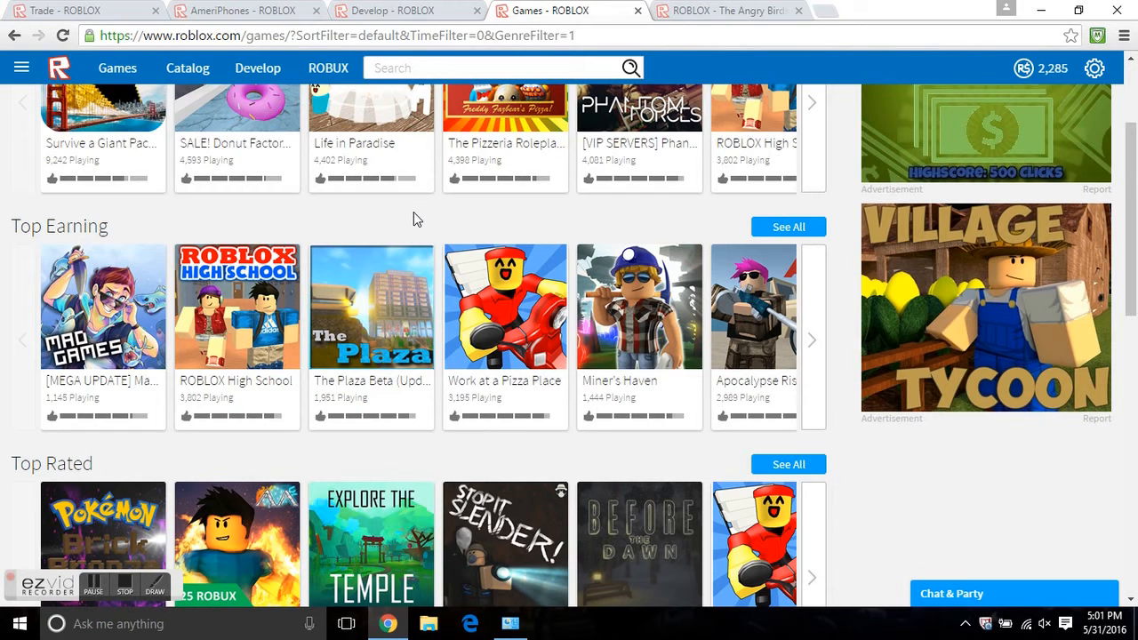
scroll("up", 3)
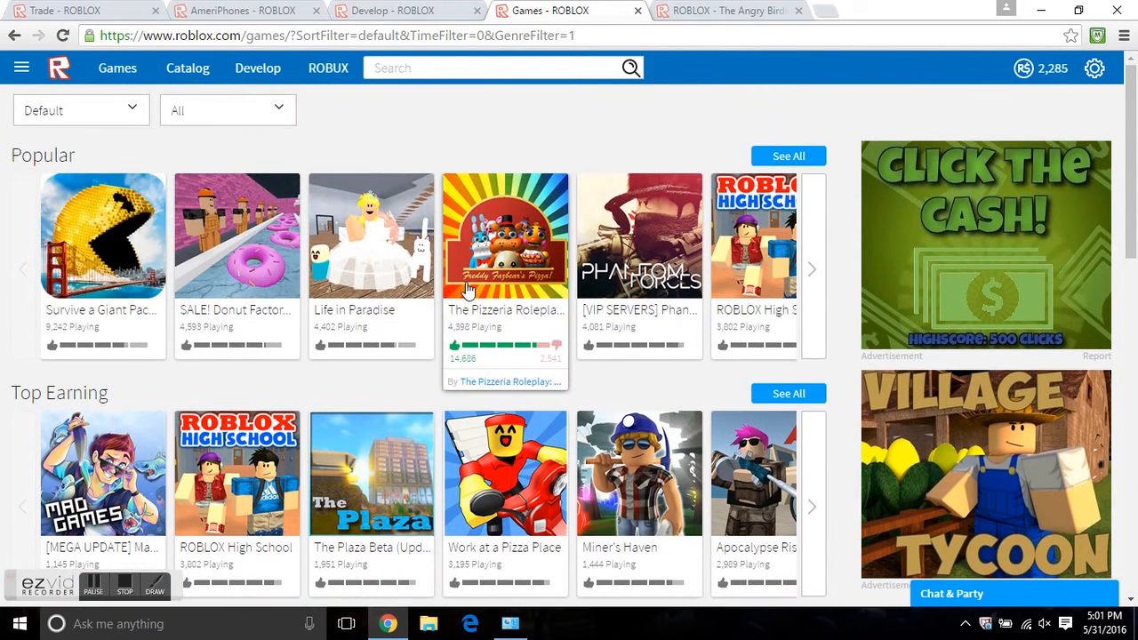
scroll("down", 3)
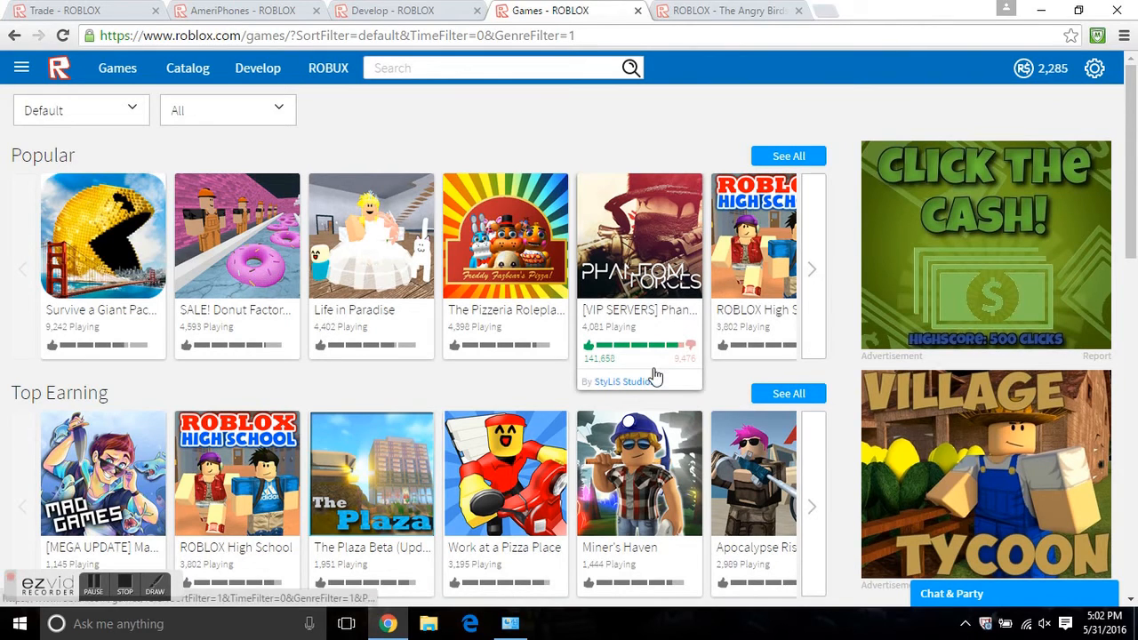
mouse_move(658, 379)
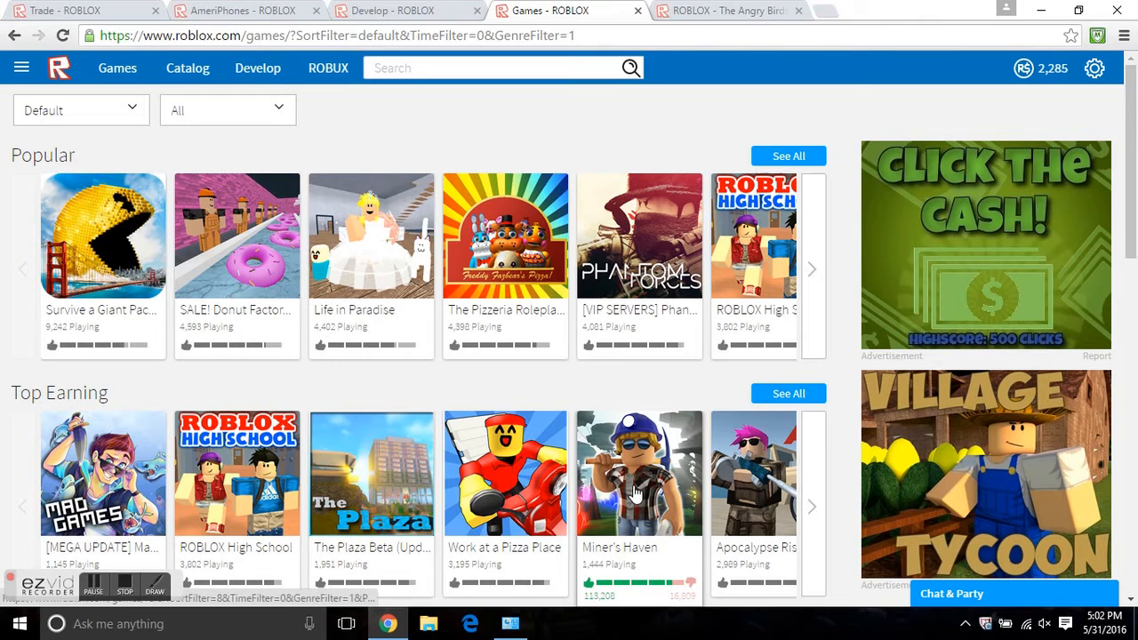
mouse_move(637, 535)
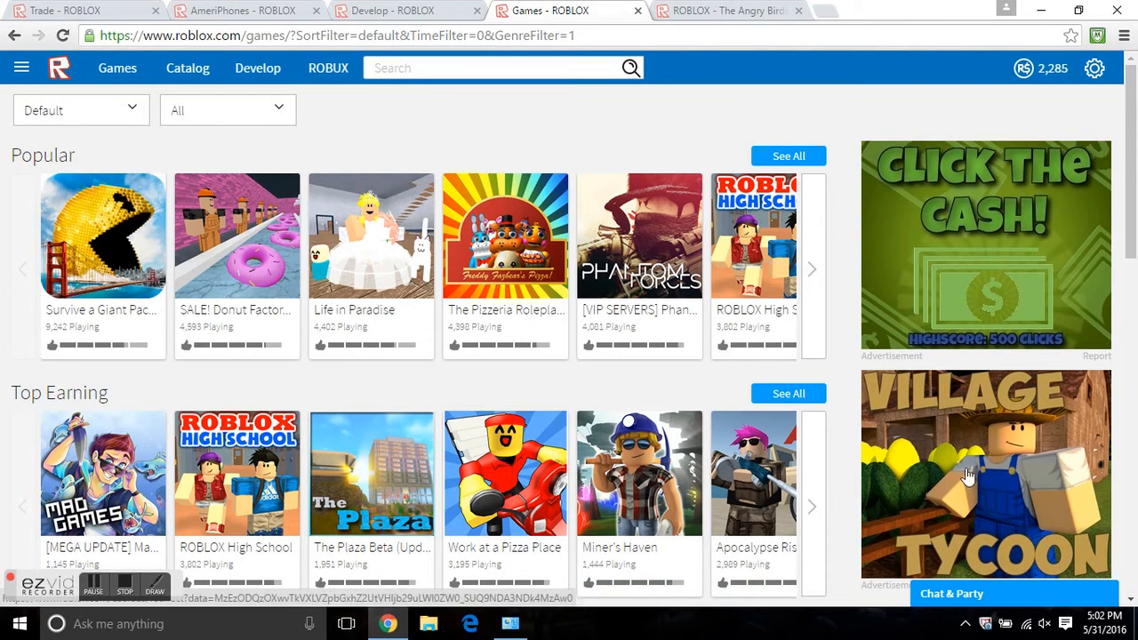
mouse_move(928, 194)
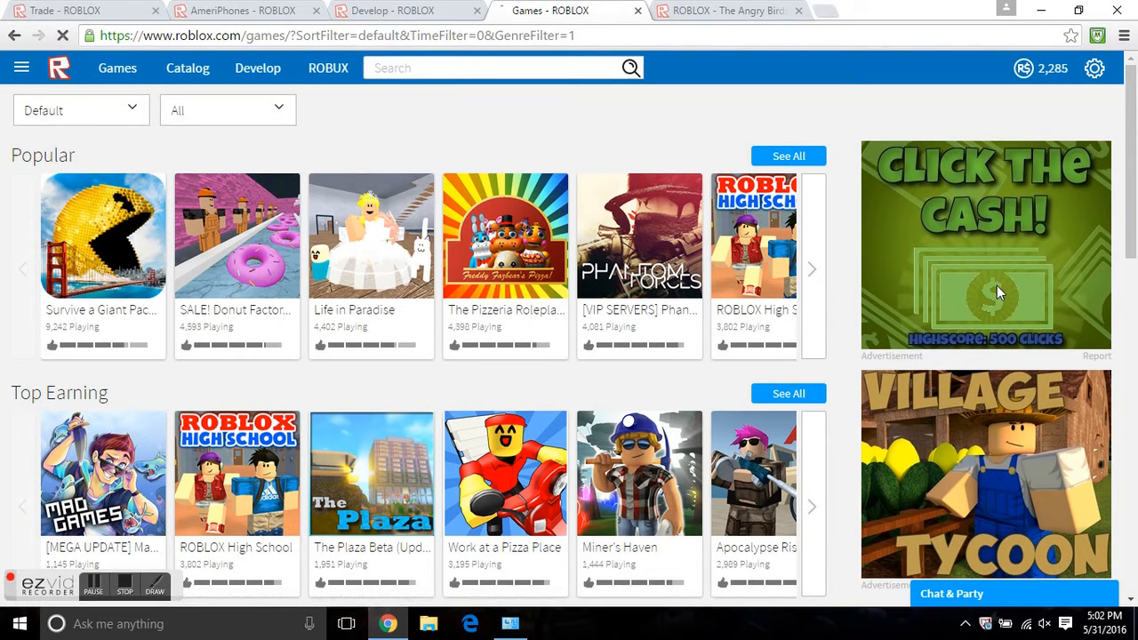
mouse_move(1007, 336)
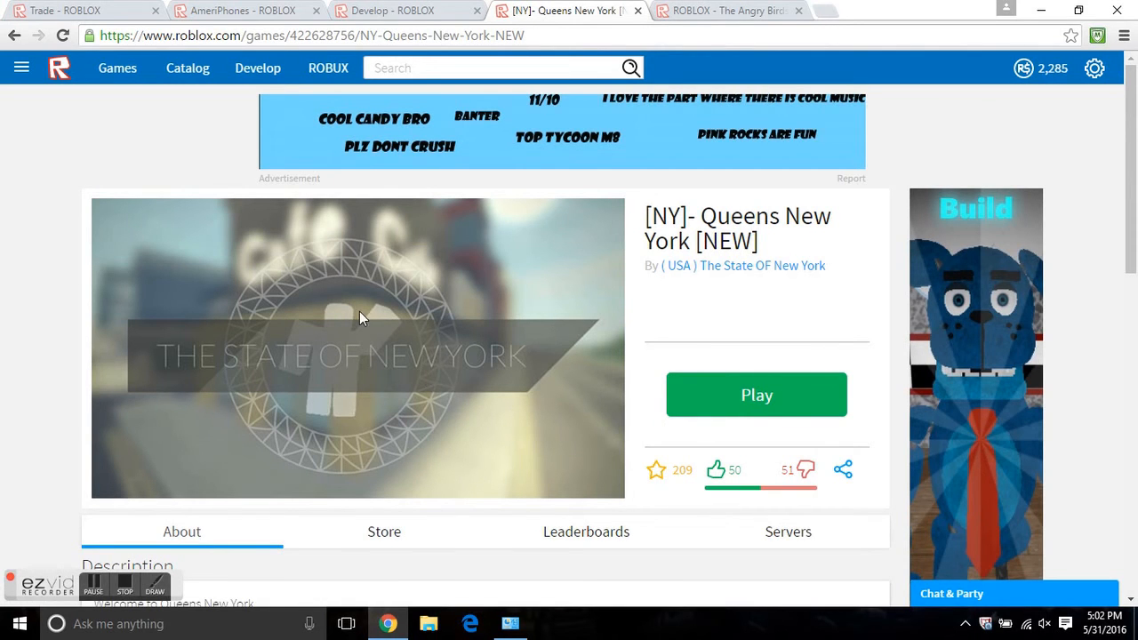
mouse_move(501, 409)
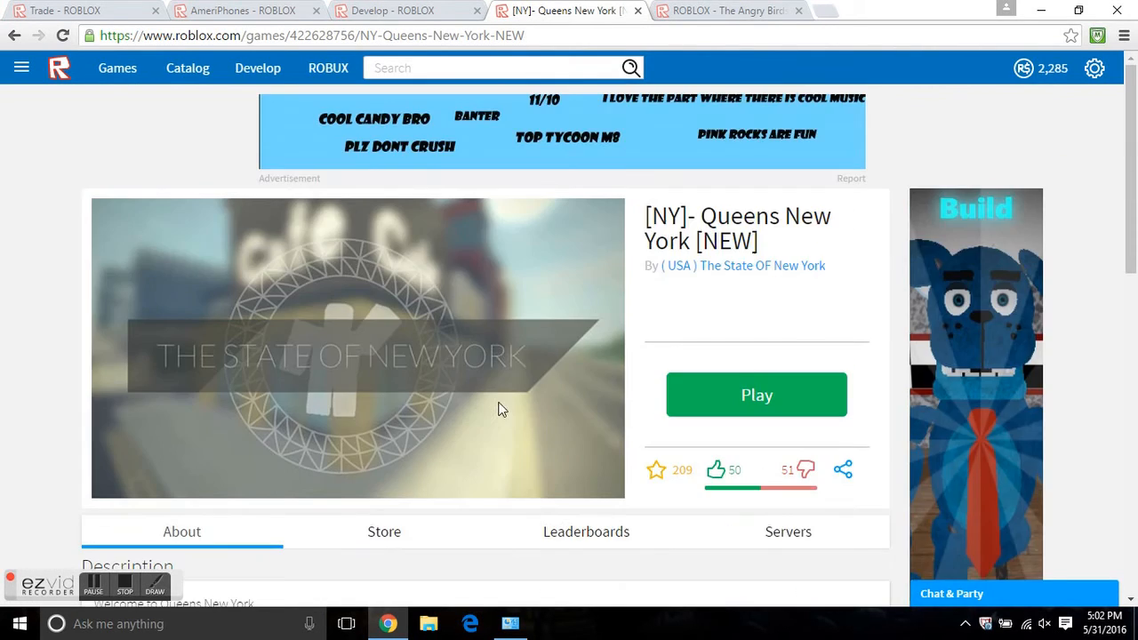
Visit the Angry Birds event page, then return to the Cataclysmic Egg item page
left_click(722, 12)
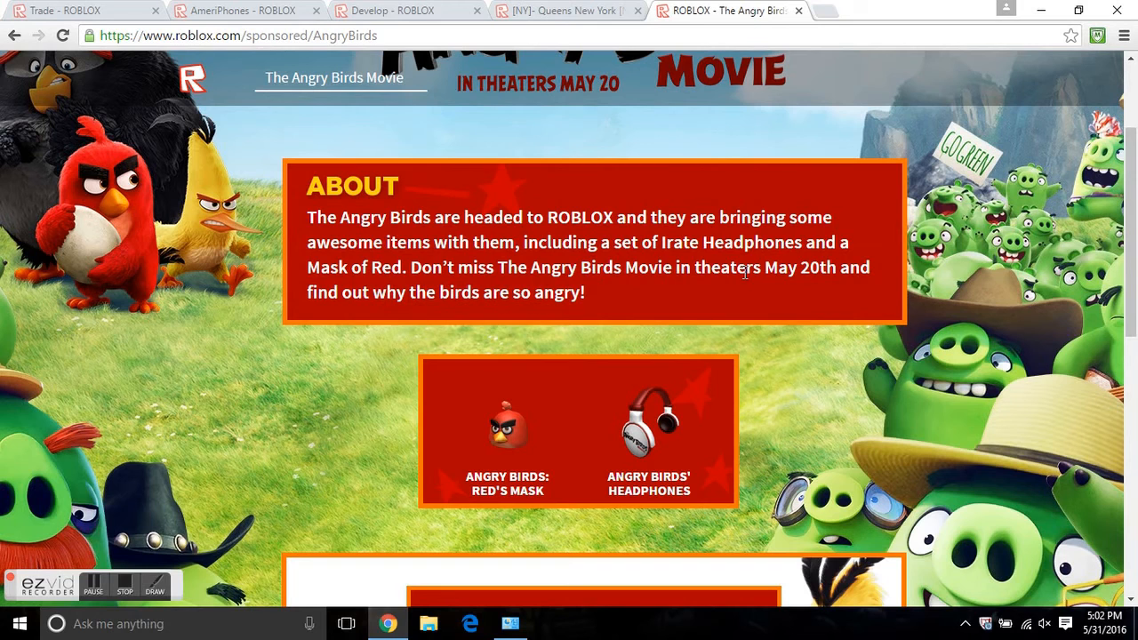
mouse_move(543, 25)
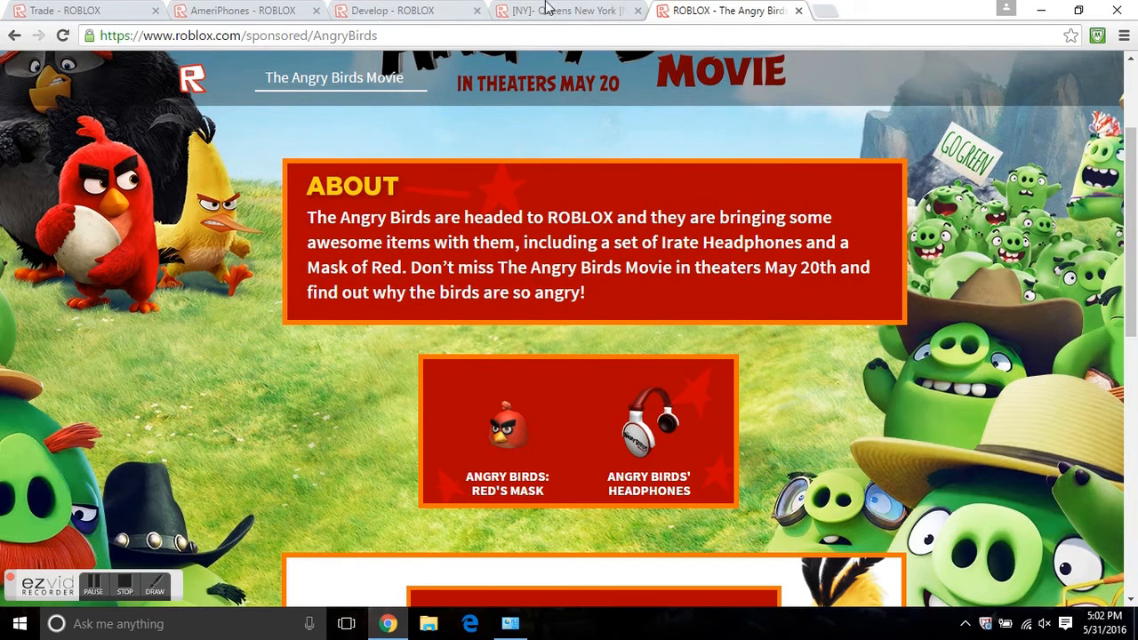
left_click(566, 13)
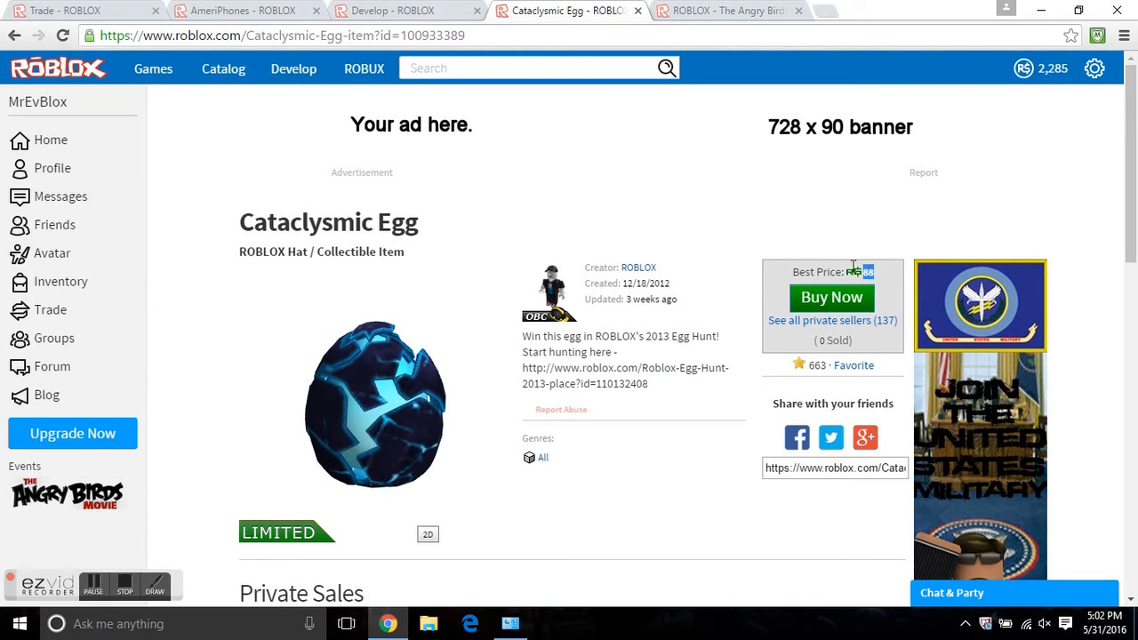
Show the Cataclysmic Egg's 90-day then 30-day price chart (R$77 average) and review private sales
scroll("down", 3)
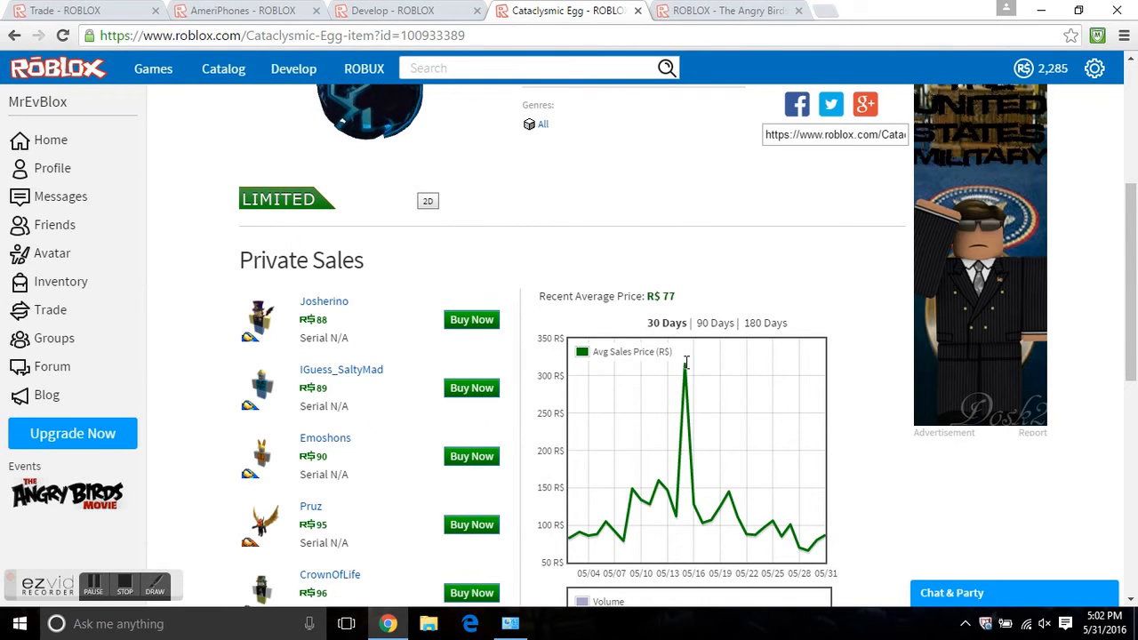
left_click(715, 323)
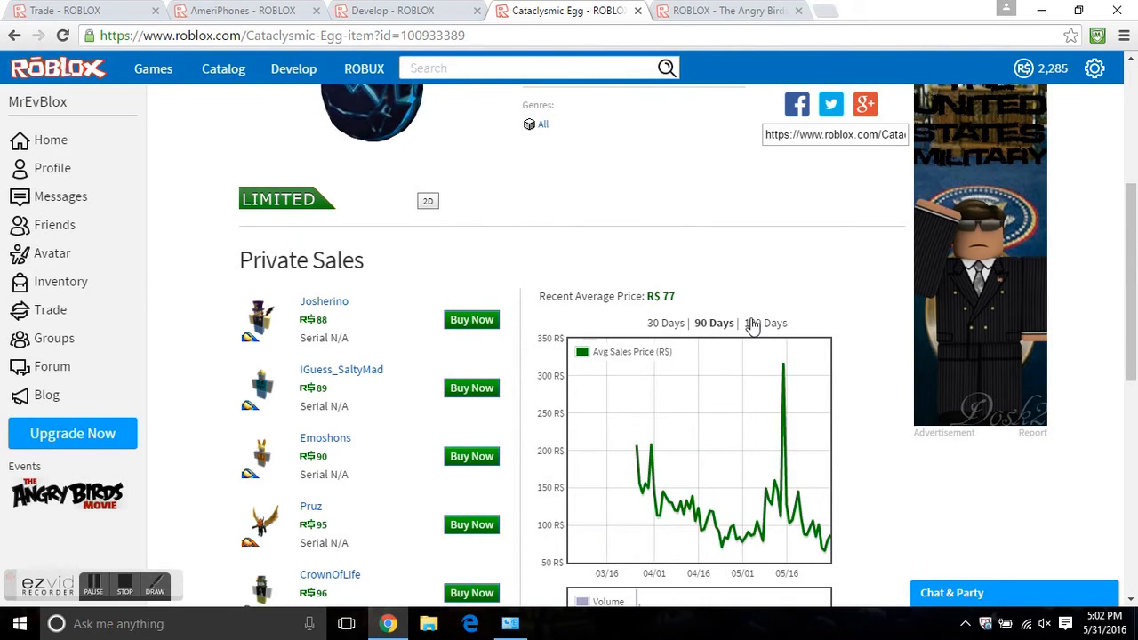
left_click(764, 324)
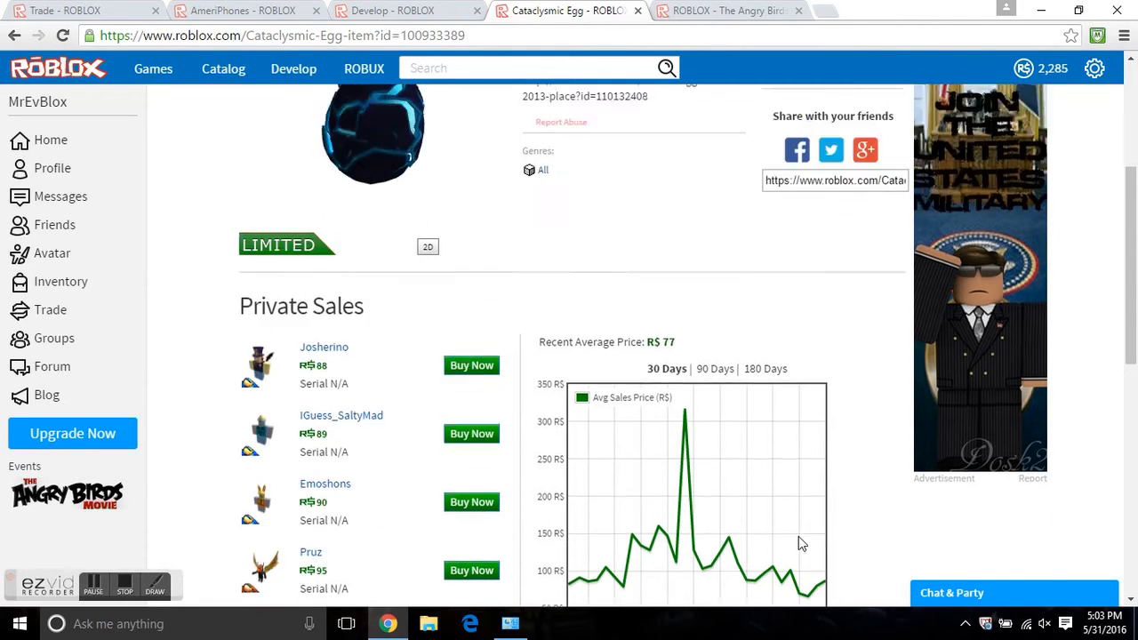
scroll("up", 3)
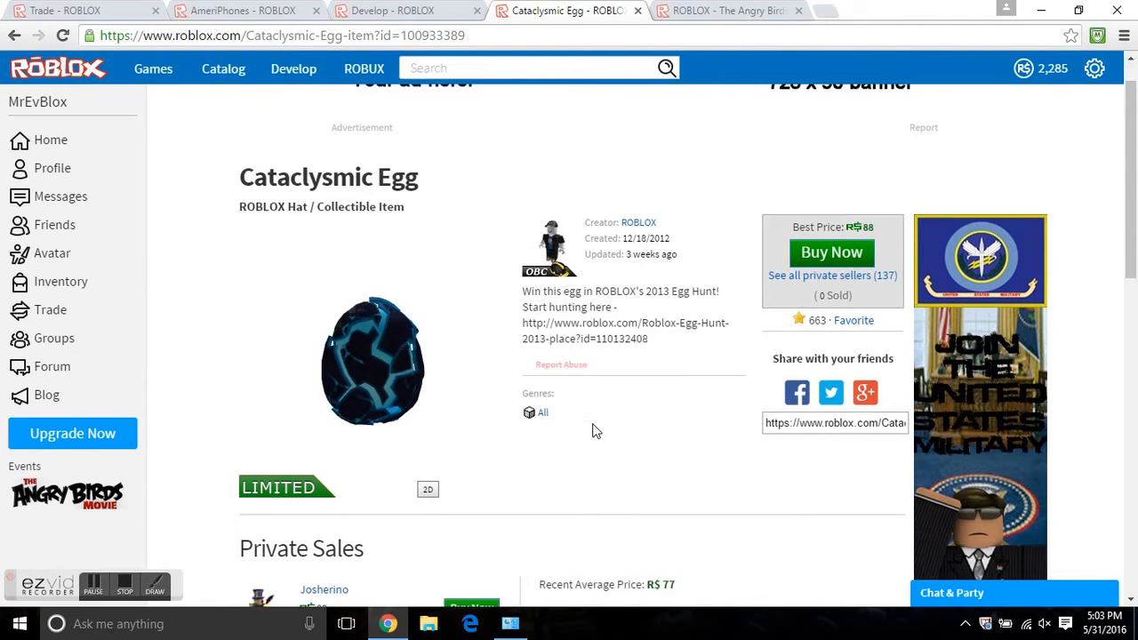
scroll("down", 3)
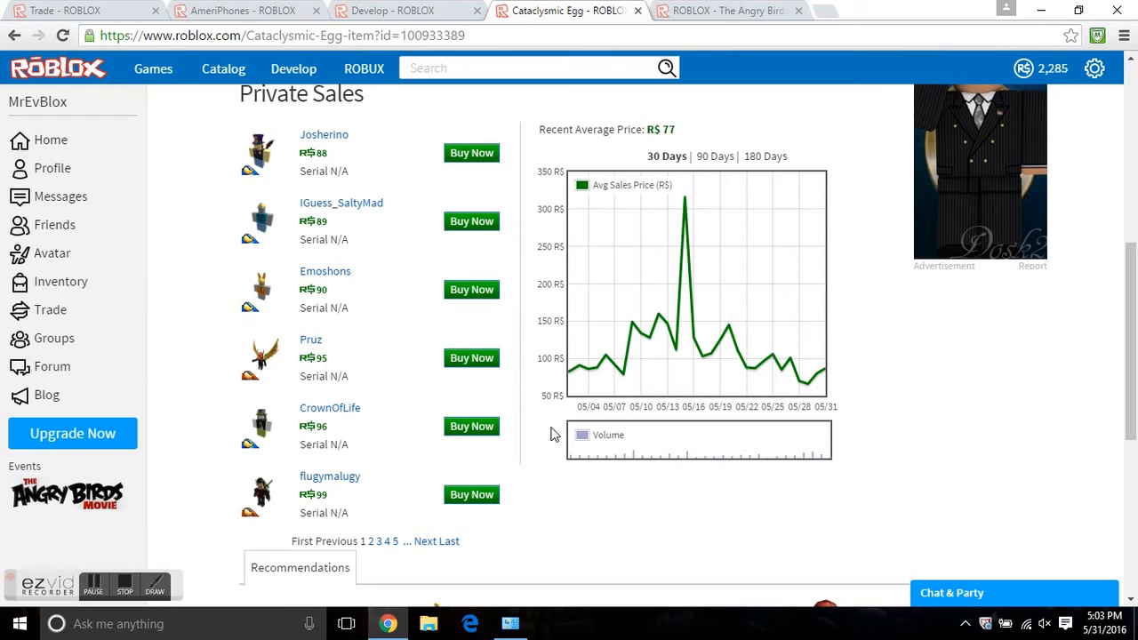
mouse_move(451, 365)
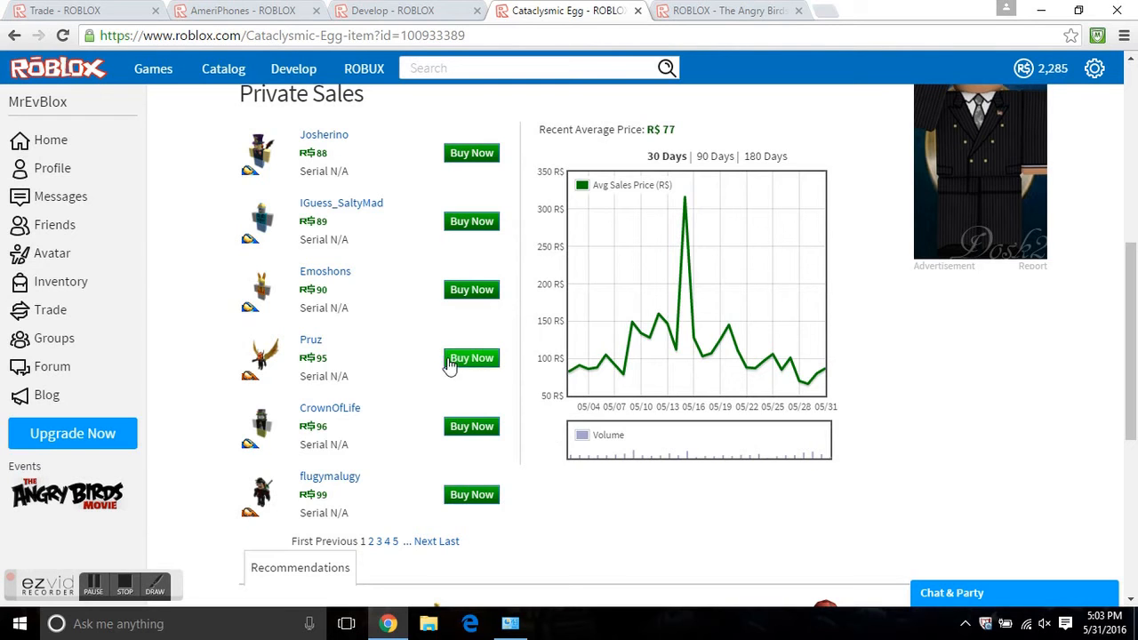
scroll("up", 3)
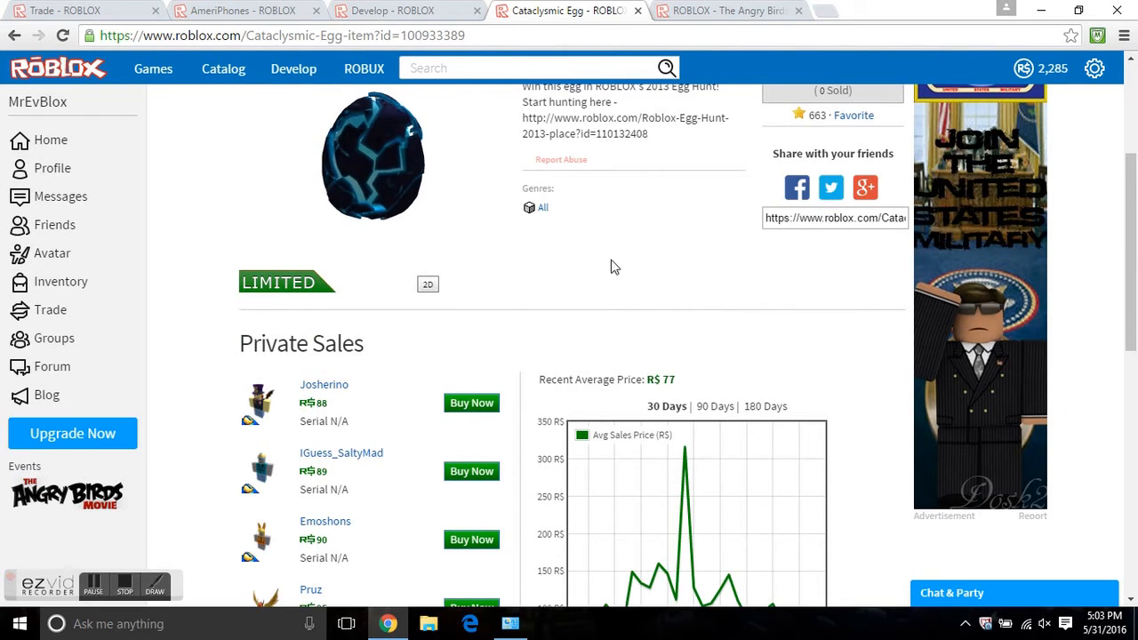
scroll("up", 3)
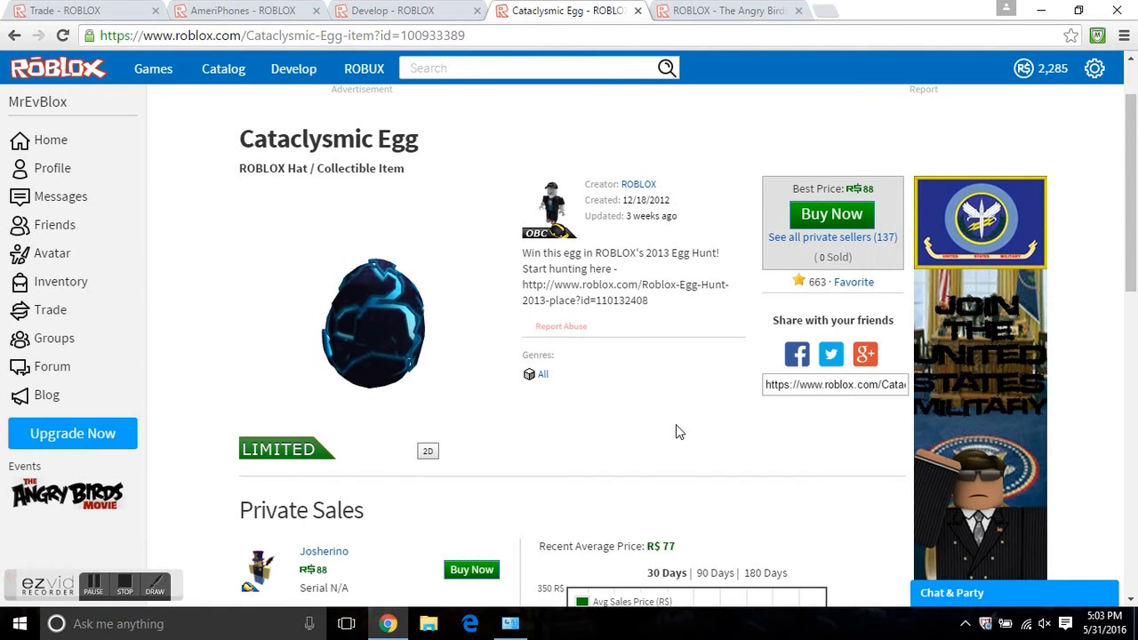
mouse_move(52, 253)
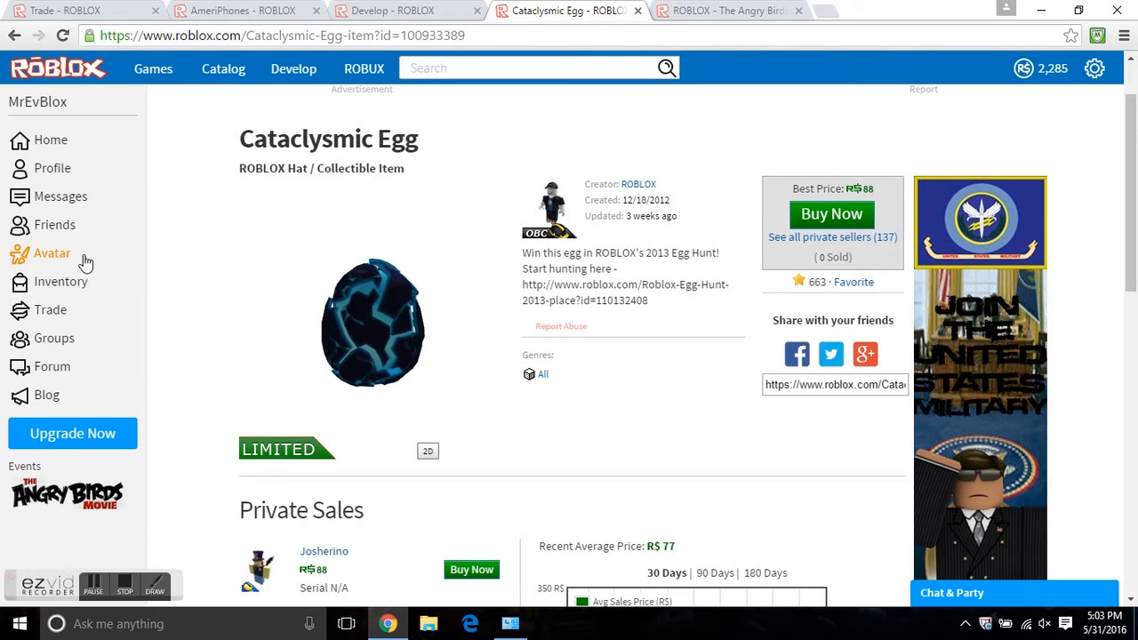
mouse_move(402, 235)
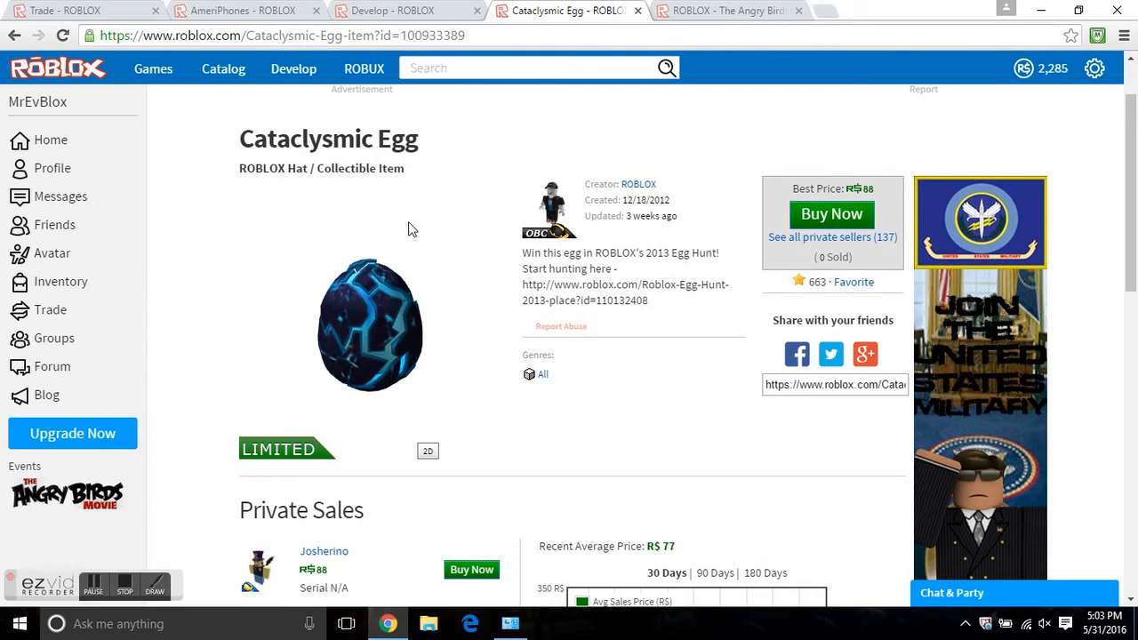
Flip between the shirt creation and AmeriPhones pages, then go to the Games listing
left_click(402, 11)
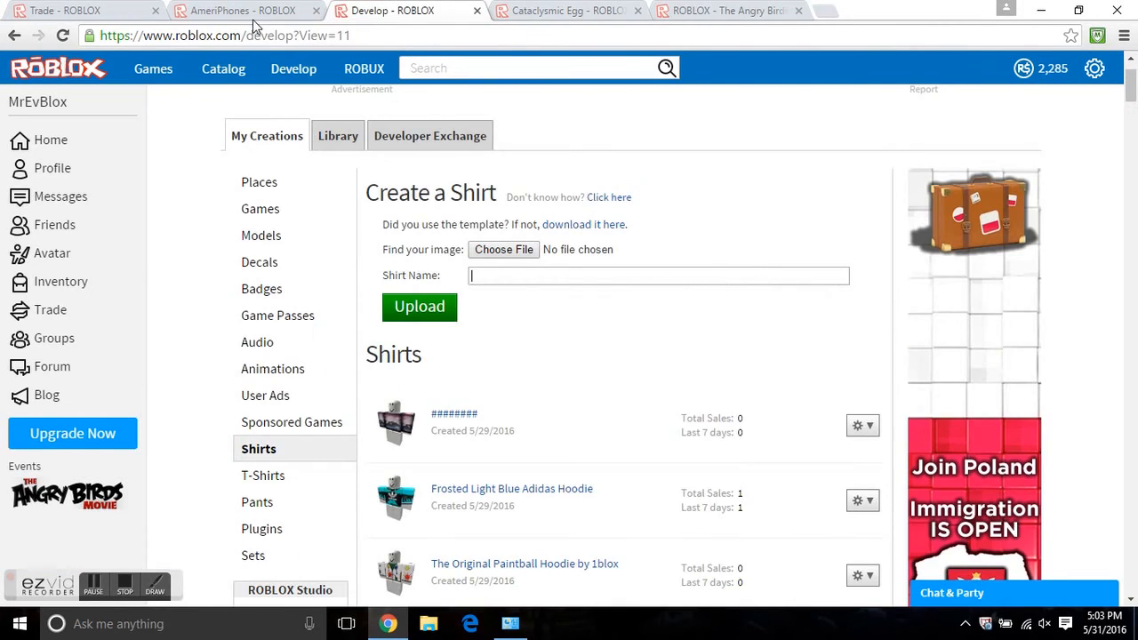
left_click(241, 11)
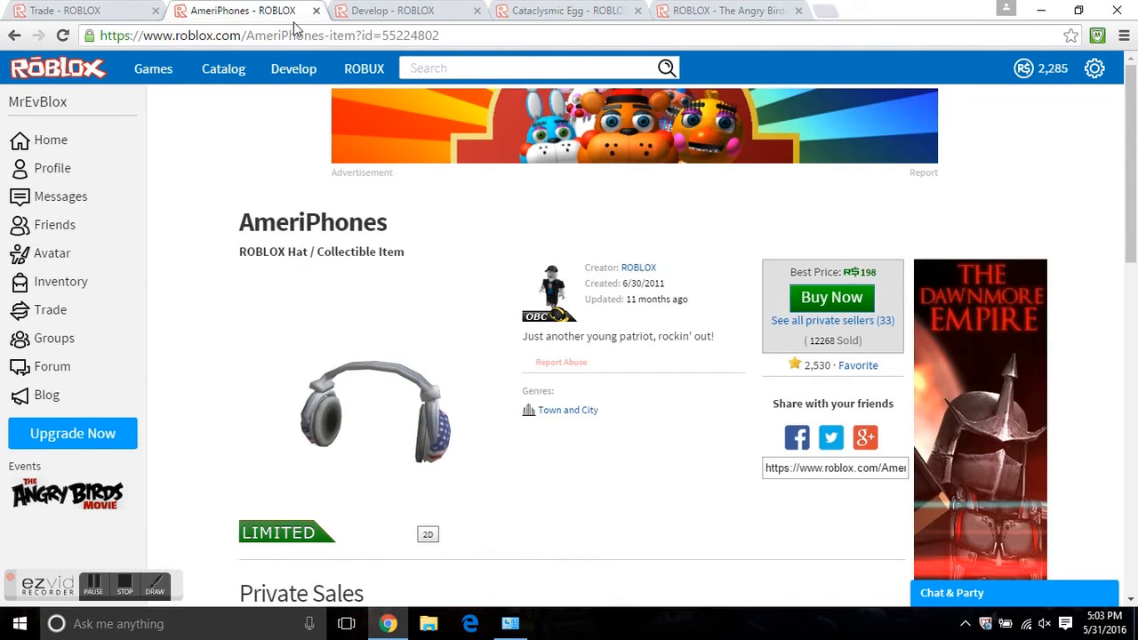
left_click(395, 11)
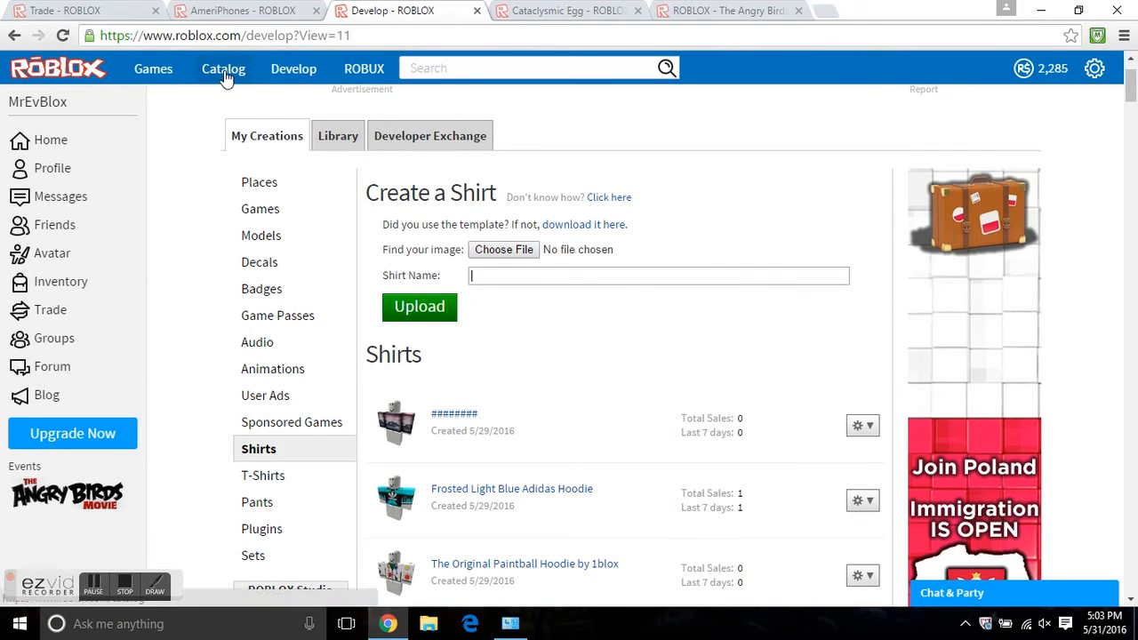
mouse_move(153, 78)
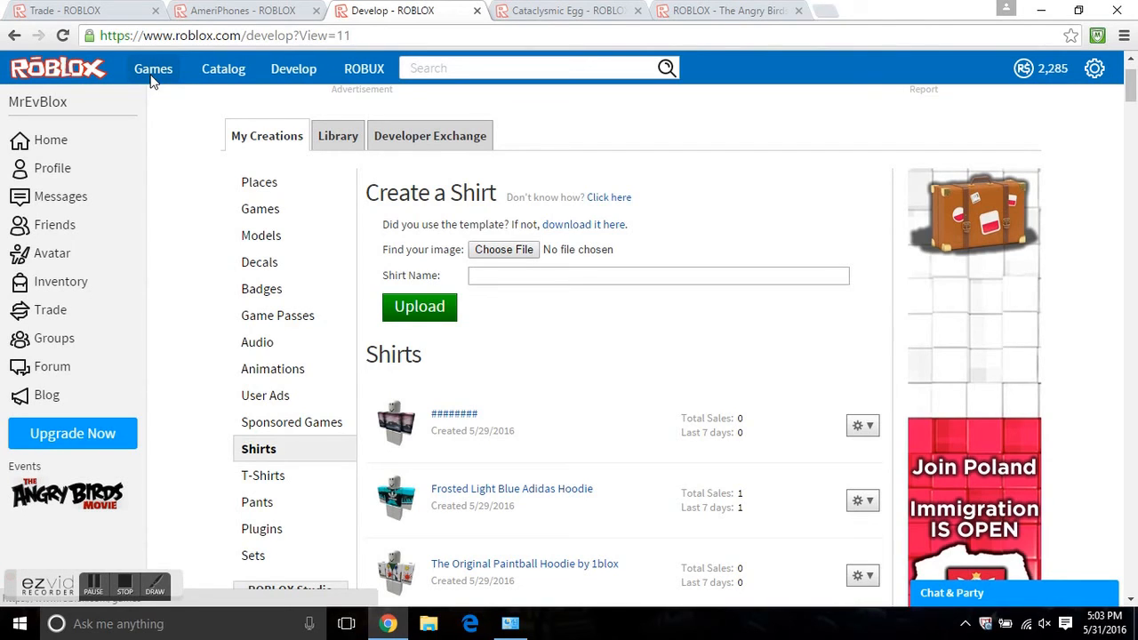
left_click(153, 68)
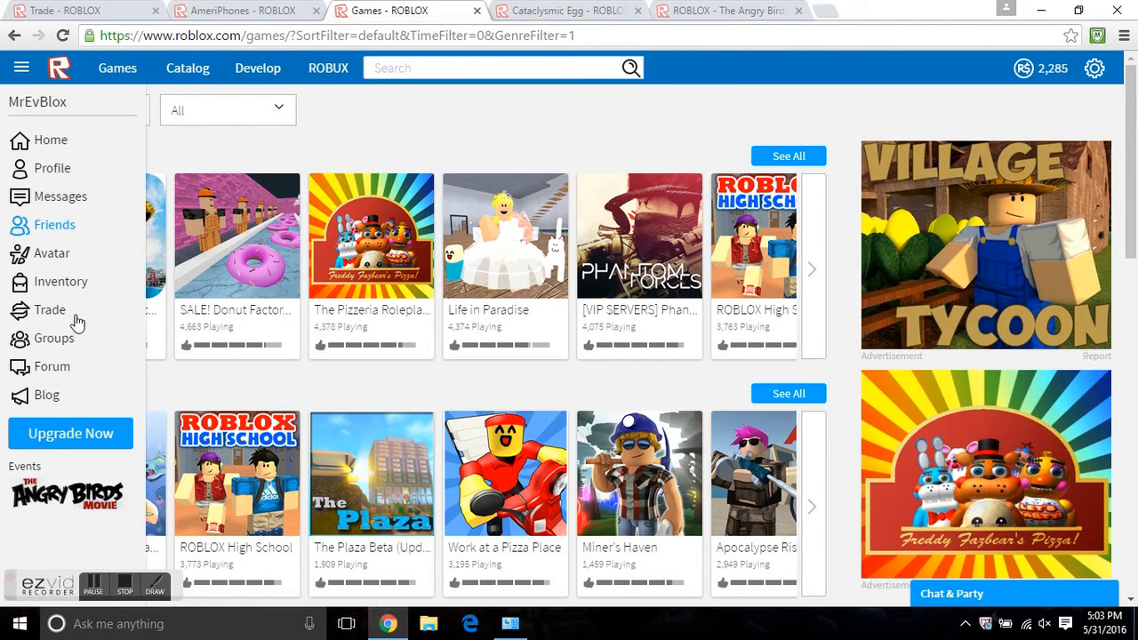
Enter the Roblox forums and bring up the All Things ROBLOX thread list
left_click(57, 366)
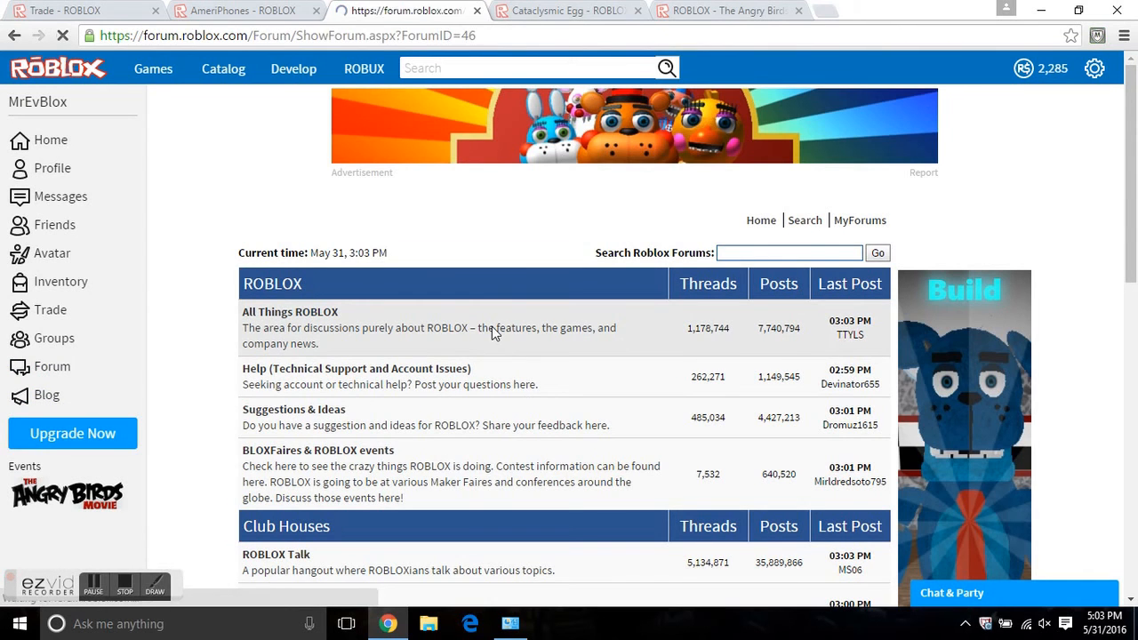
left_click(288, 314)
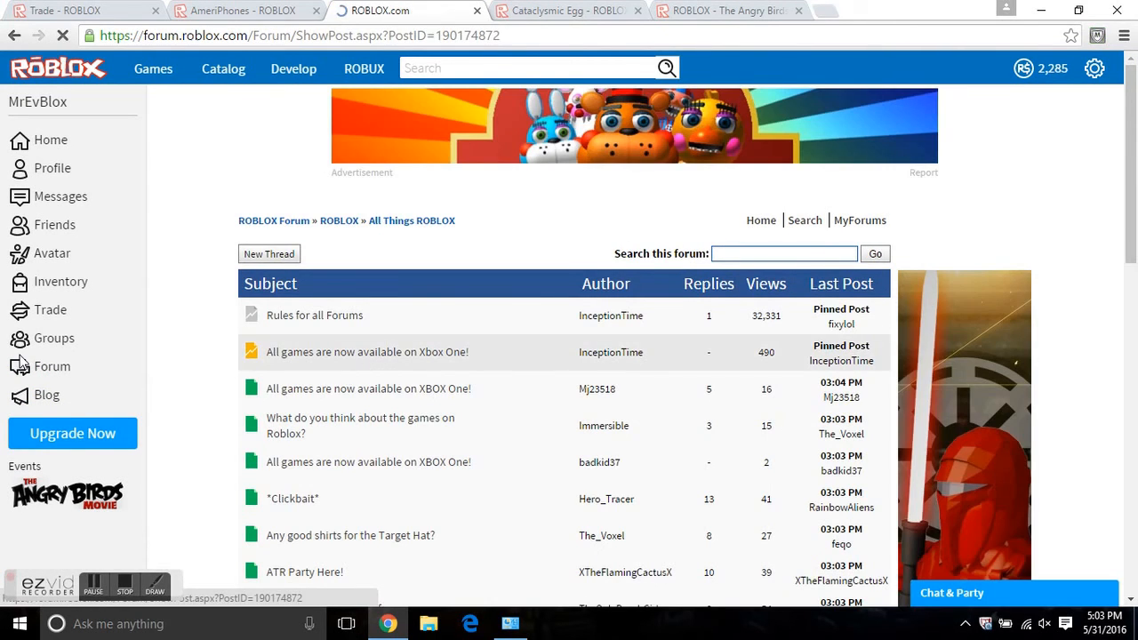
left_click(370, 352)
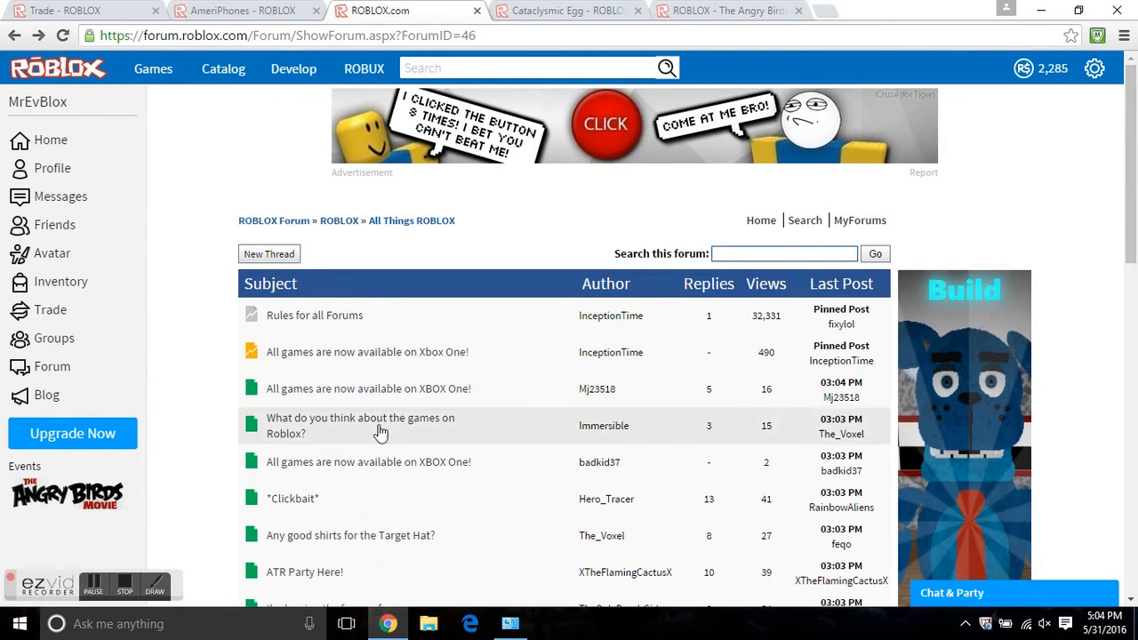
mouse_move(438, 402)
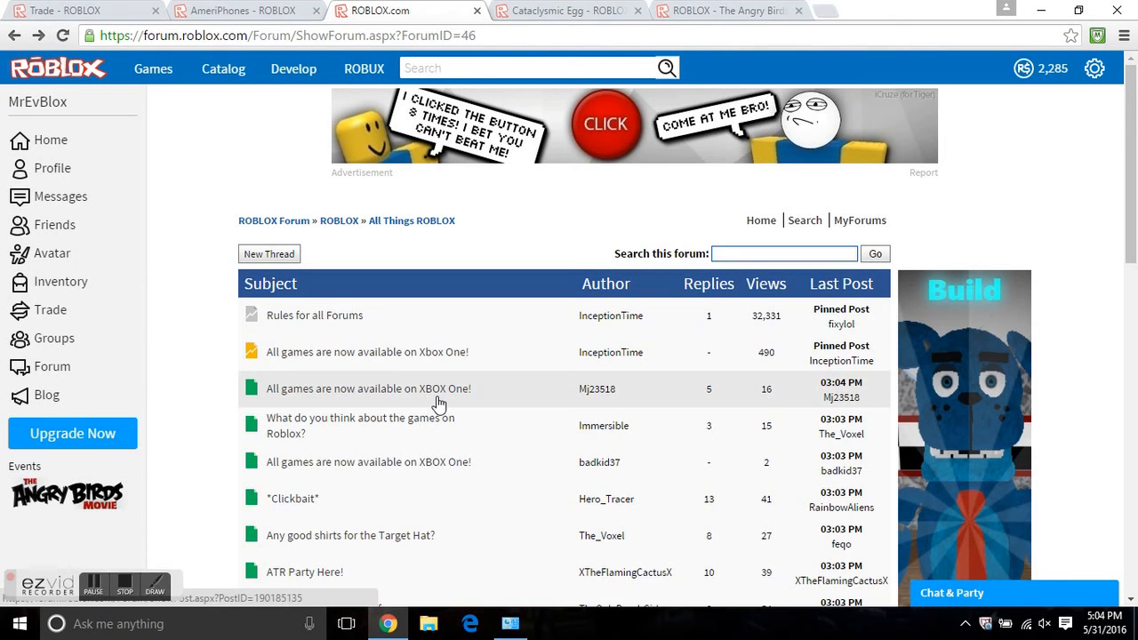
mouse_move(430, 395)
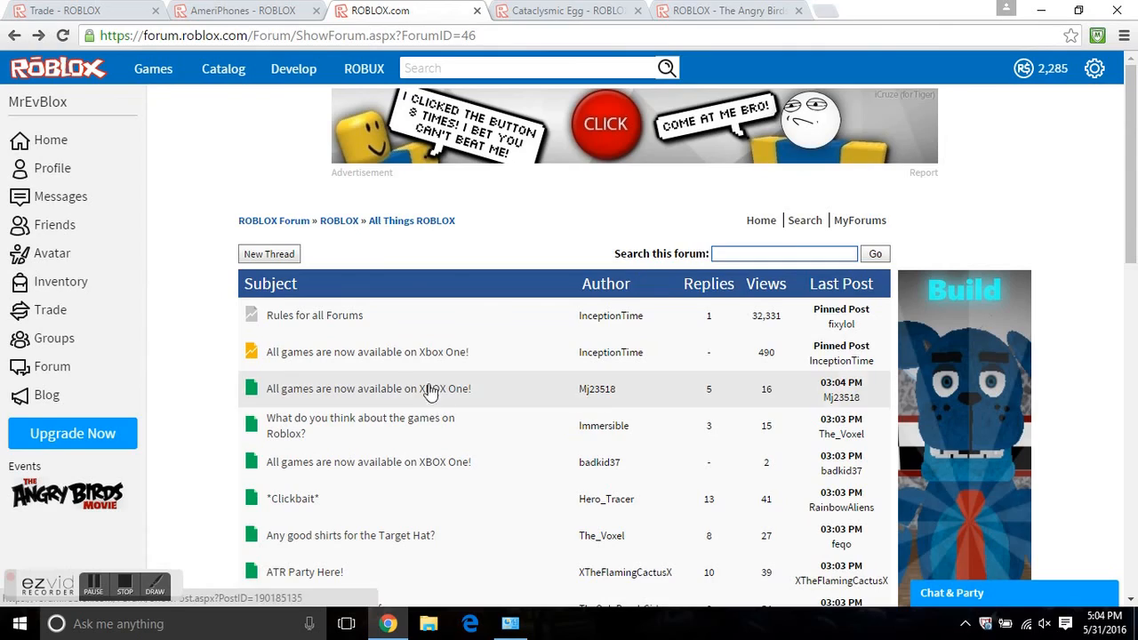
Flip through the Cataclysmic Egg, AmeriPhones and forum pages, then return to the Promotion link generator
left_click(573, 11)
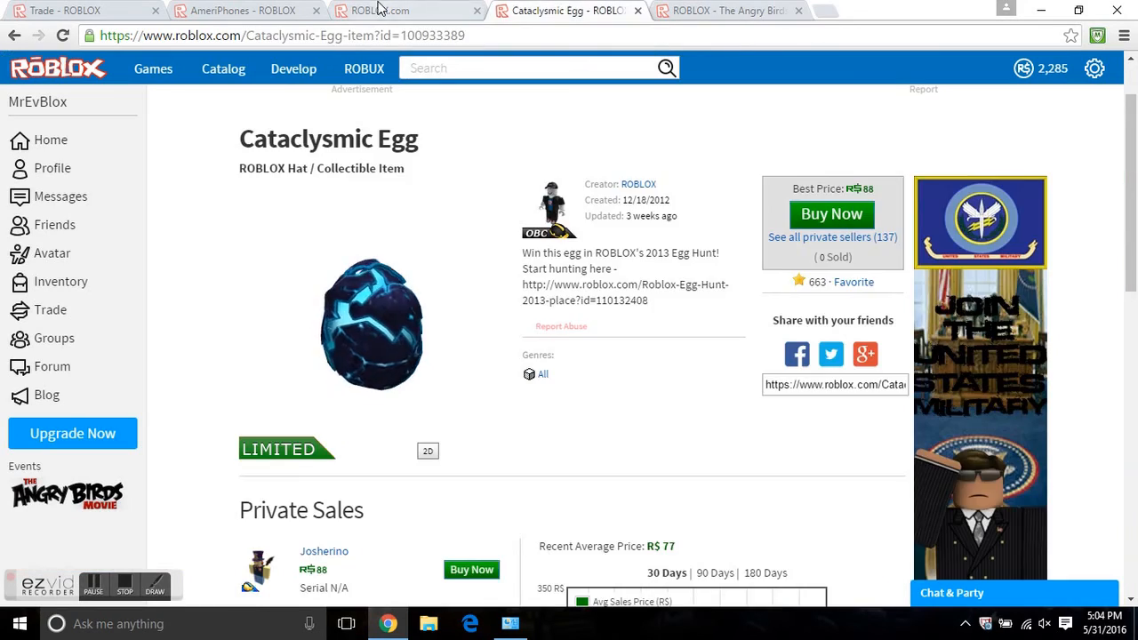
left_click(240, 11)
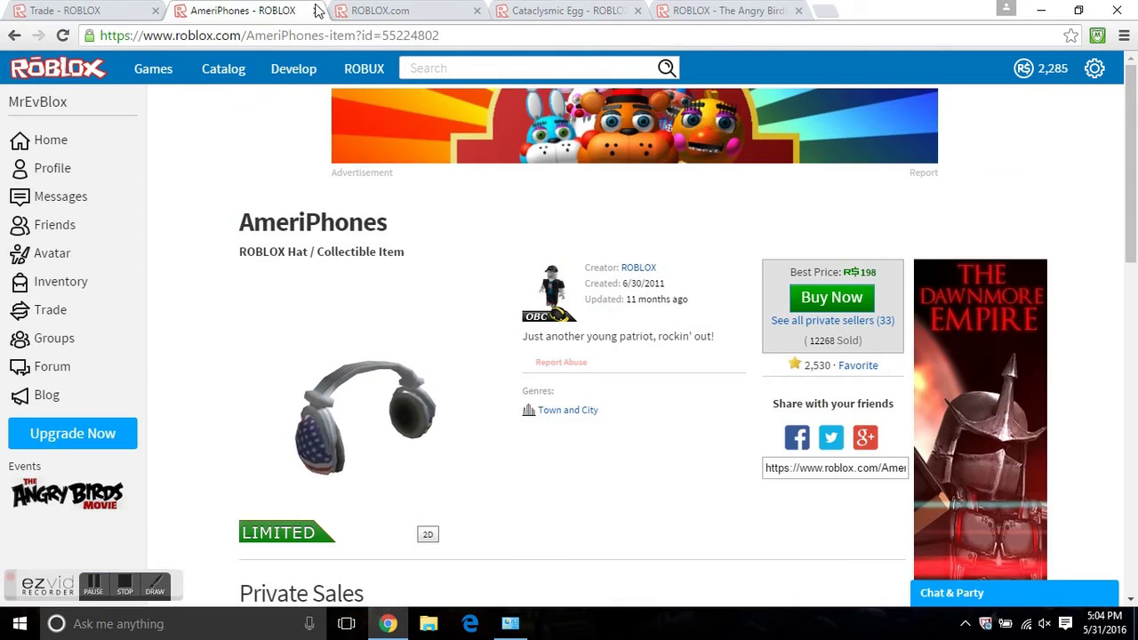
left_click(566, 11)
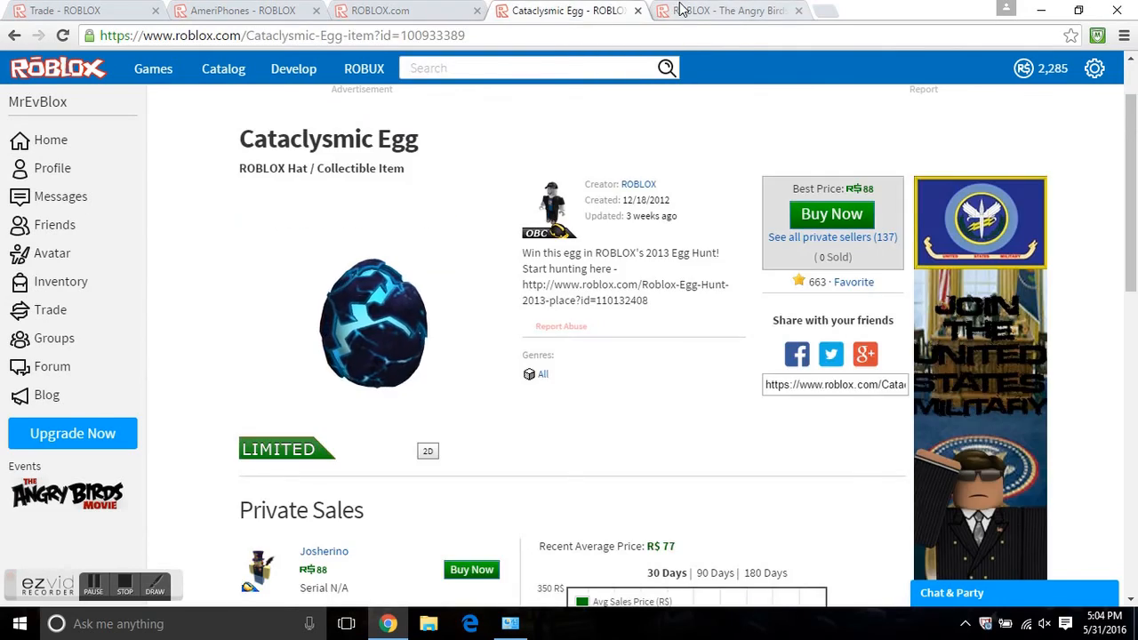
left_click(240, 10)
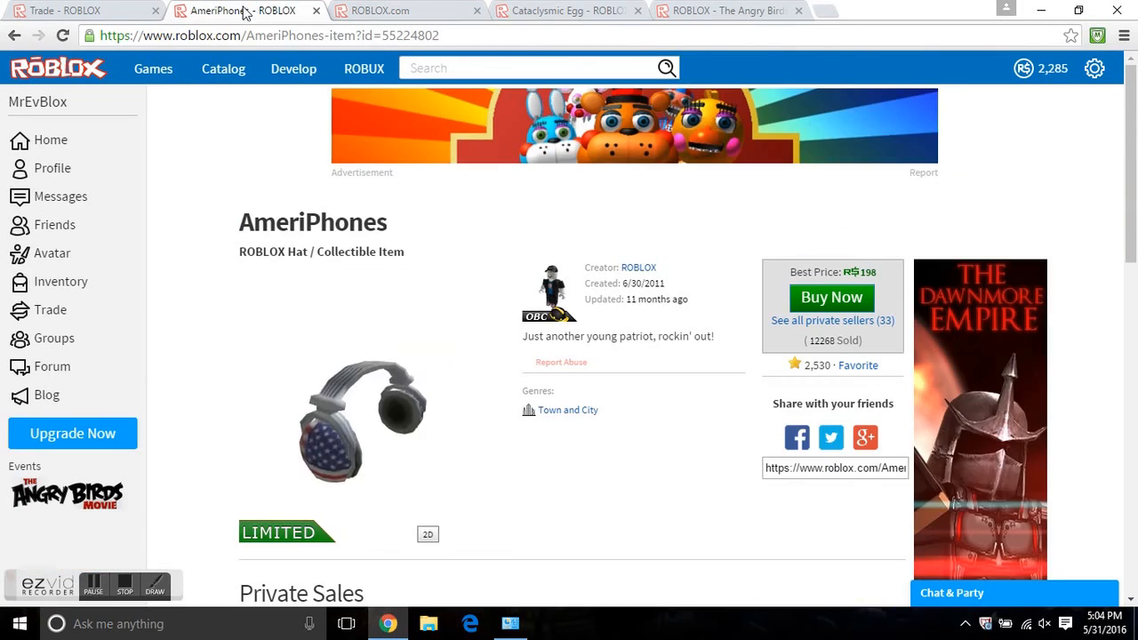
left_click(409, 10)
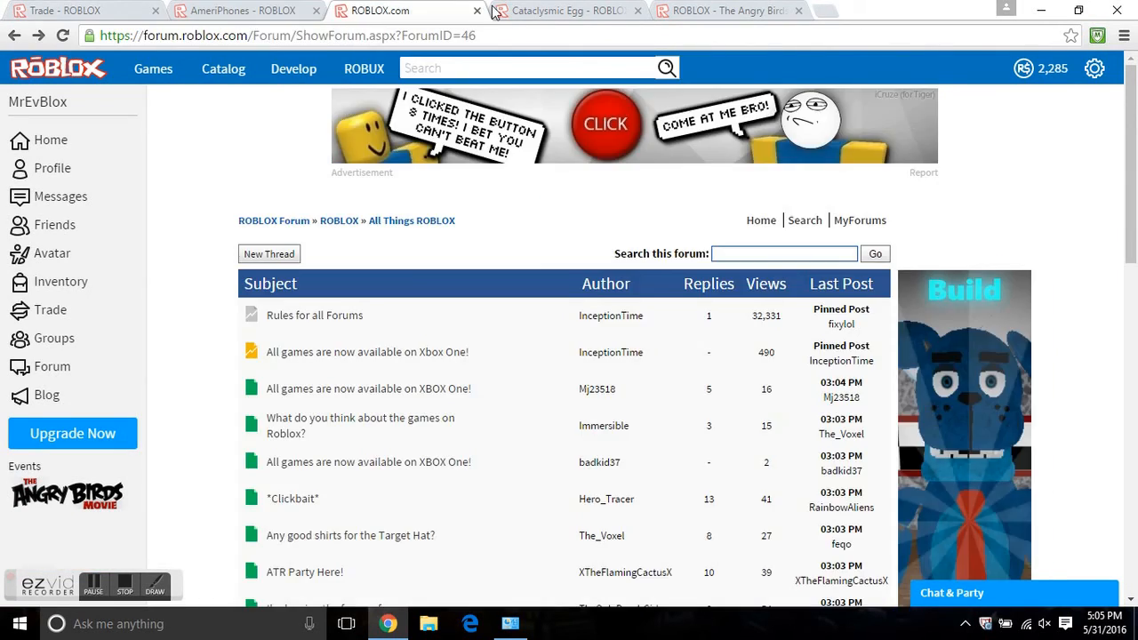
left_click(565, 11)
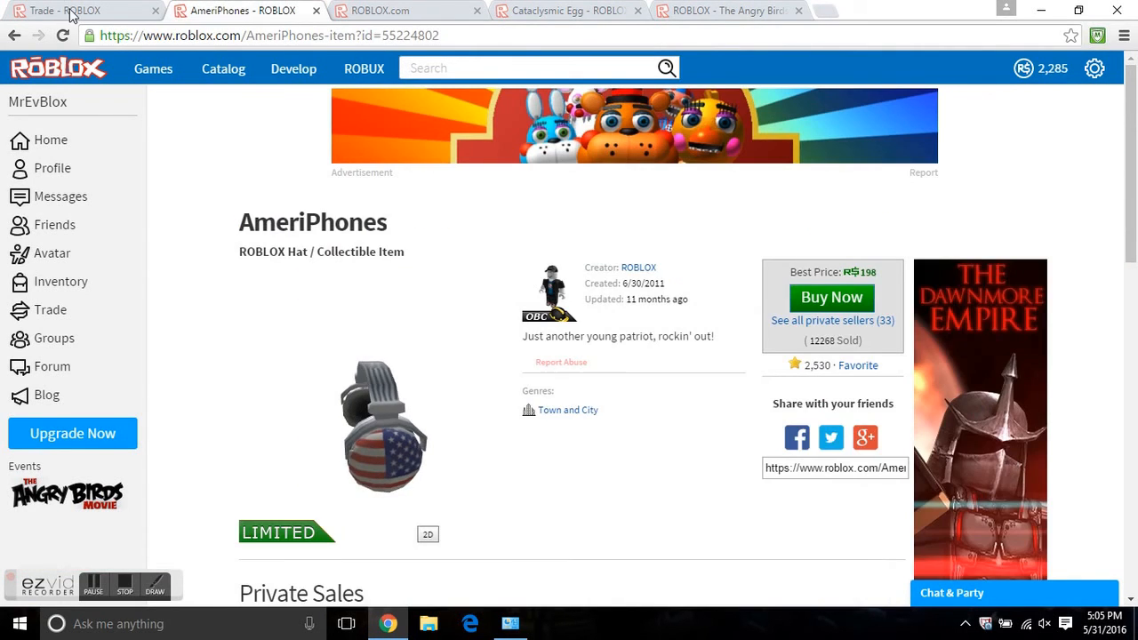
left_click(68, 10)
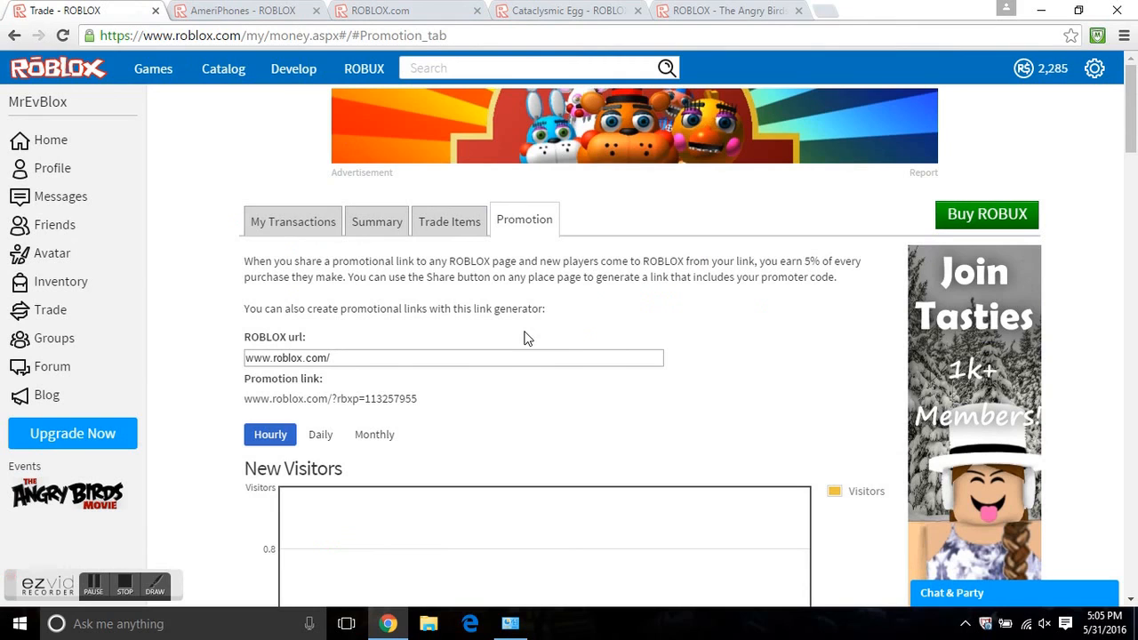